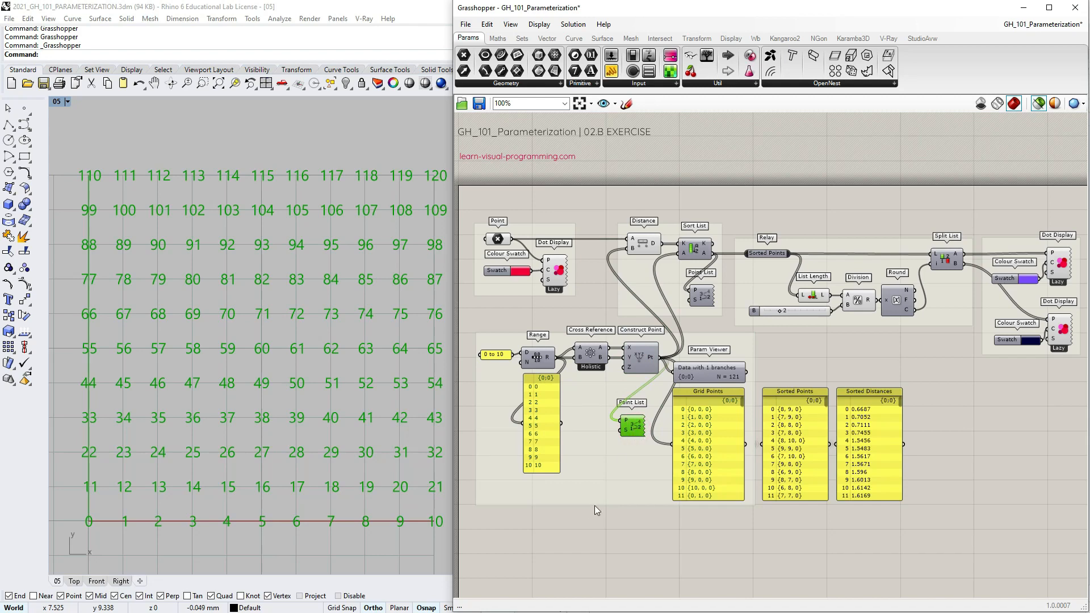
Step: Delete the later components, keeping Range, Cross Reference, Construct Point, Point, Dot Display and Distance, and zoom in
click(554, 271)
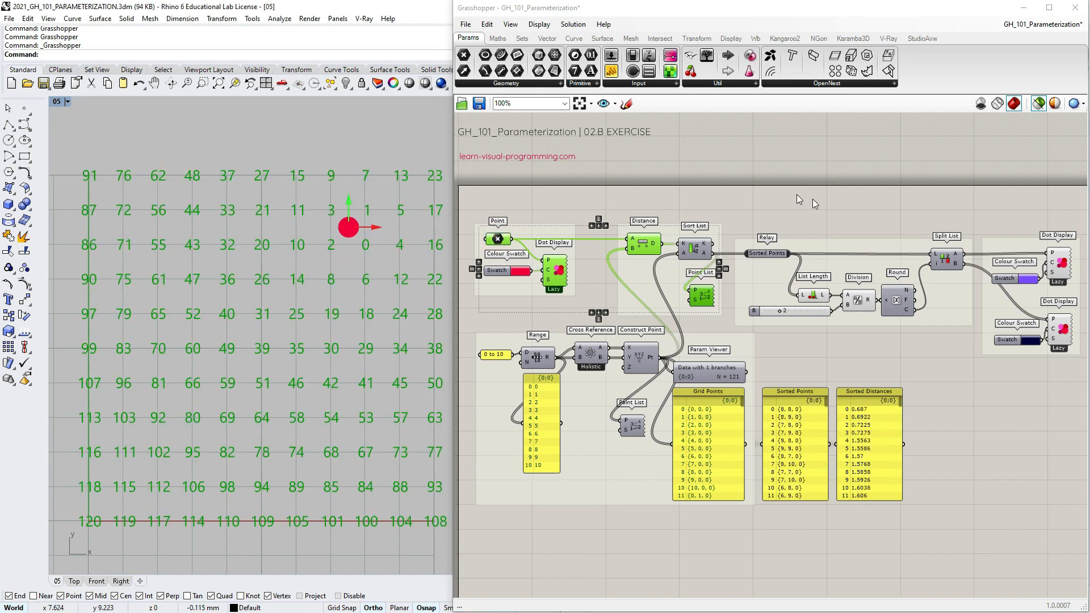
click(1036, 103)
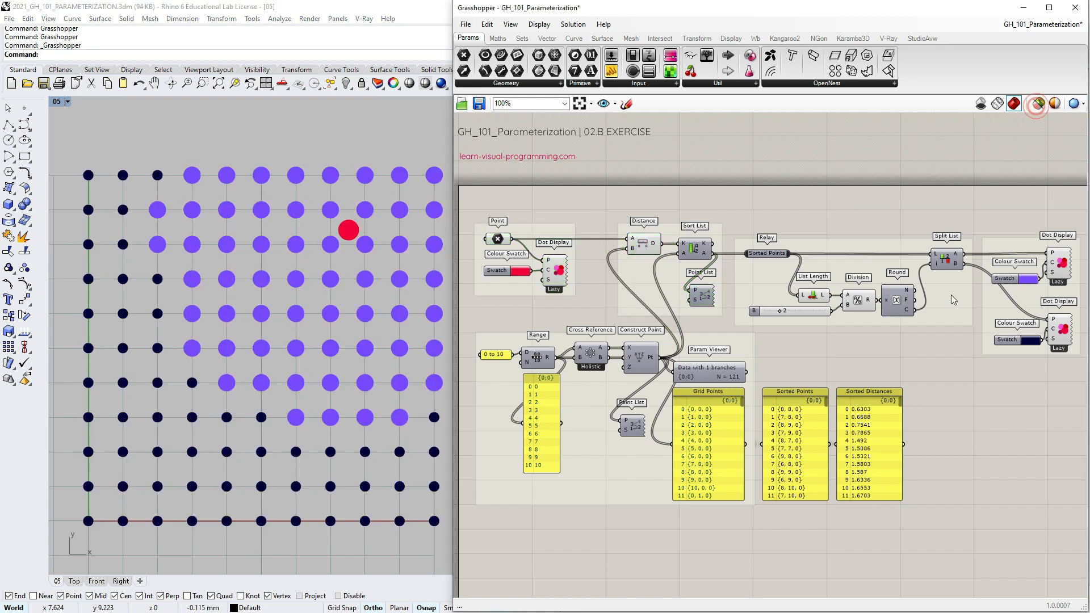
click(1037, 103)
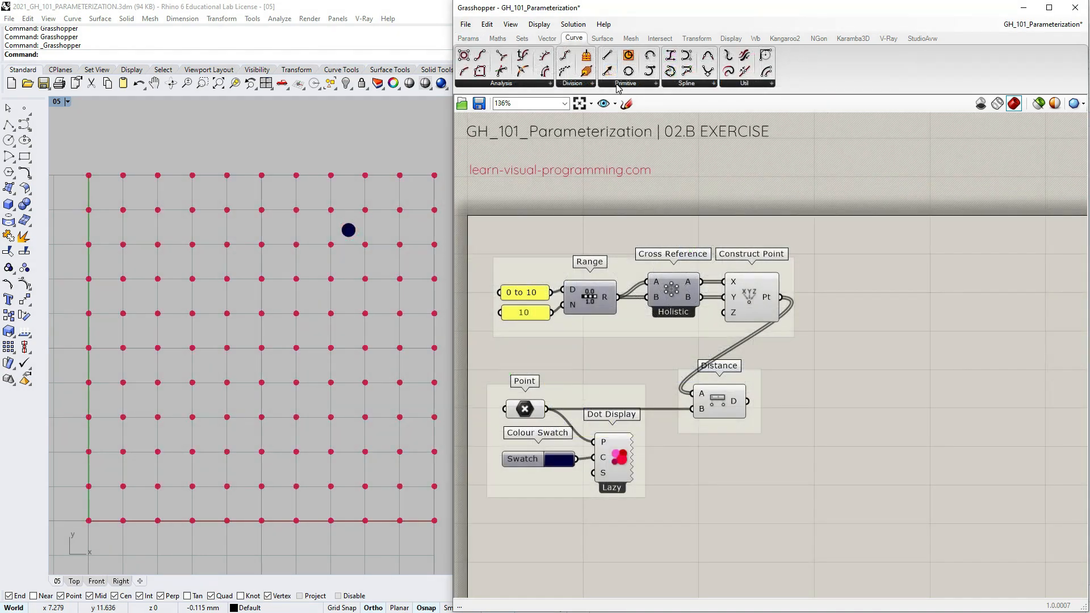
Step: Add a Circle centred on every grid point
click(626, 73)
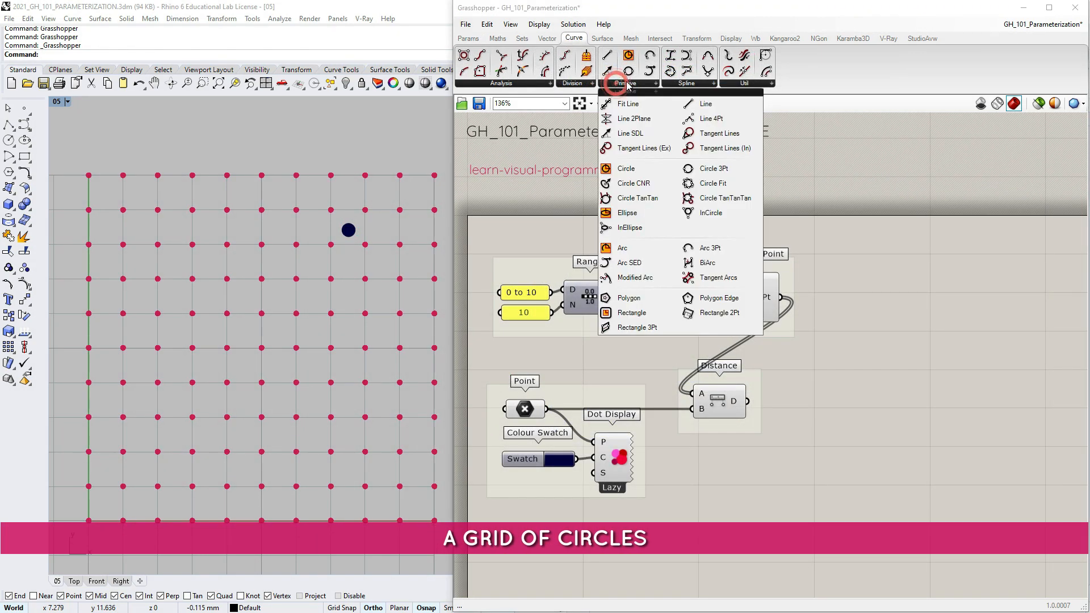
mouse_move(625, 168)
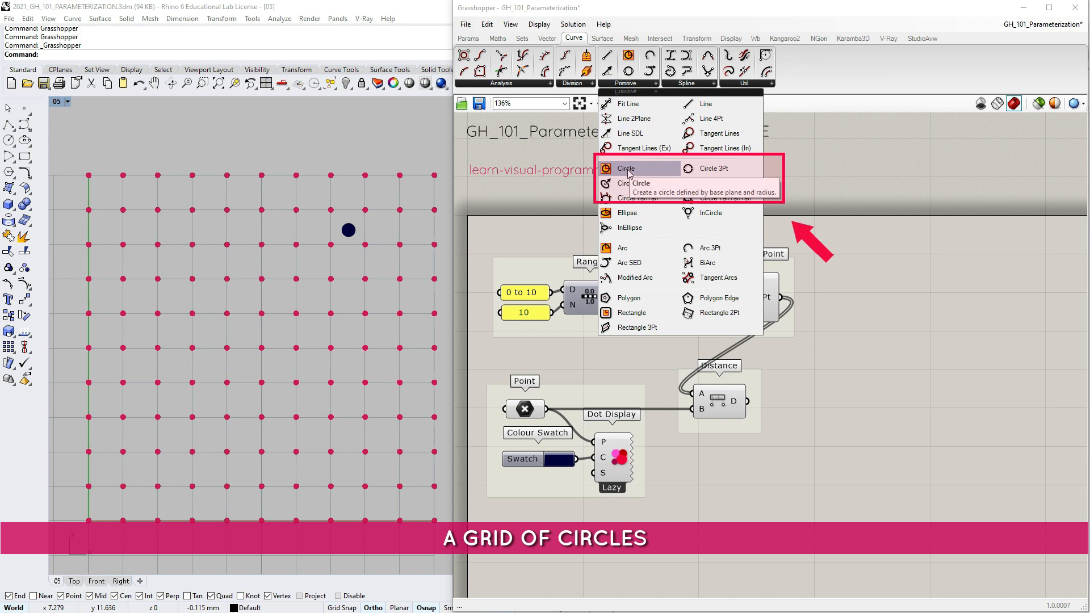
click(624, 168)
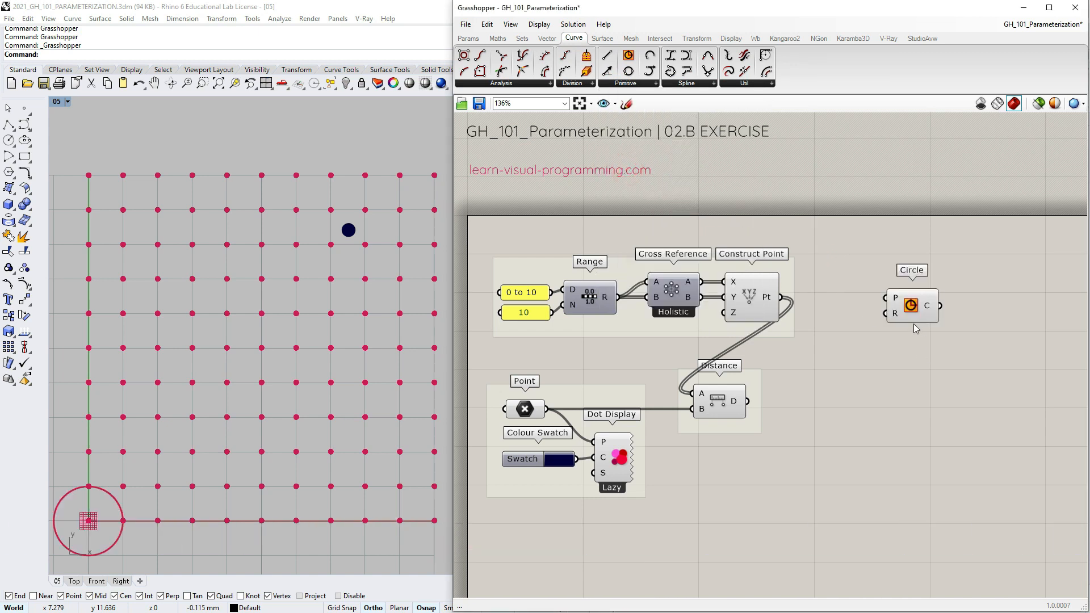
click(896, 314)
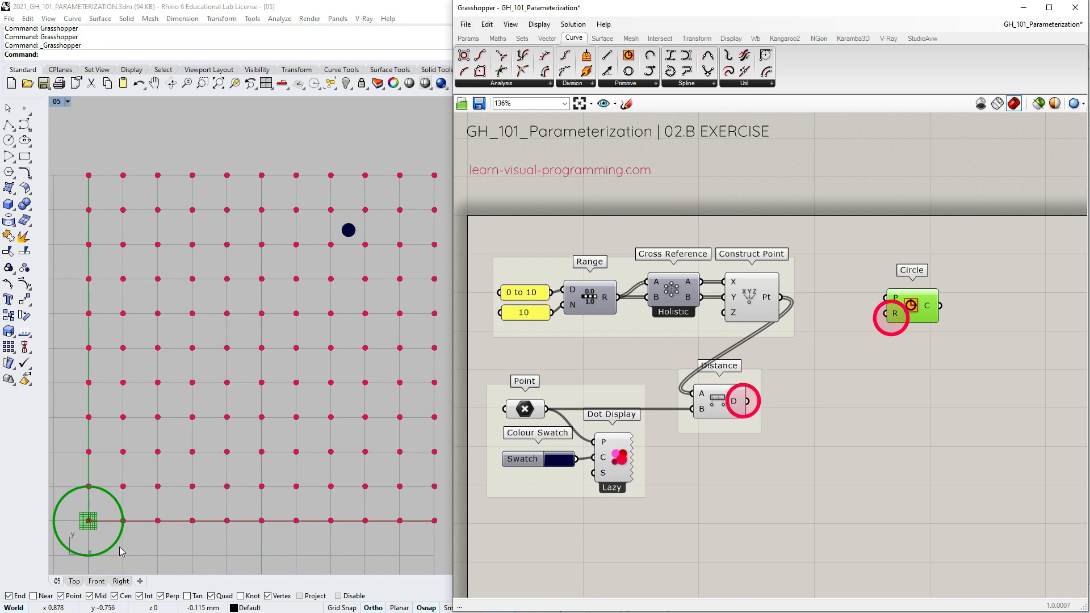
Step: Remap the attractor distances via Bounds and Remap Numbers into a '0.1 to 0.5' target driving the circle radius
click(497, 38)
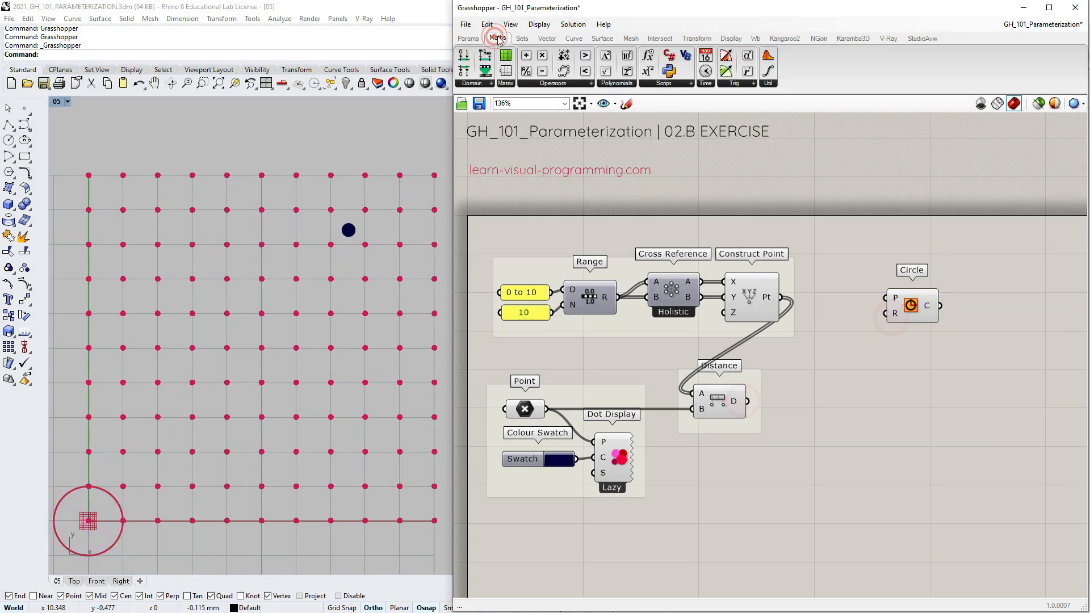
mouse_move(485, 55)
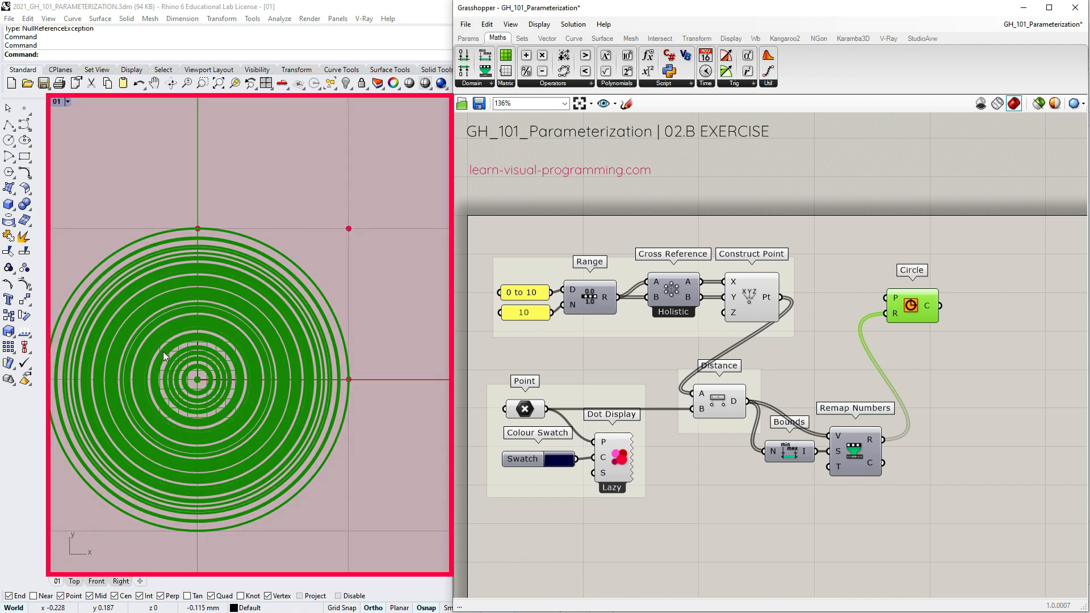
mouse_move(898, 301)
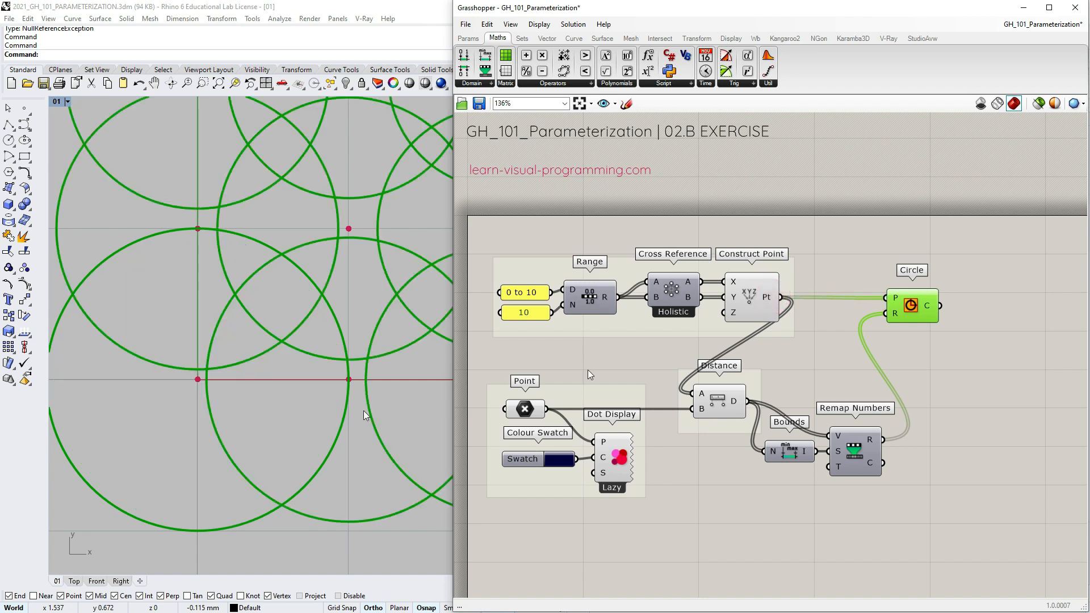
click(525, 409)
text(Panel)
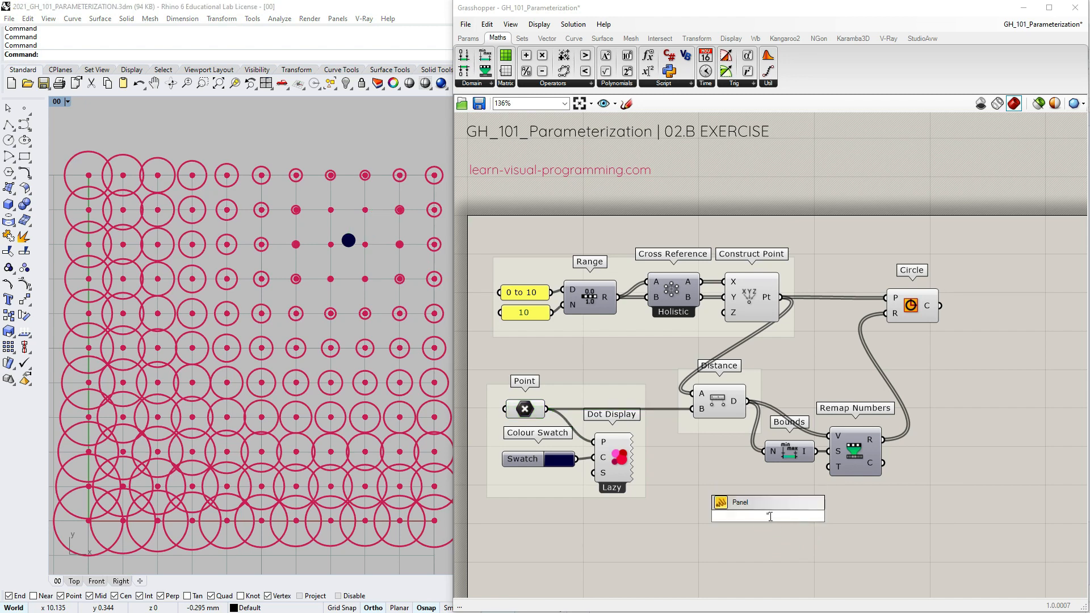
text(0.1 to 0.5)
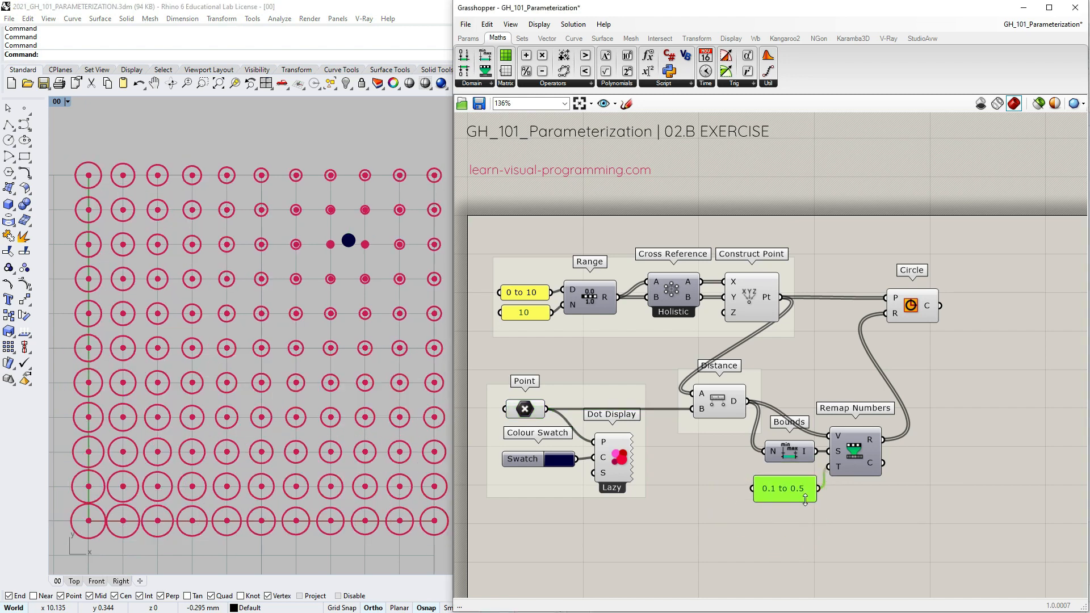
right_click(783, 488)
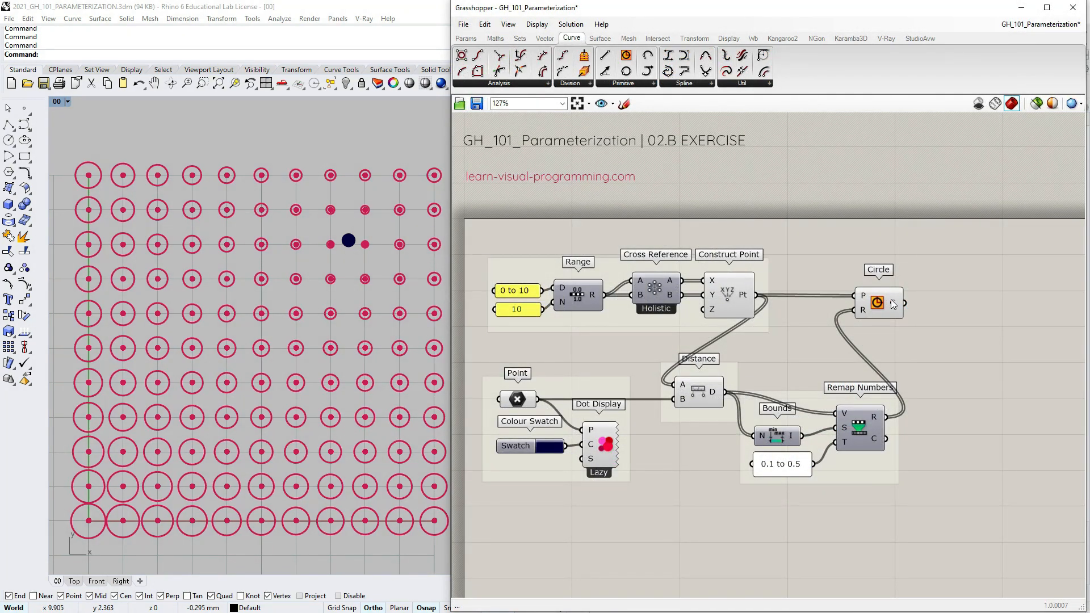
Step: Disconnect the grid points from the Circle and add a Rectangle generator, reading its P, X, Y, R defaults
right_click(862, 295)
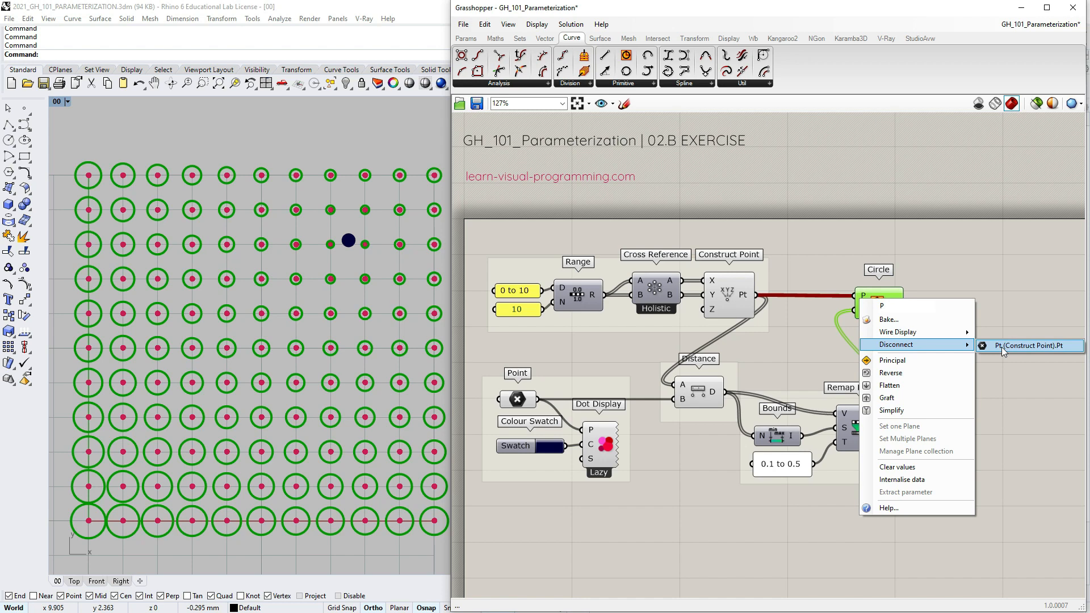
click(1029, 345)
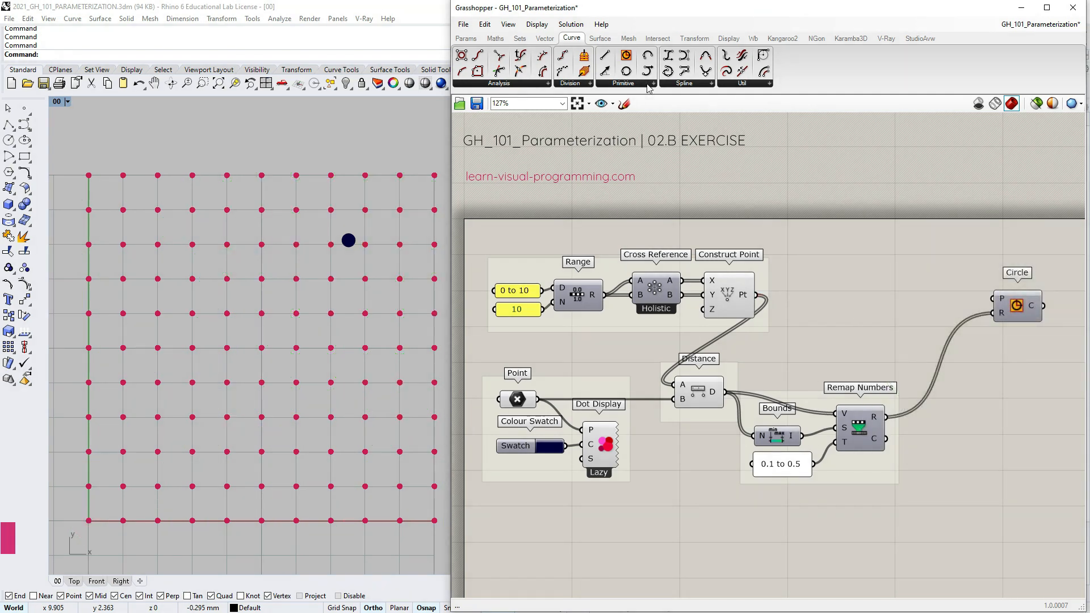
click(622, 83)
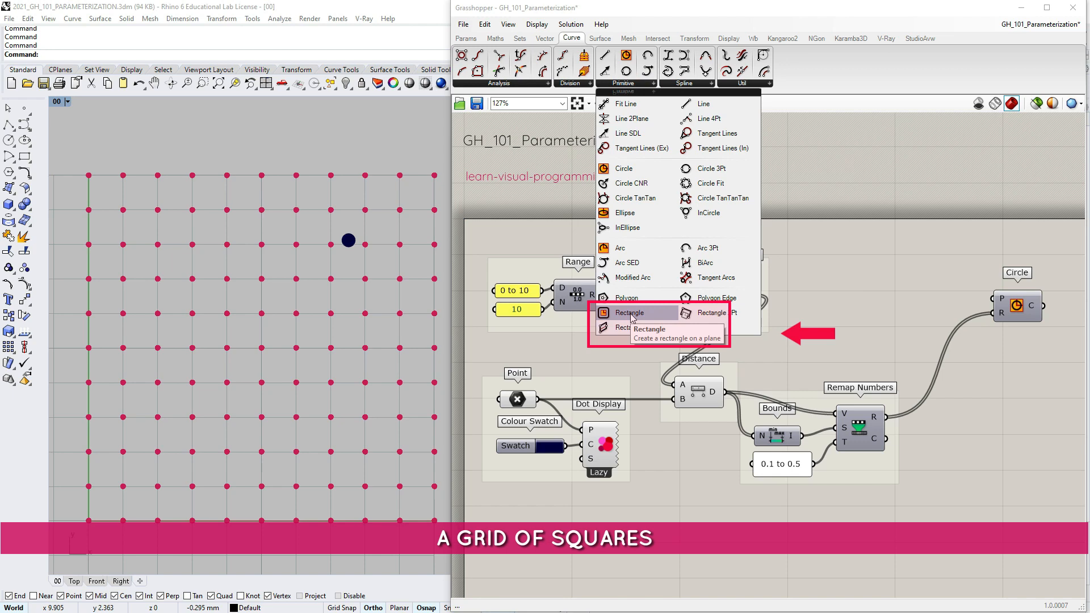
click(631, 312)
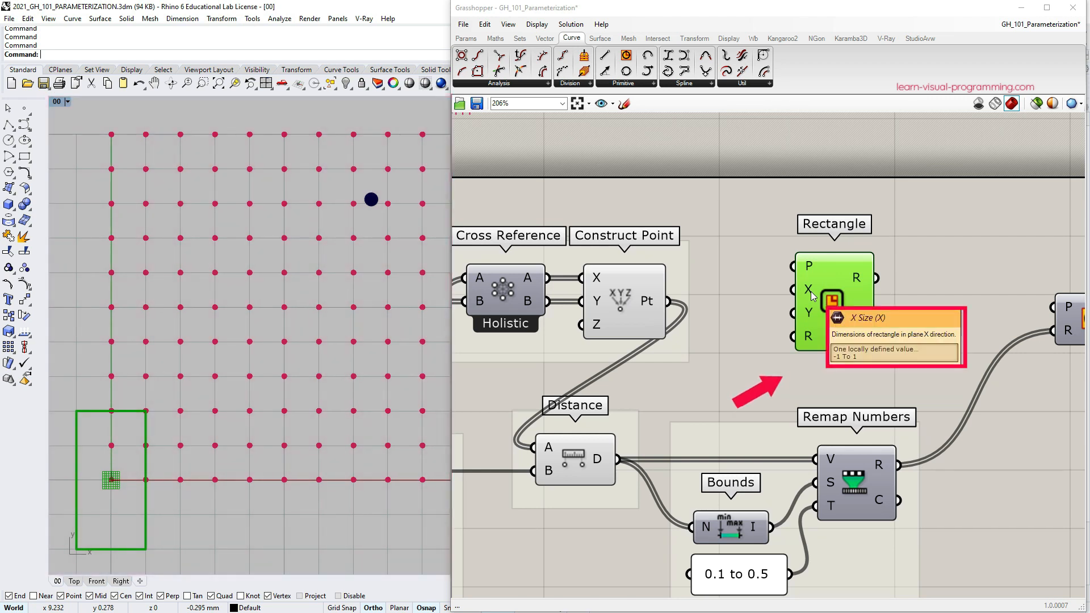
mouse_move(808, 314)
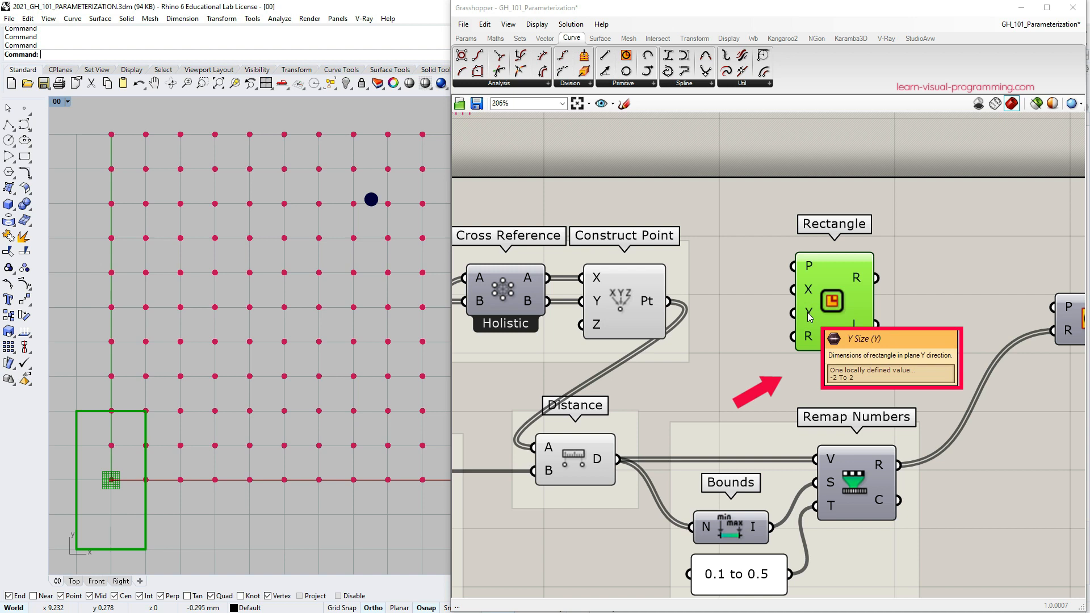
mouse_move(806, 344)
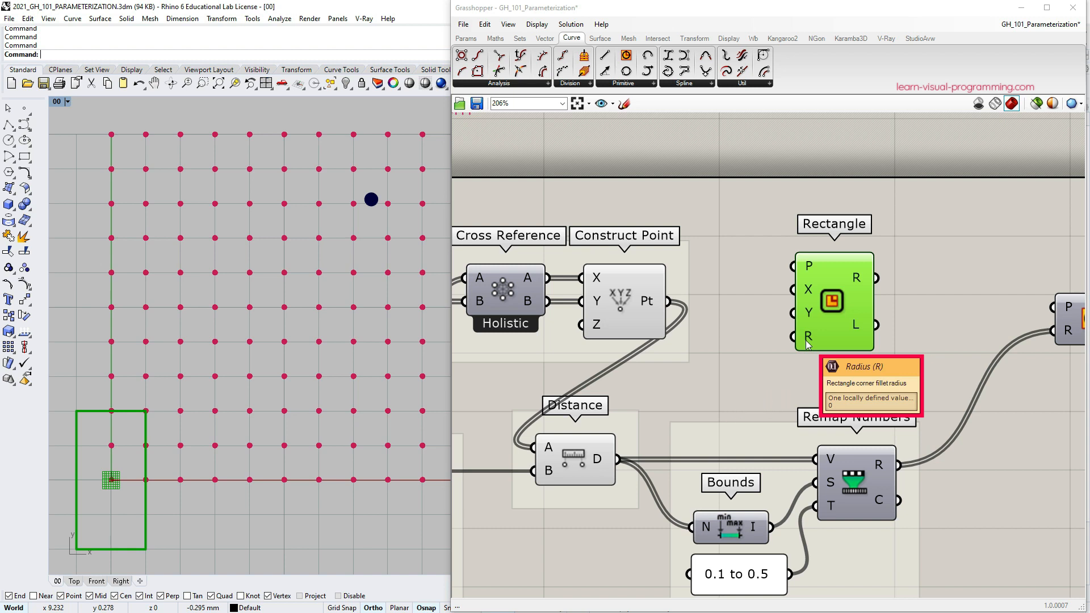
mouse_move(792, 265)
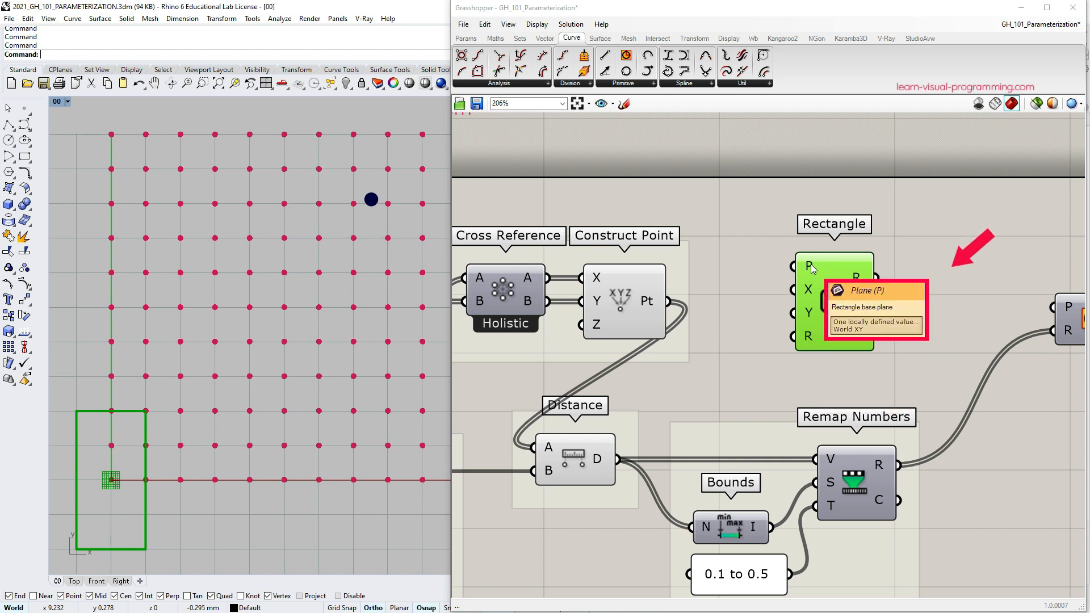
mouse_move(858, 284)
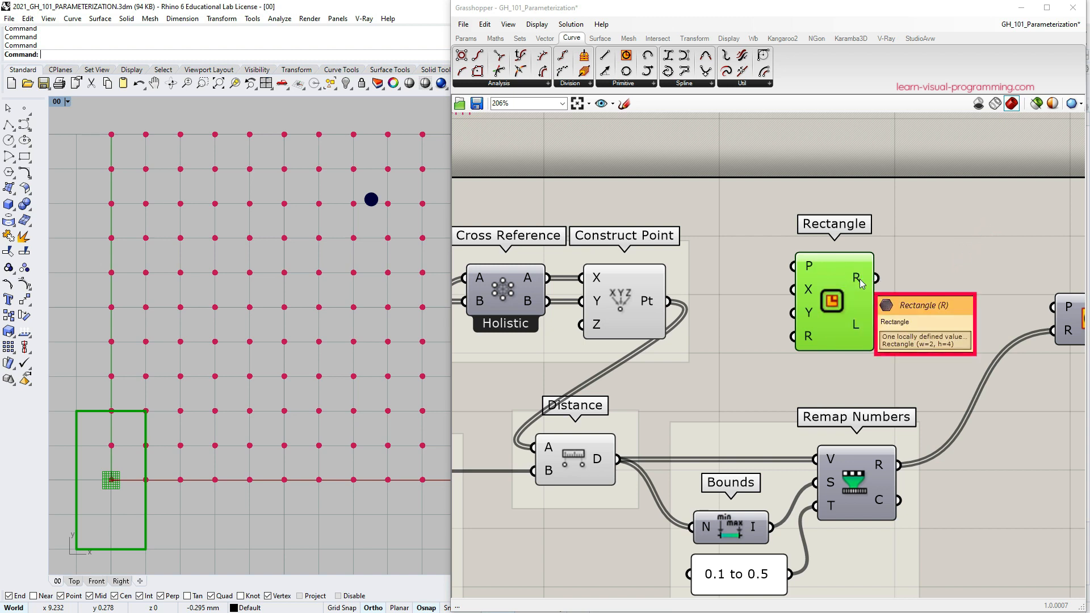
mouse_move(854, 333)
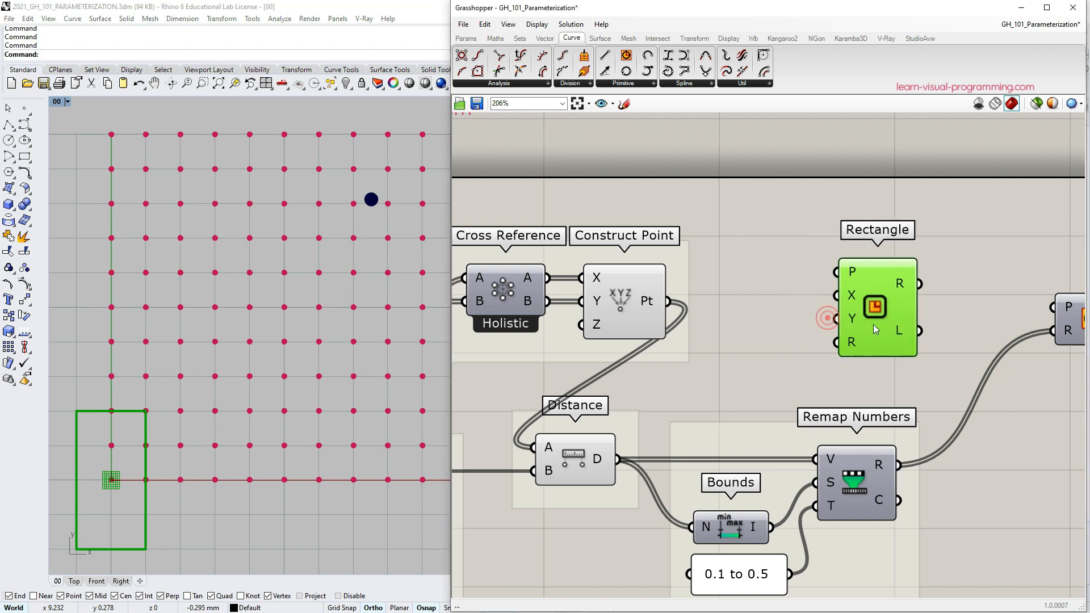
Step: Copy a panel, set it to a 0 to 1 range and wire it to the Rectangle X and Y inputs
click(740, 575)
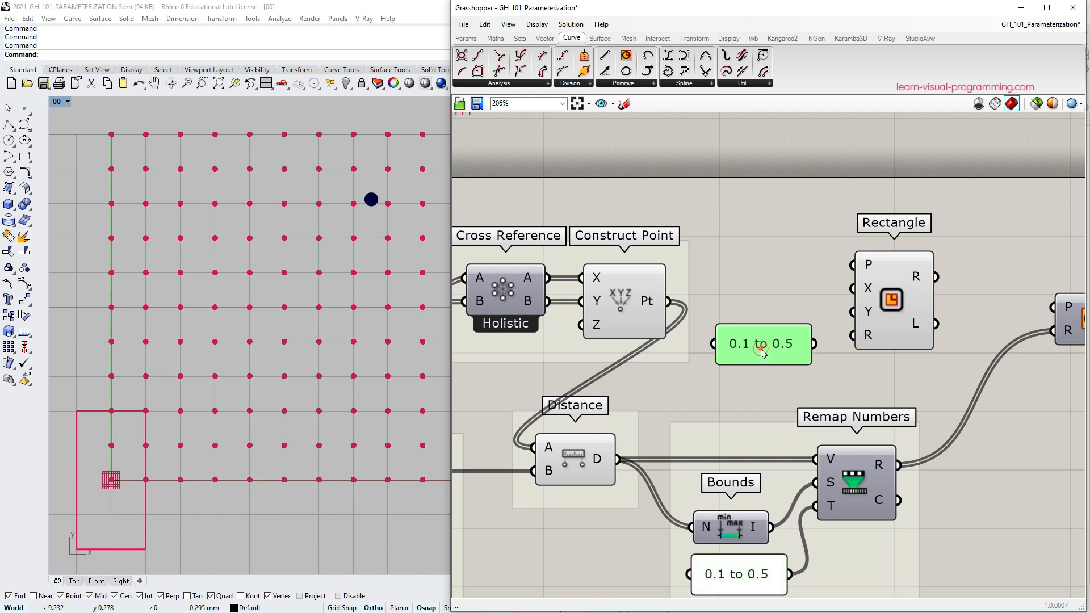
double_click(763, 343)
text(0 to 1)
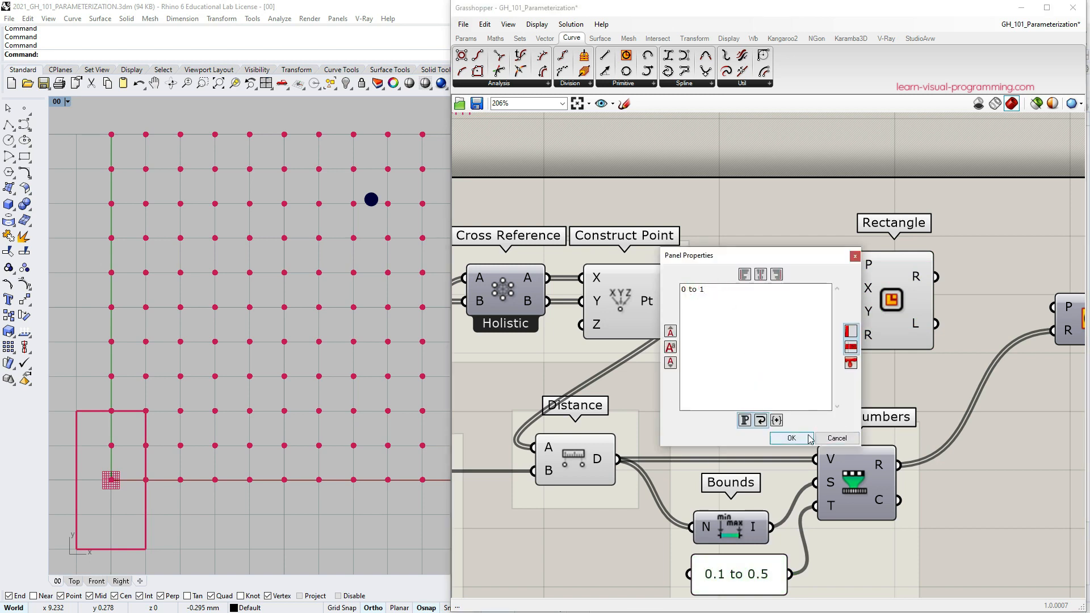
click(790, 438)
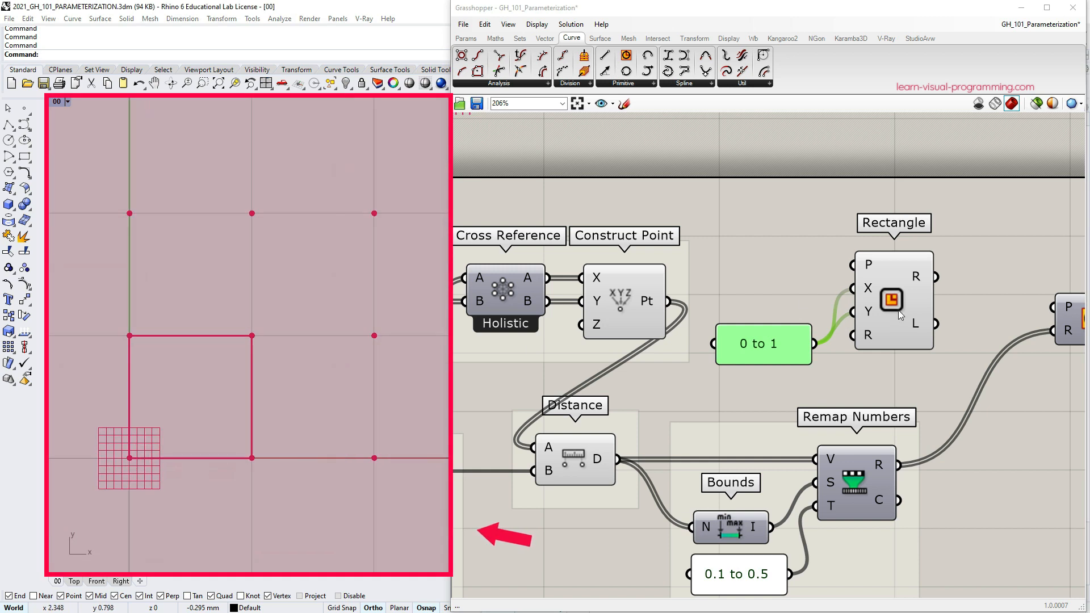
click(893, 300)
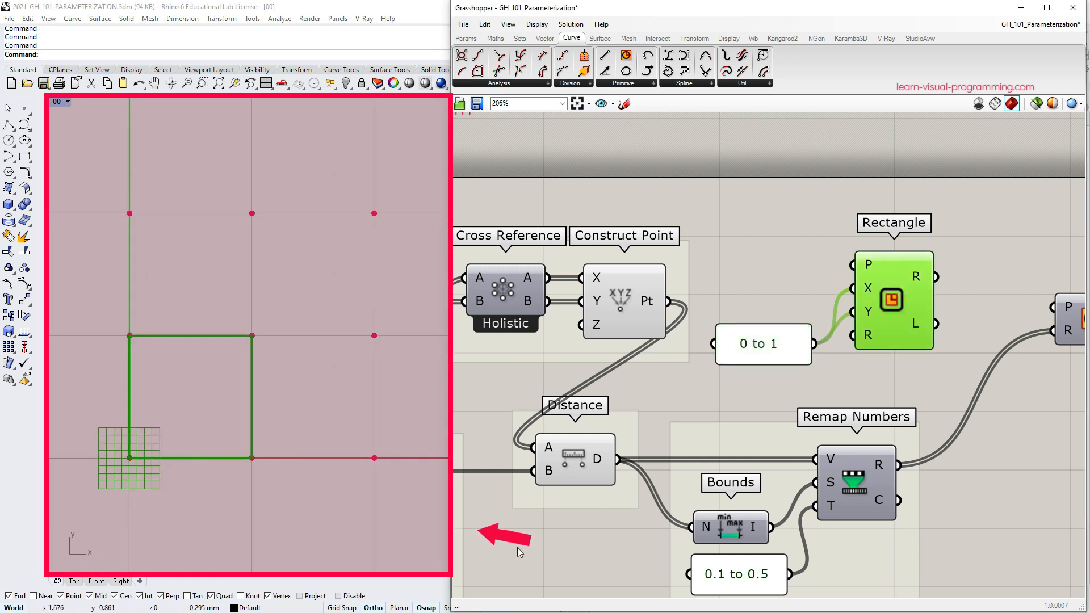
Step: Change the panel range to -0.5 to 0.5 so each rectangle is a unit square around its point
click(763, 343)
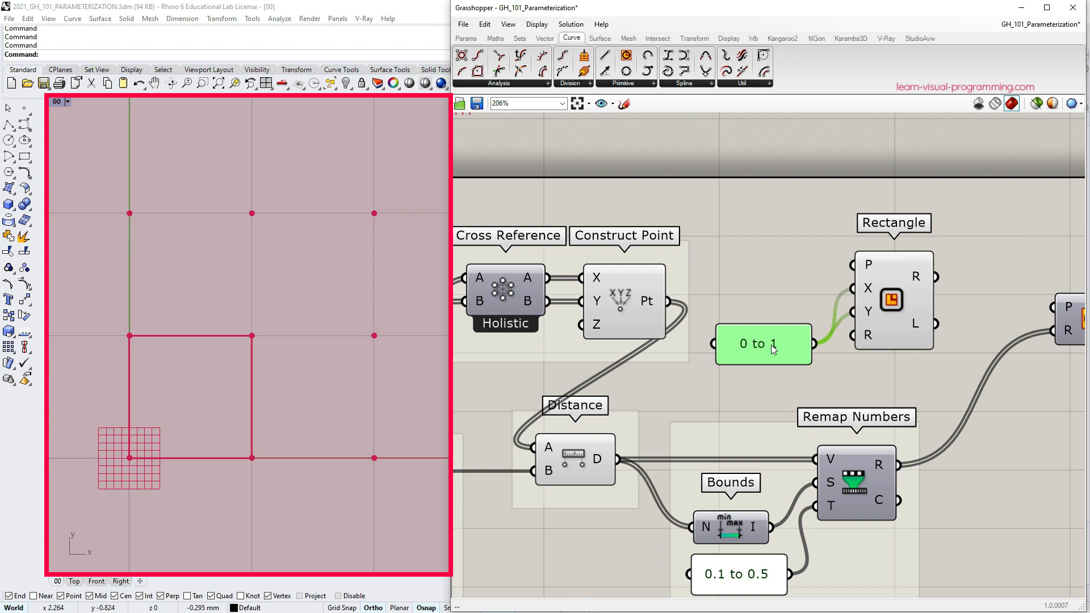
double_click(763, 343)
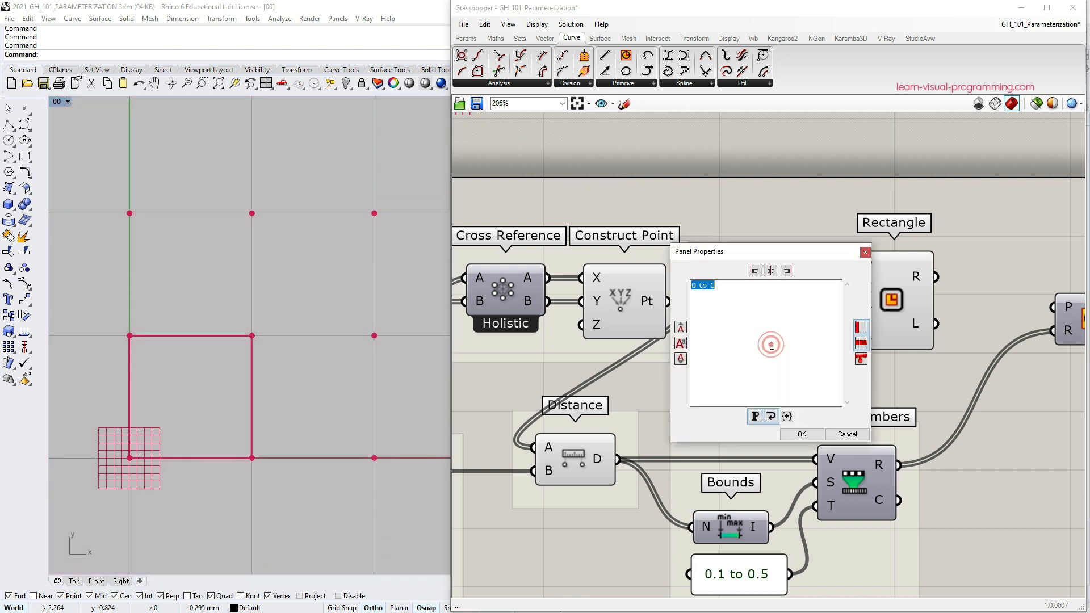
text(-0.5 to 1)
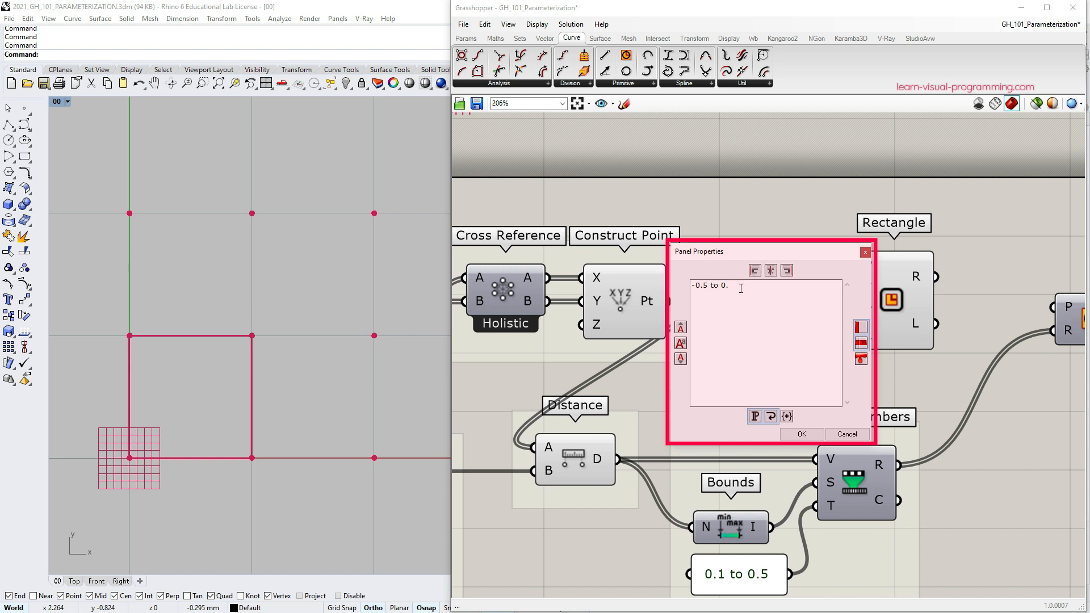
click(801, 433)
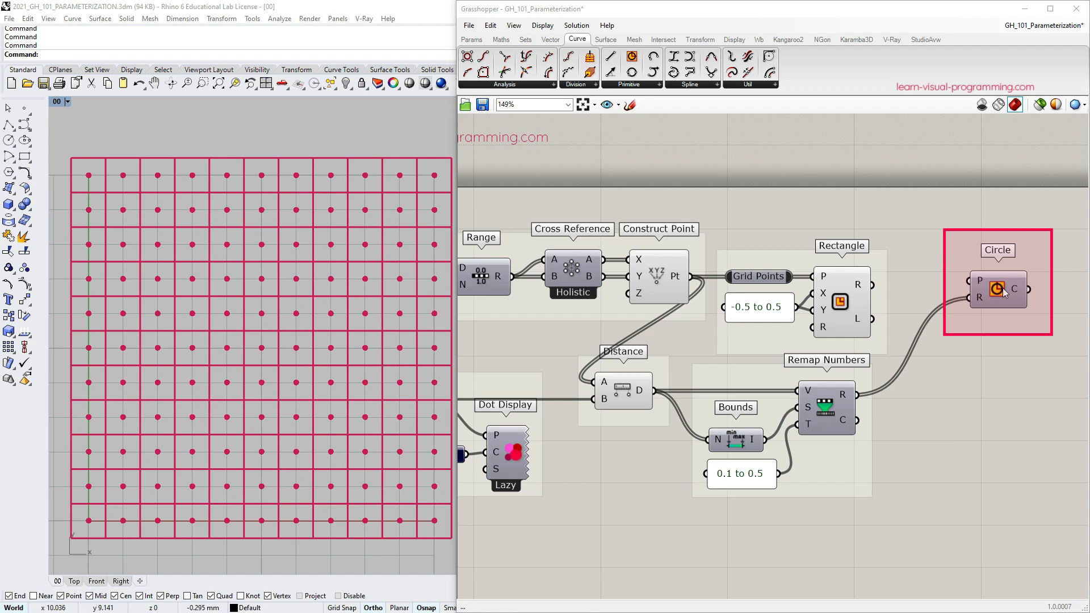
Step: Delete Circle and add Scale, with Rectangle R as geometry, grid points as centre and Remap R as factor
click(996, 290)
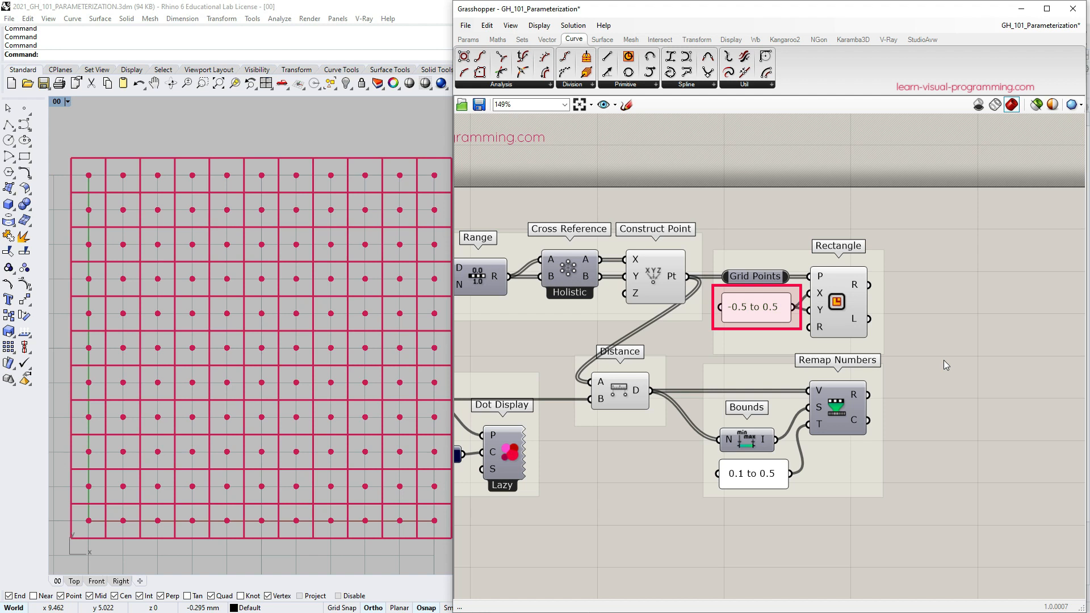
click(696, 38)
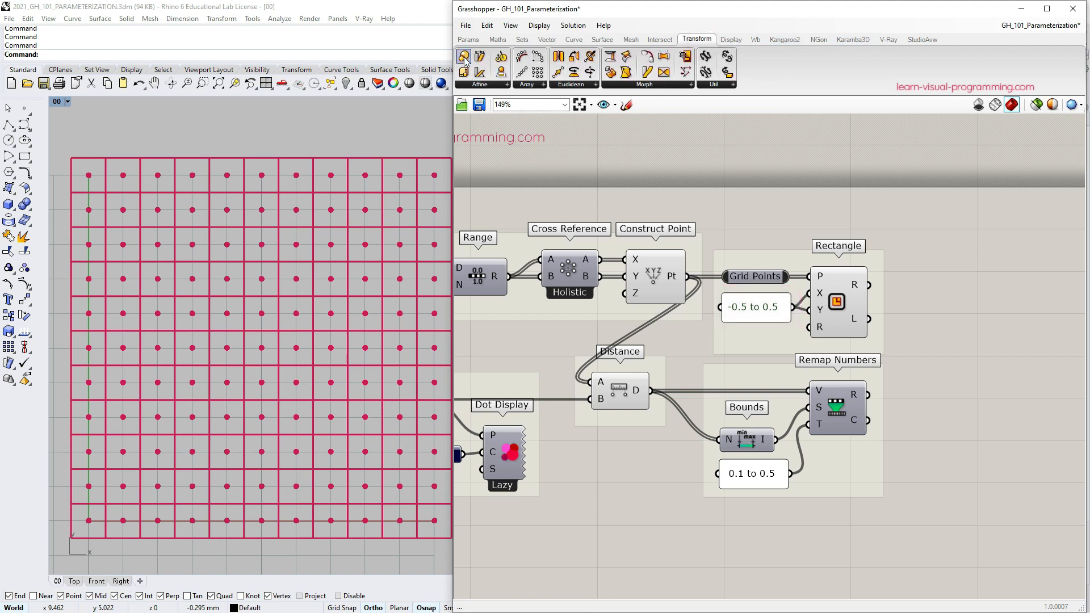
mouse_move(464, 56)
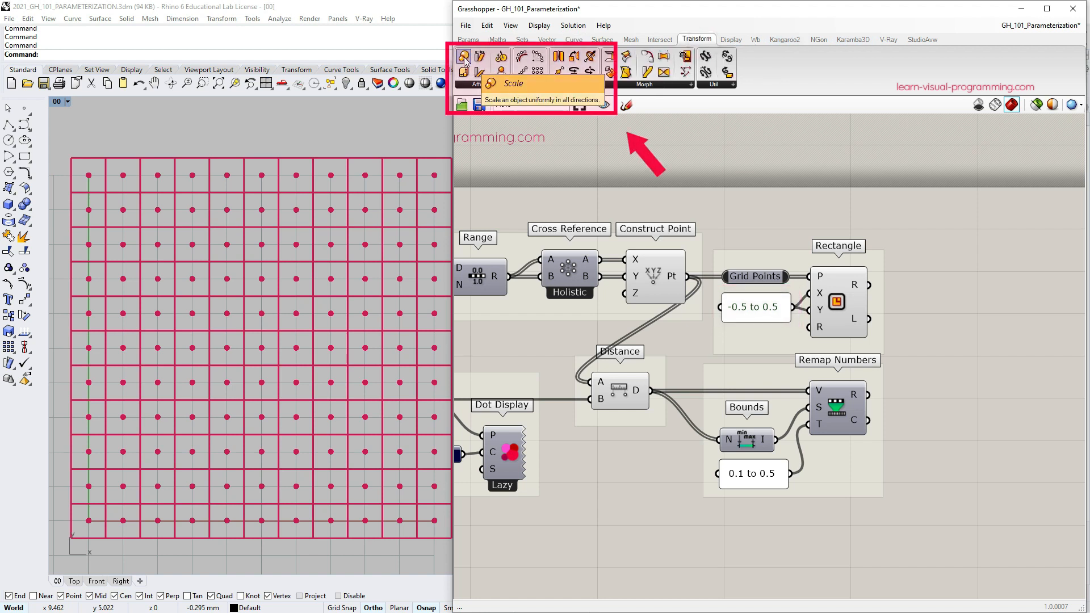
click(464, 57)
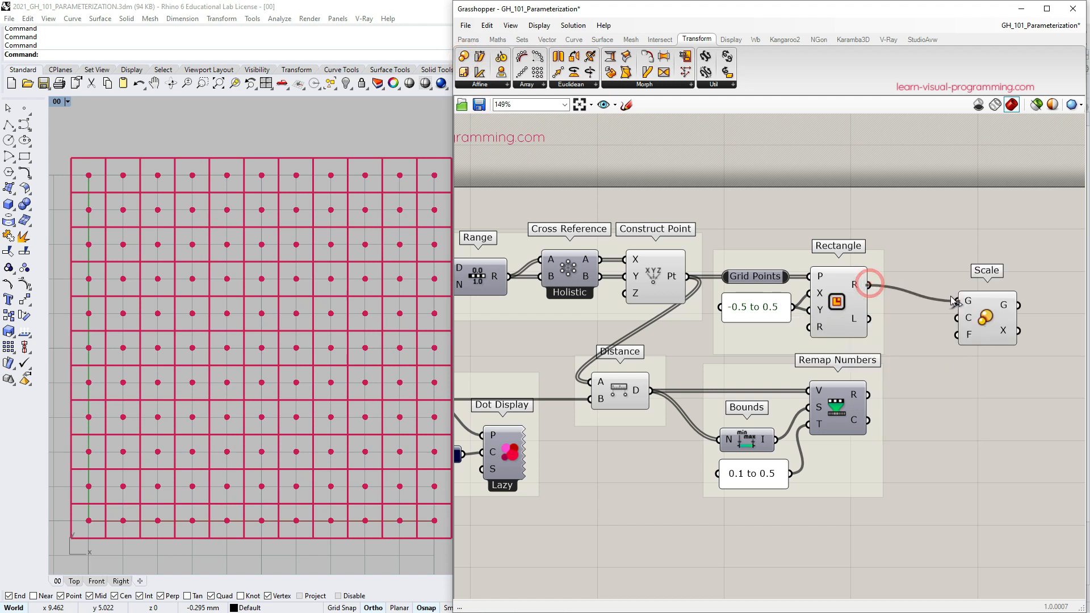
mouse_move(968, 321)
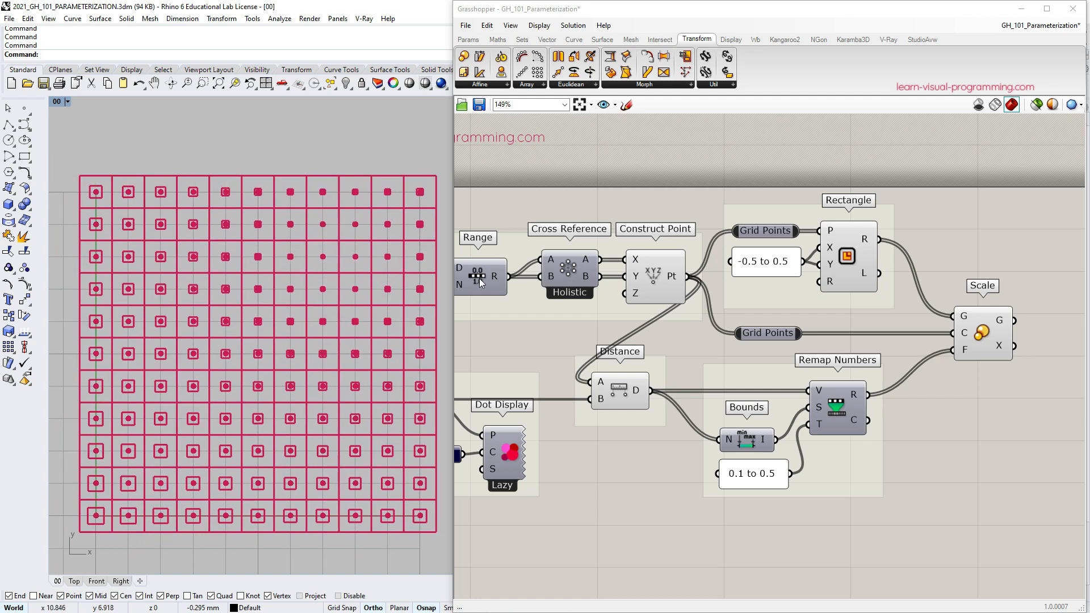
click(654, 276)
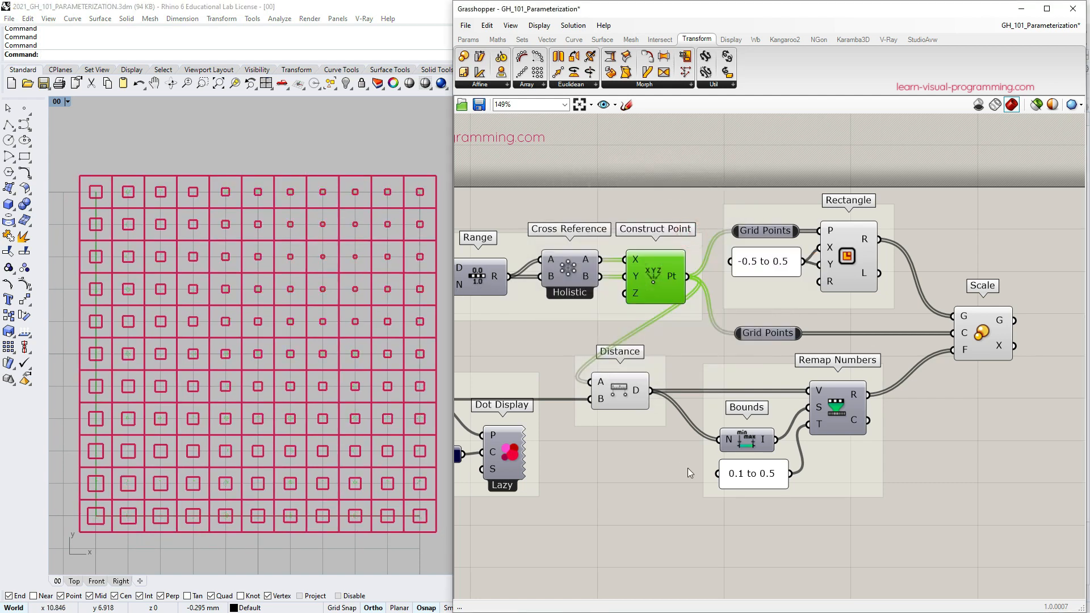
click(753, 474)
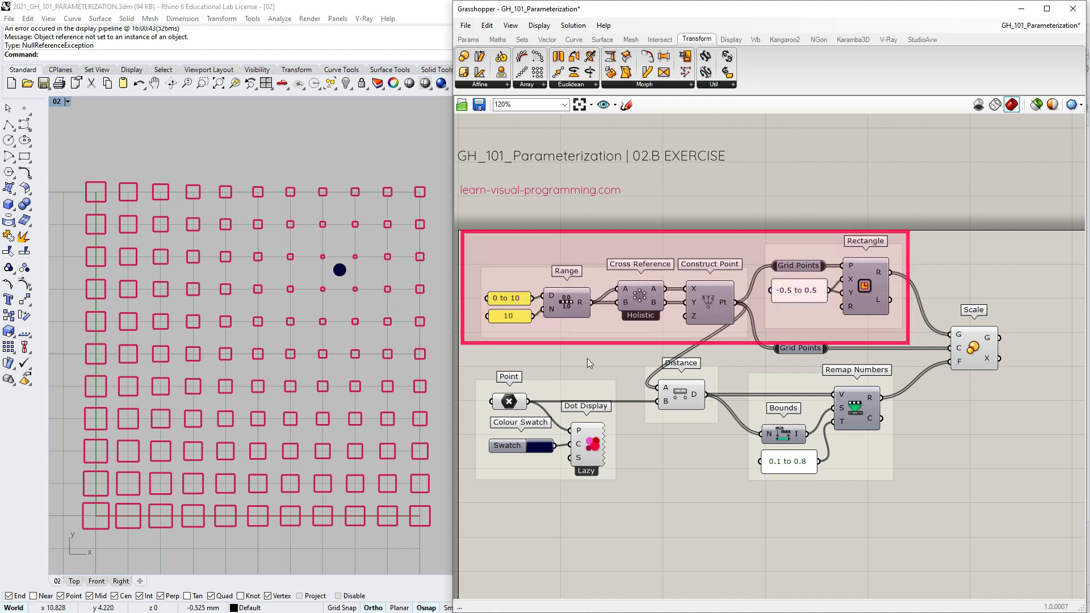
Step: Add Construct Domain with start and end sliders, end slider Max 20, feeding the Range
click(497, 38)
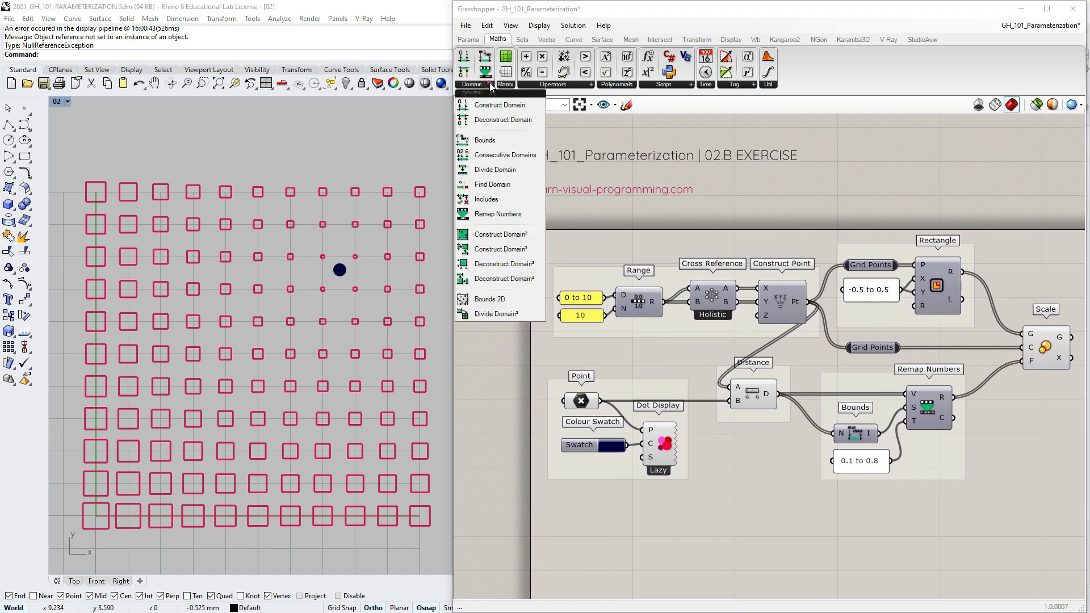
mouse_move(499, 105)
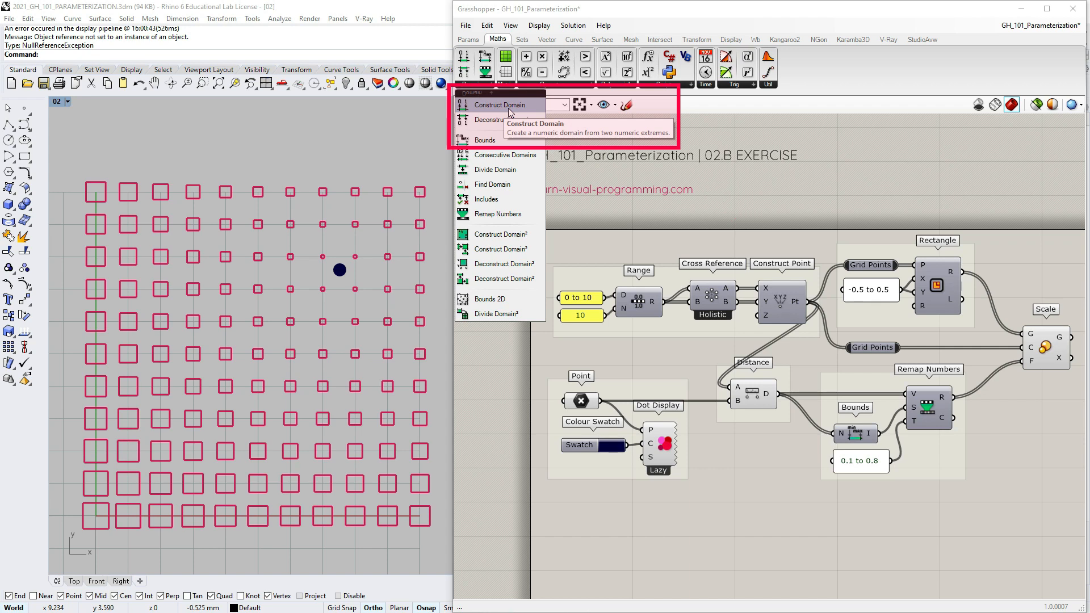
click(505, 105)
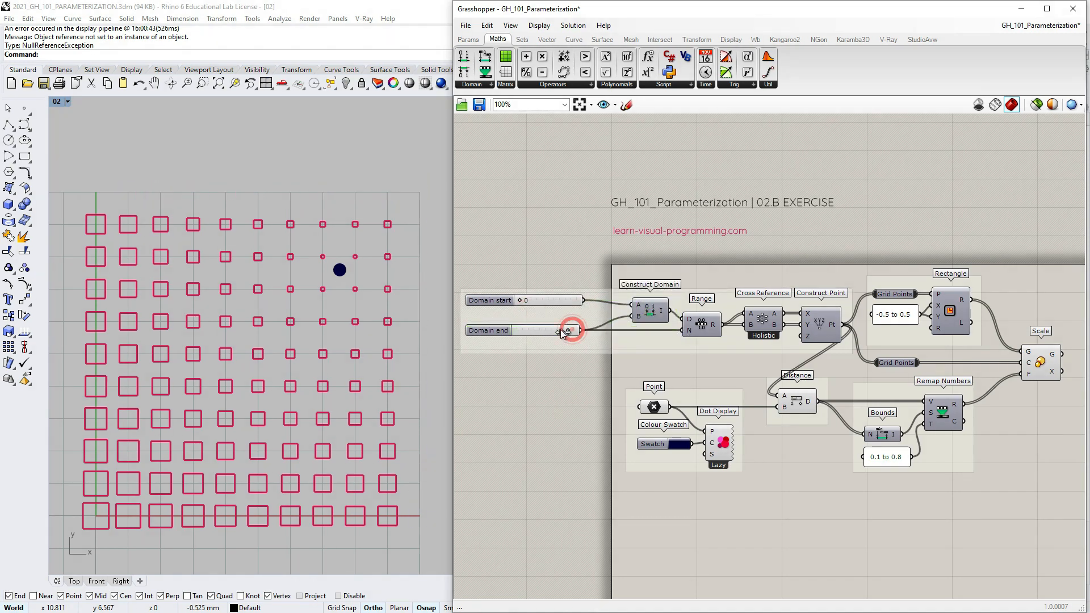
double_click(535, 329)
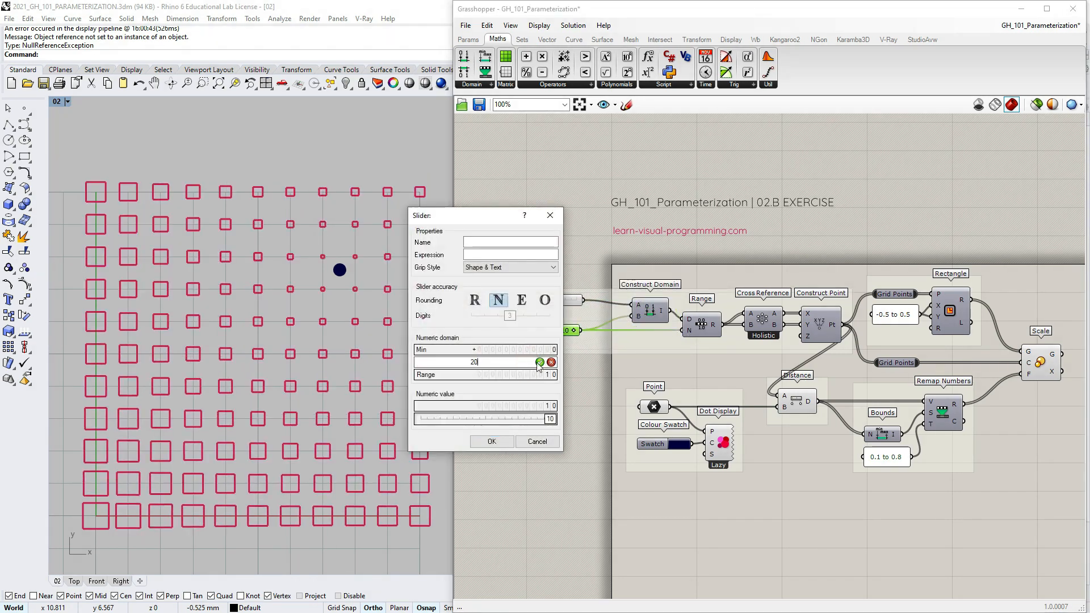
click(490, 442)
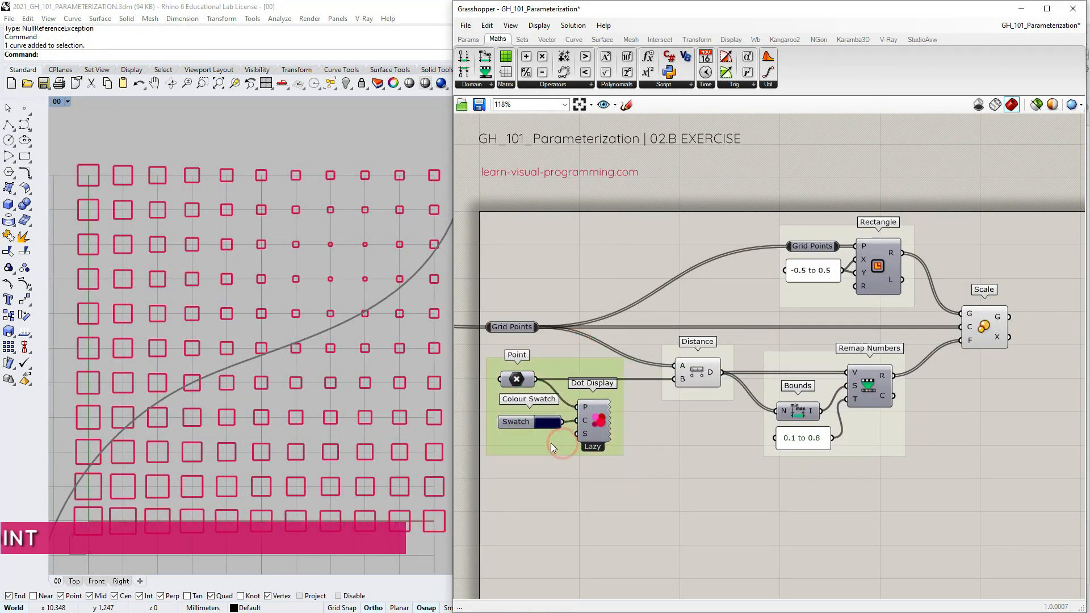
Step: Add a Curve parameter and reference one attractor curve from Rhino
click(468, 39)
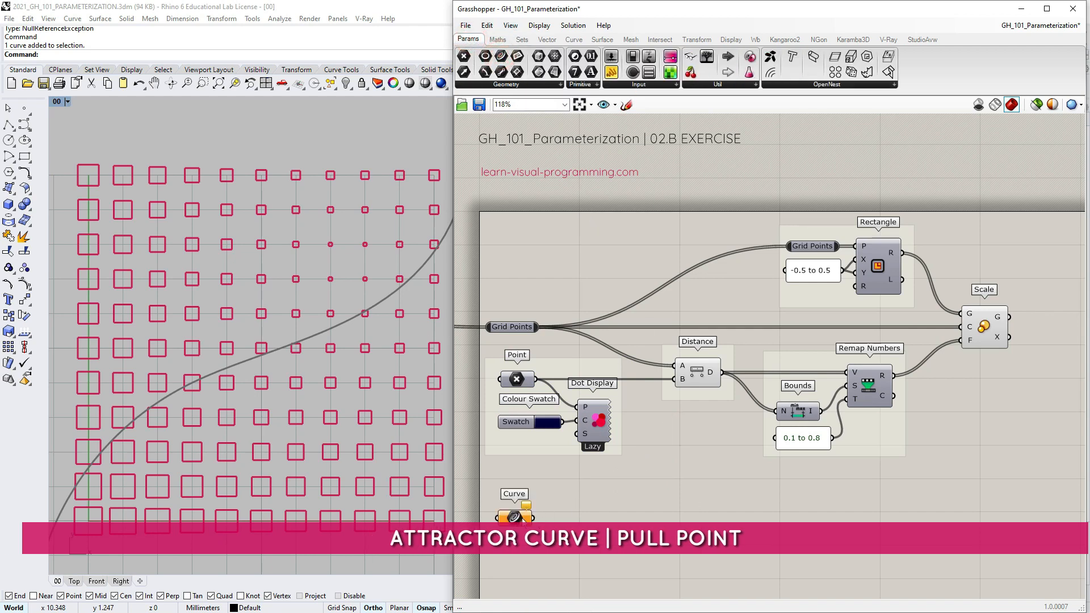
right_click(514, 513)
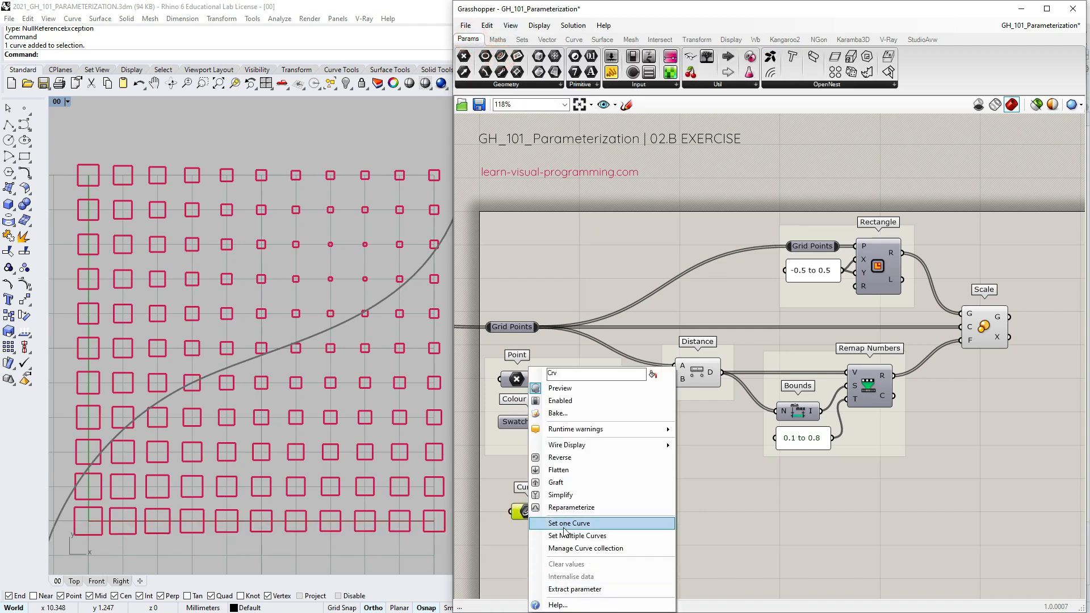
click(568, 523)
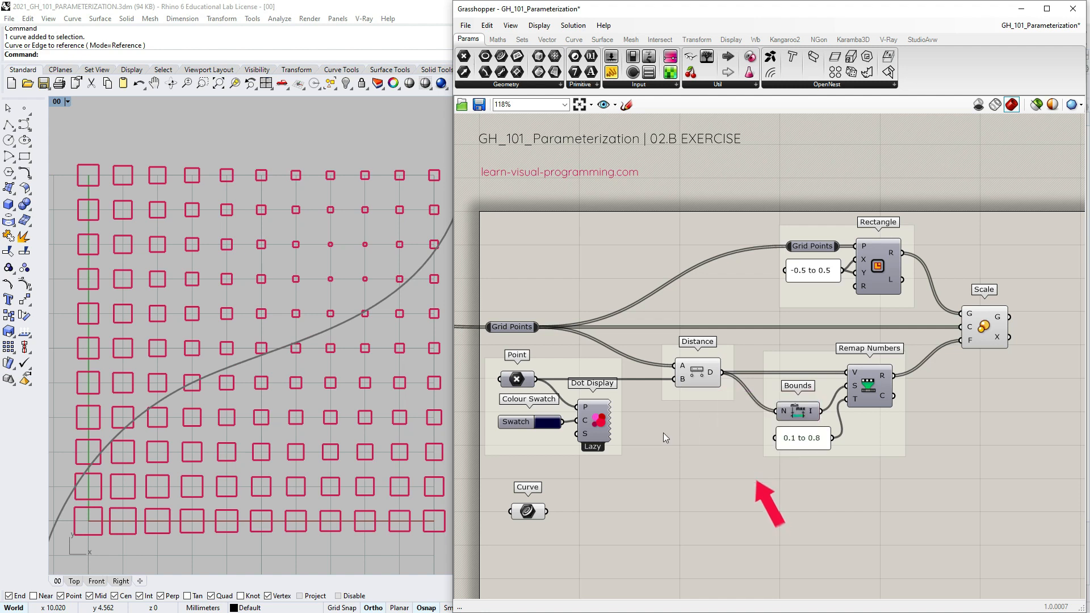
Step: Add Vector > Pull Point and start wiring the attractor curve into it
click(546, 39)
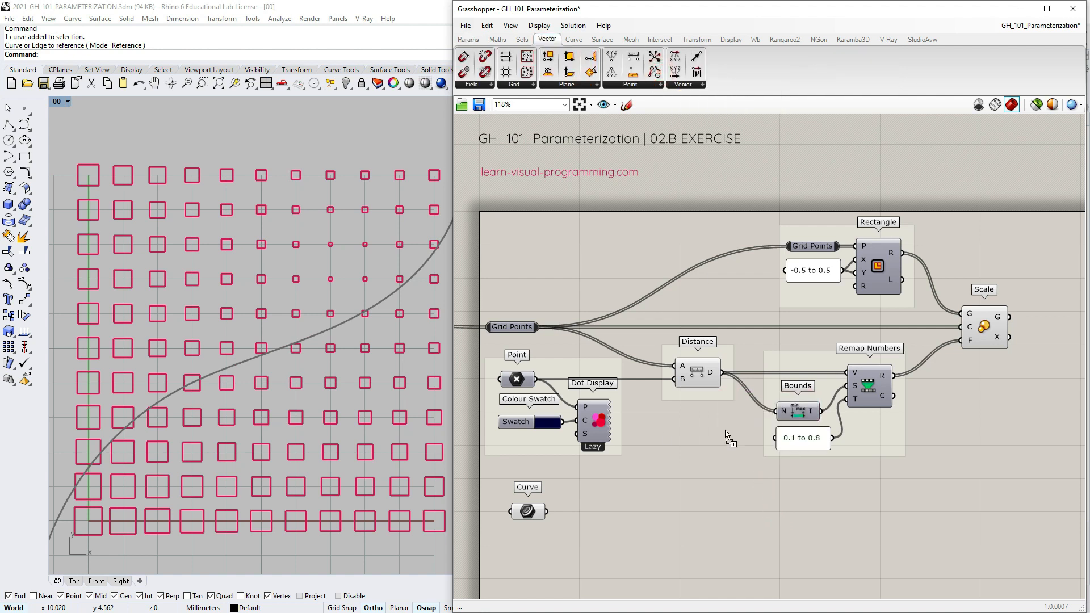
click(701, 459)
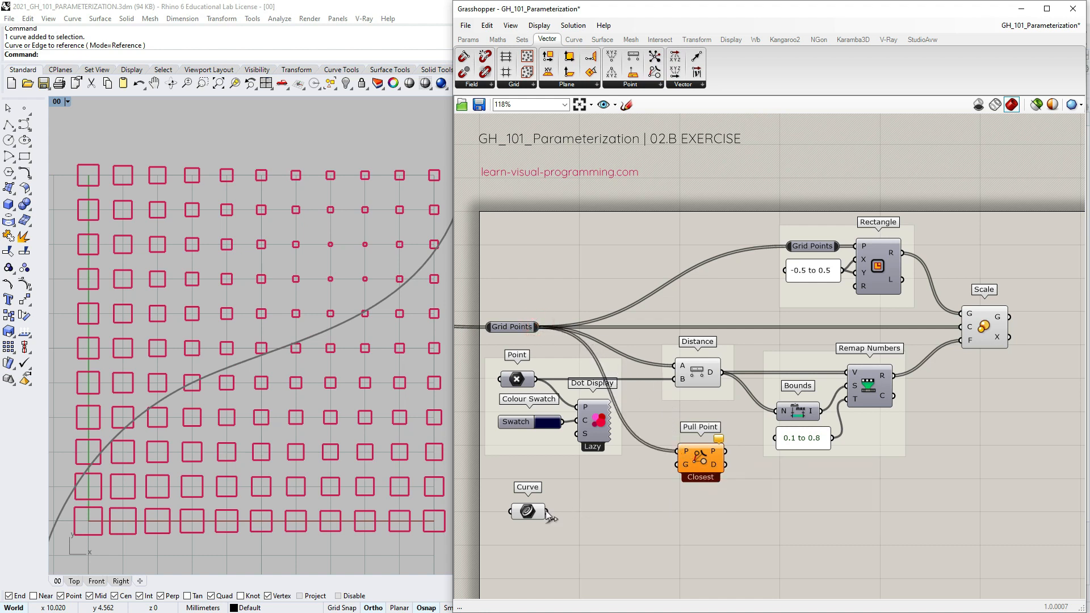
click(527, 511)
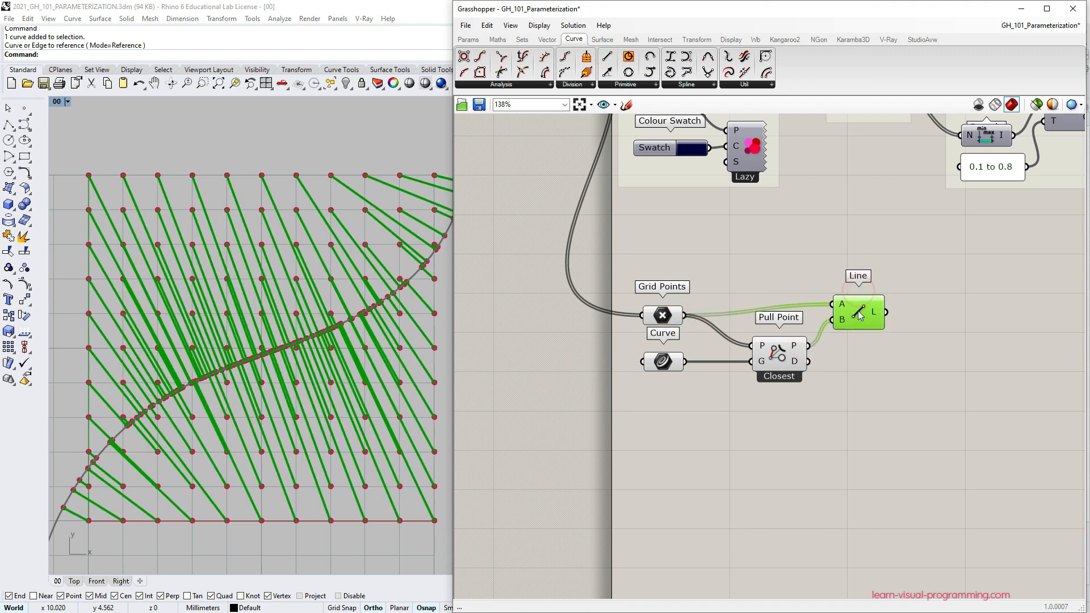
Step: Wire points and curve into Pull Point with check Lines, toggling Closest Only off and back on
scroll(down, 3)
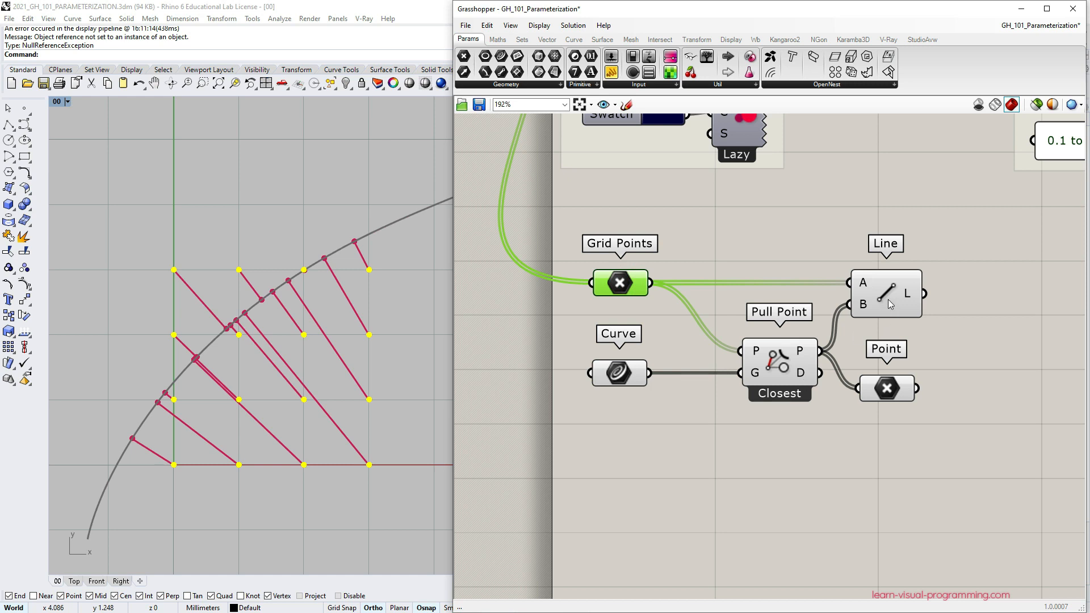
click(885, 293)
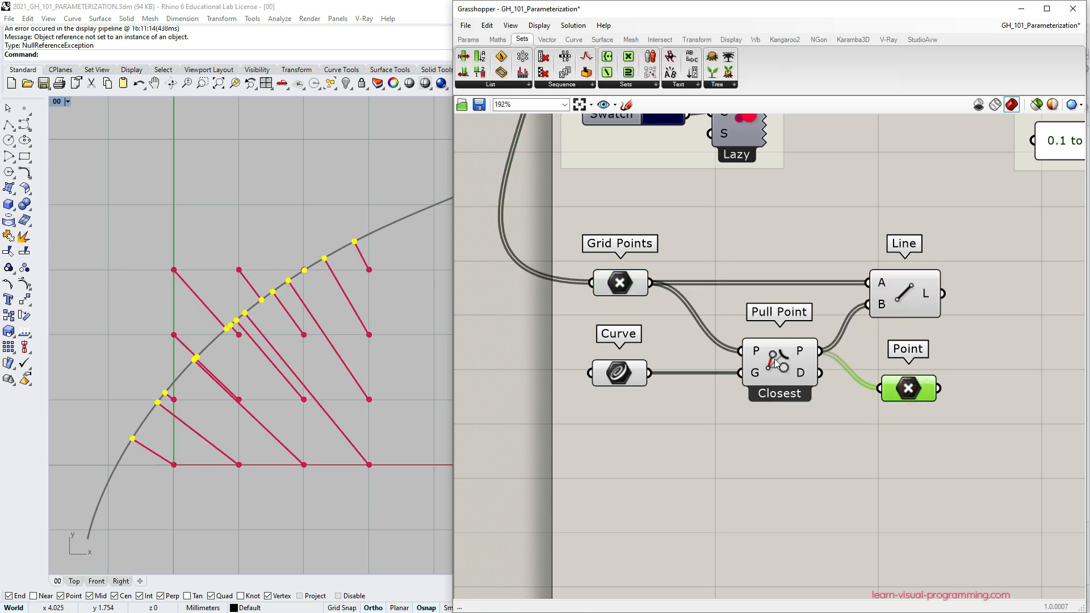
right_click(780, 365)
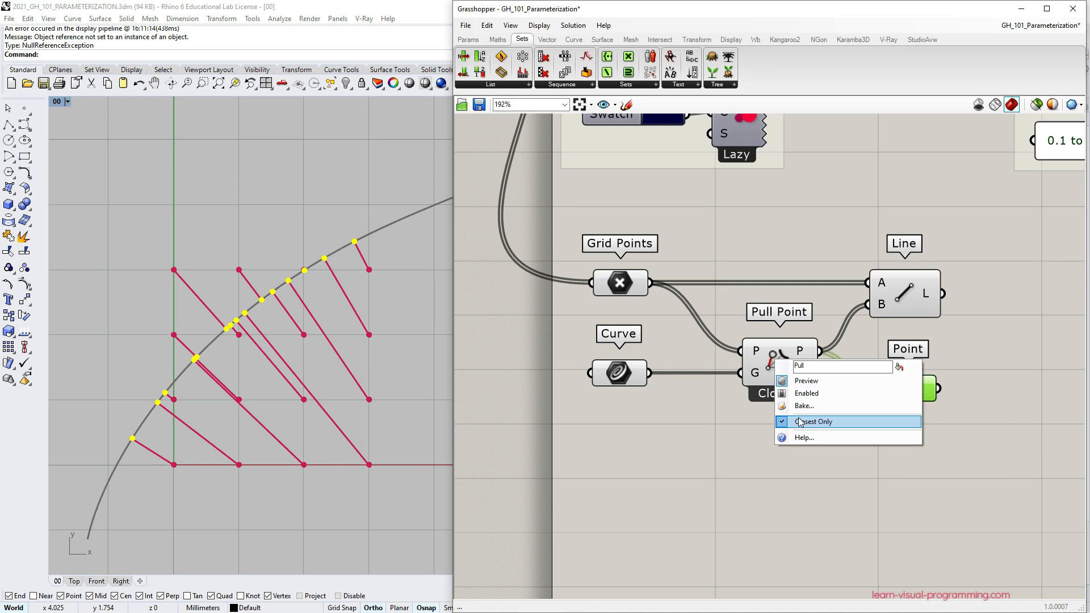
click(815, 421)
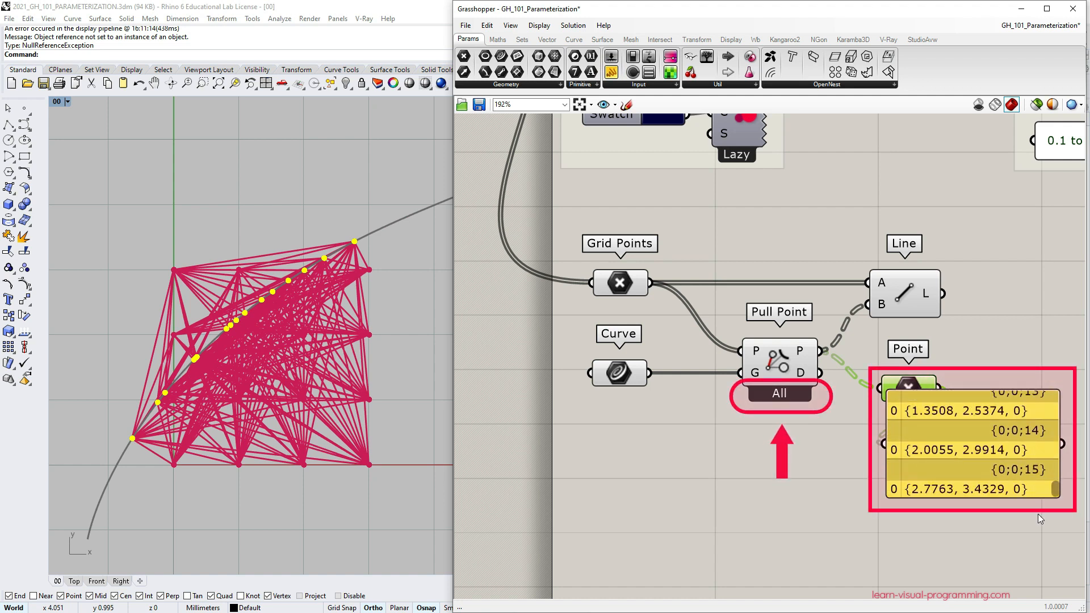
mouse_move(1048, 498)
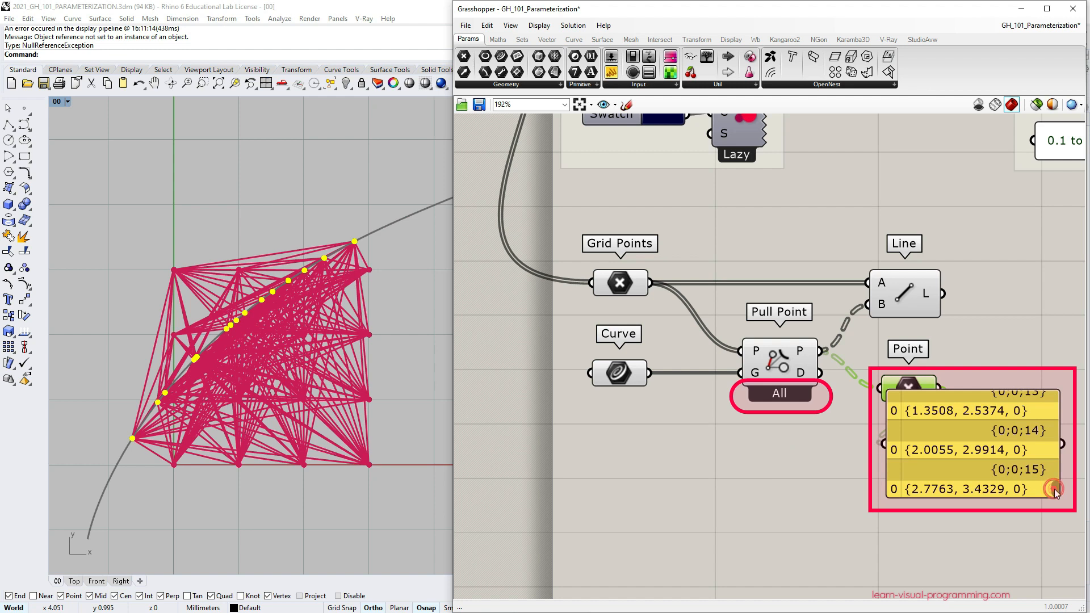
mouse_move(818, 405)
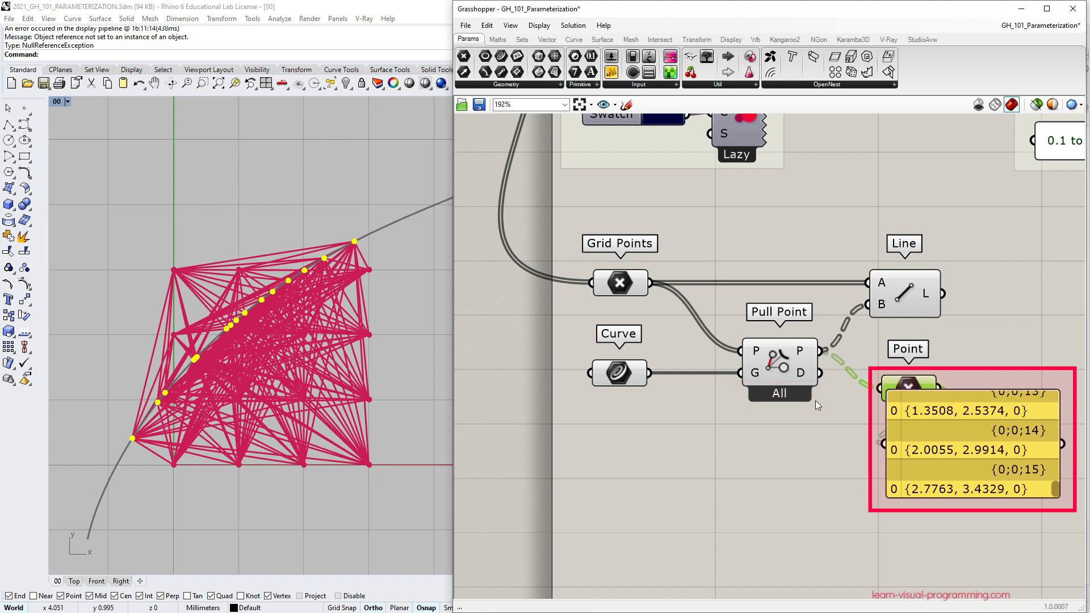
right_click(779, 373)
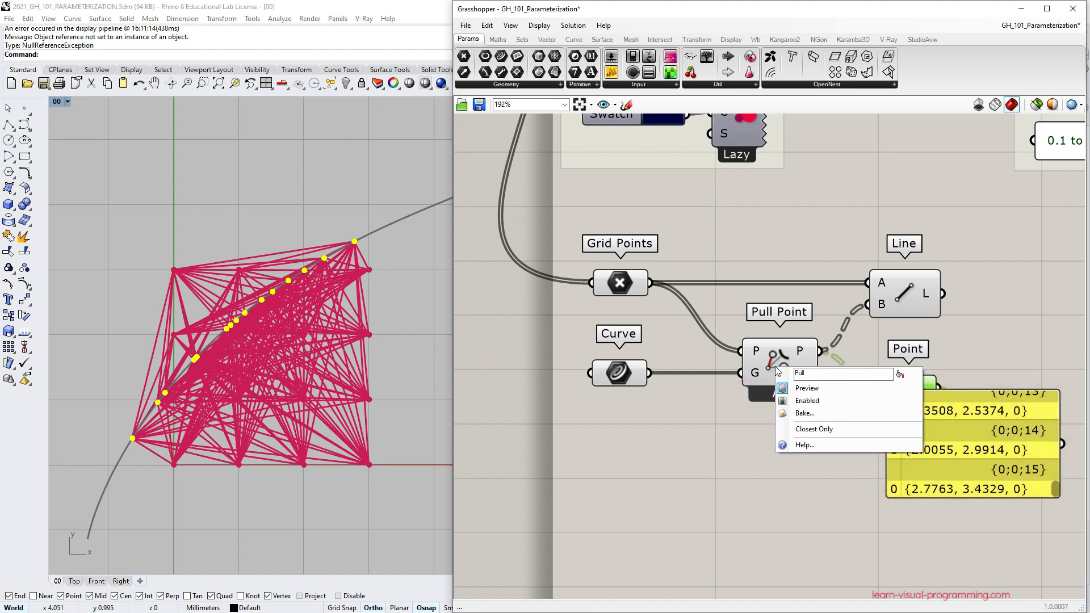
click(813, 429)
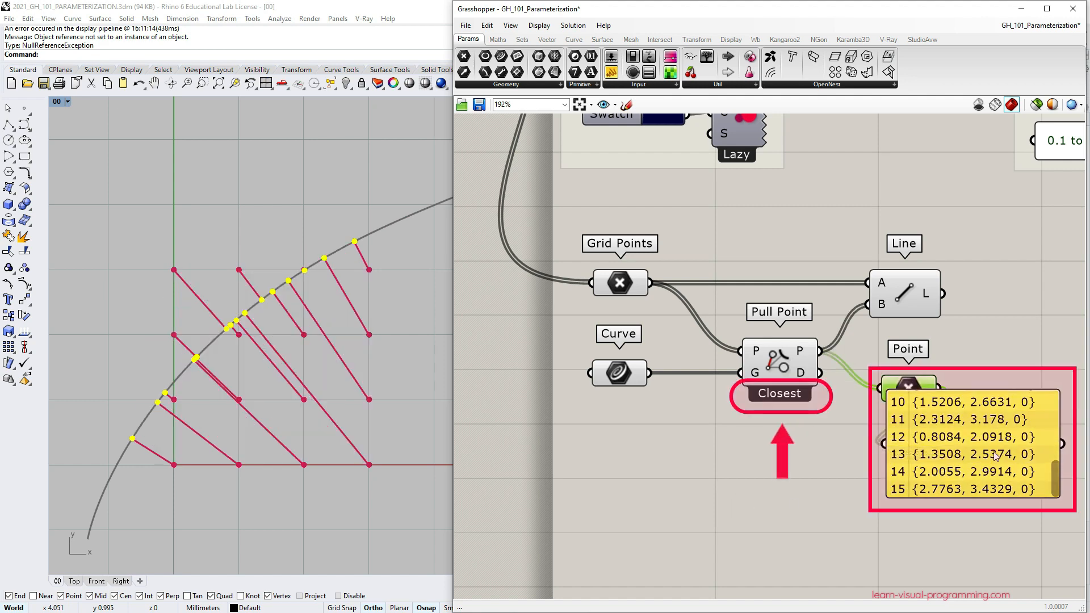
mouse_move(1015, 452)
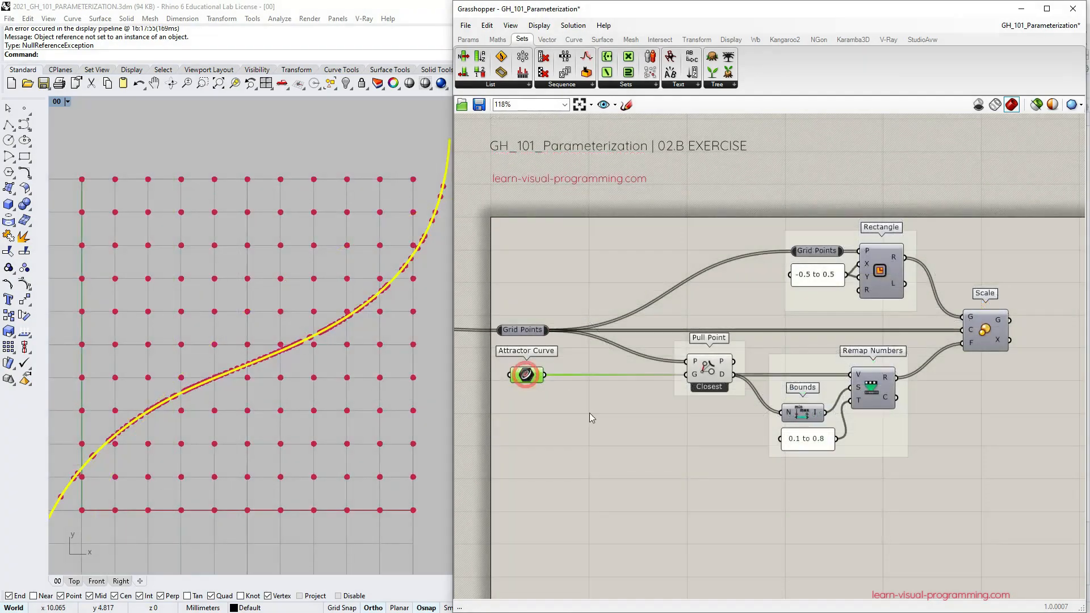
Step: Insert a Graph Mapper set to Sine between Remap R and Scale F, then open its range settings
right_click(709, 364)
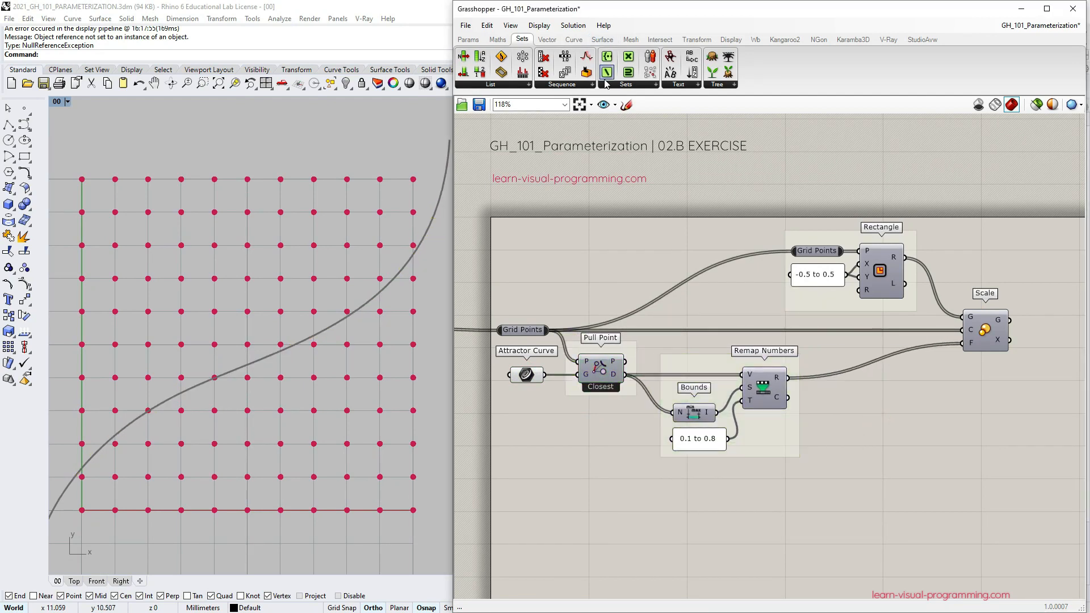
click(468, 39)
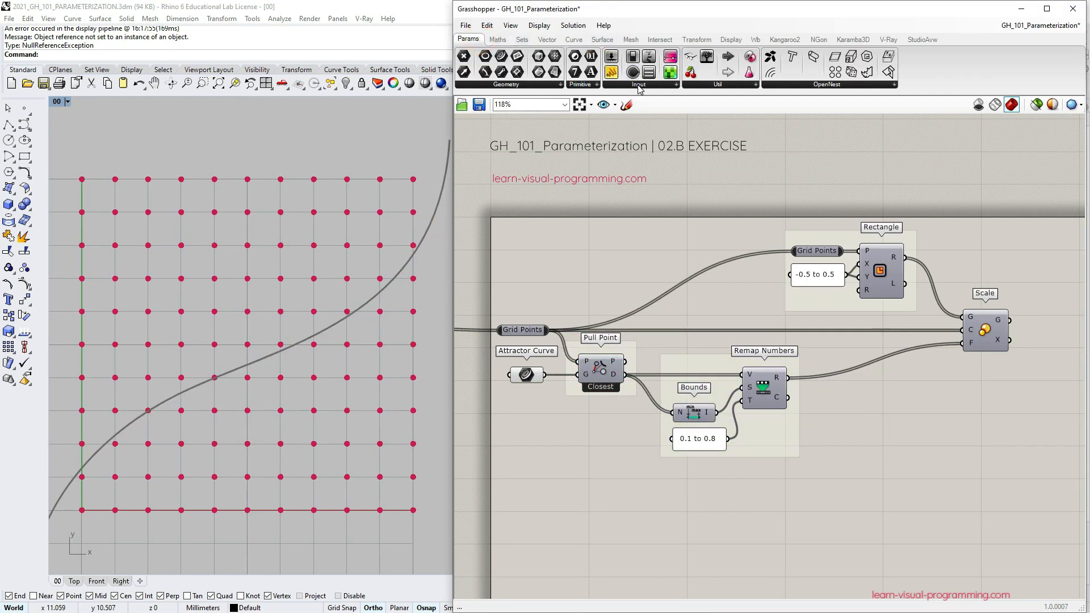
click(637, 84)
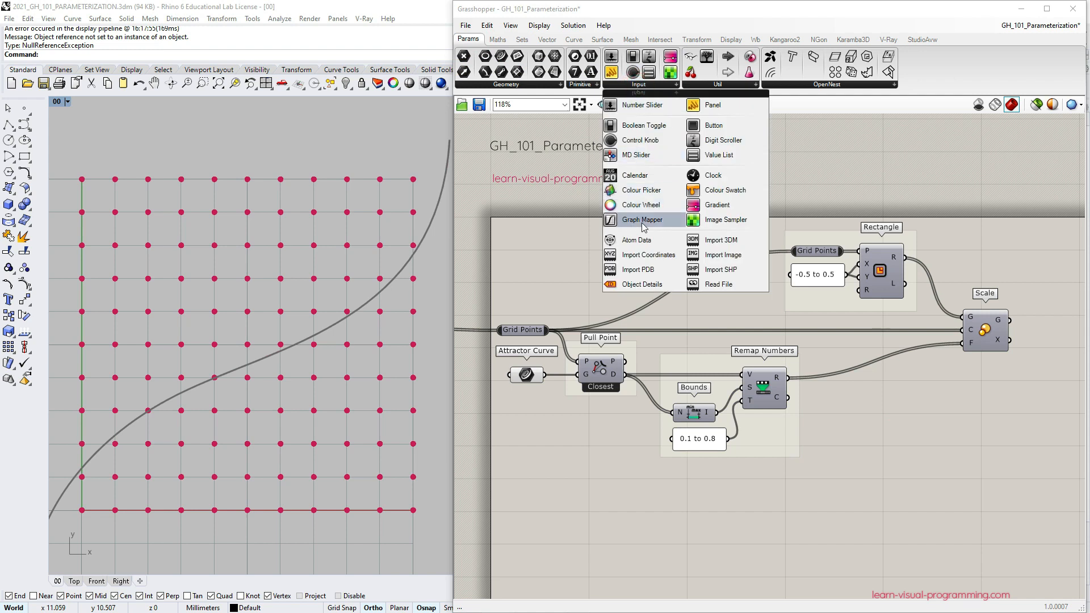
click(641, 220)
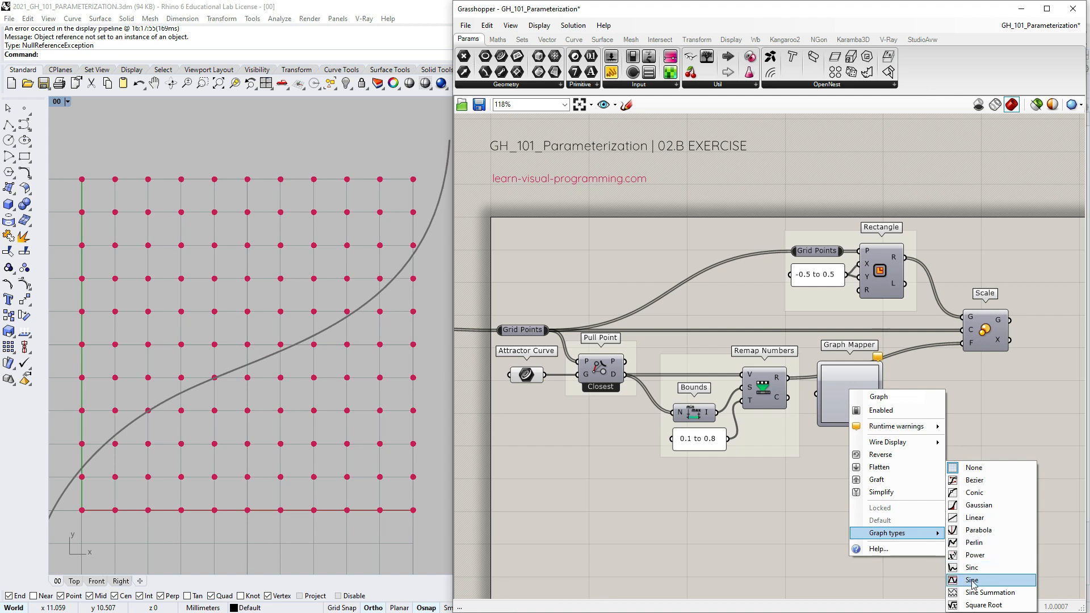
click(971, 581)
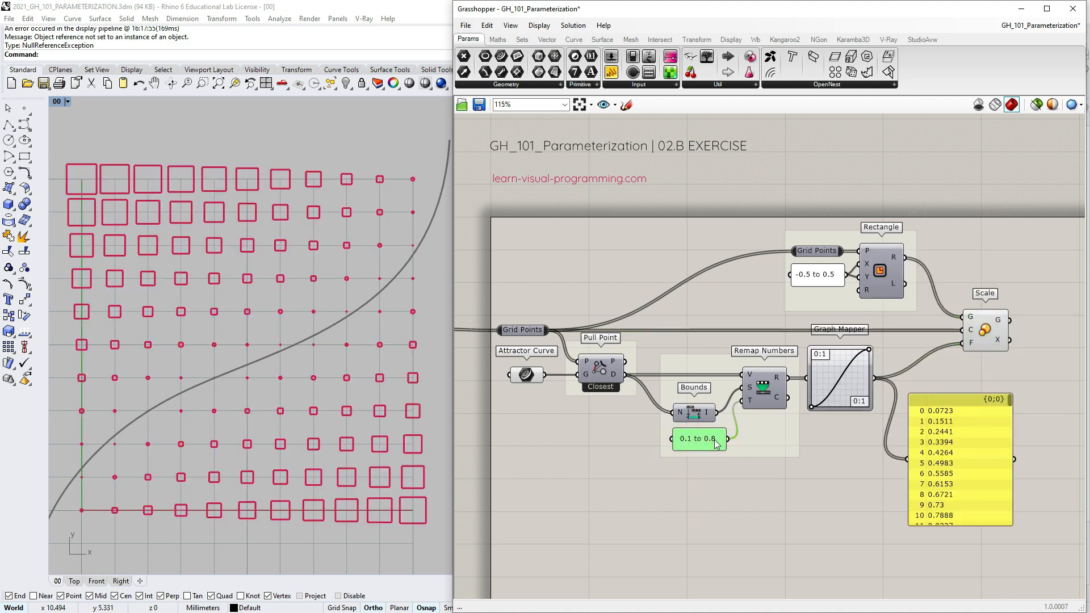
double_click(699, 439)
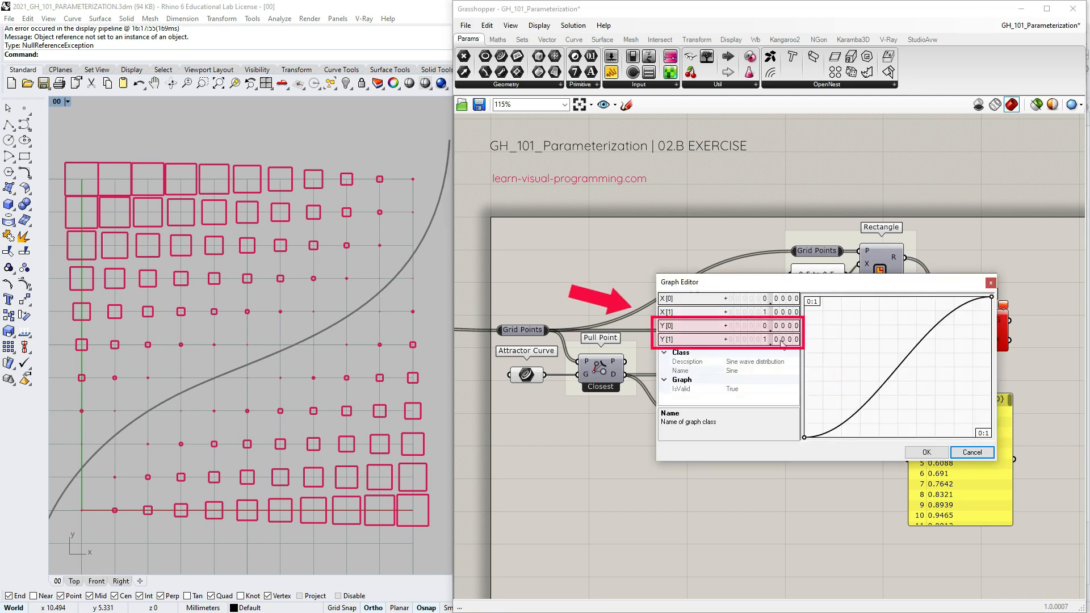
Step: Invert the mapping target to 1 to 0 and copy a panel for the source range
double_click(723, 326)
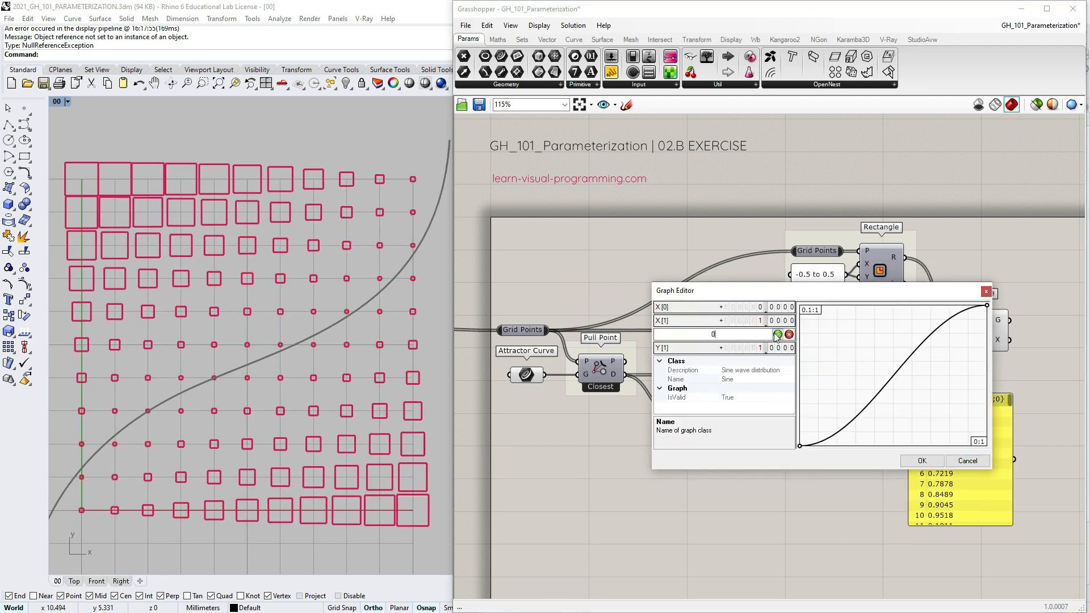
click(921, 462)
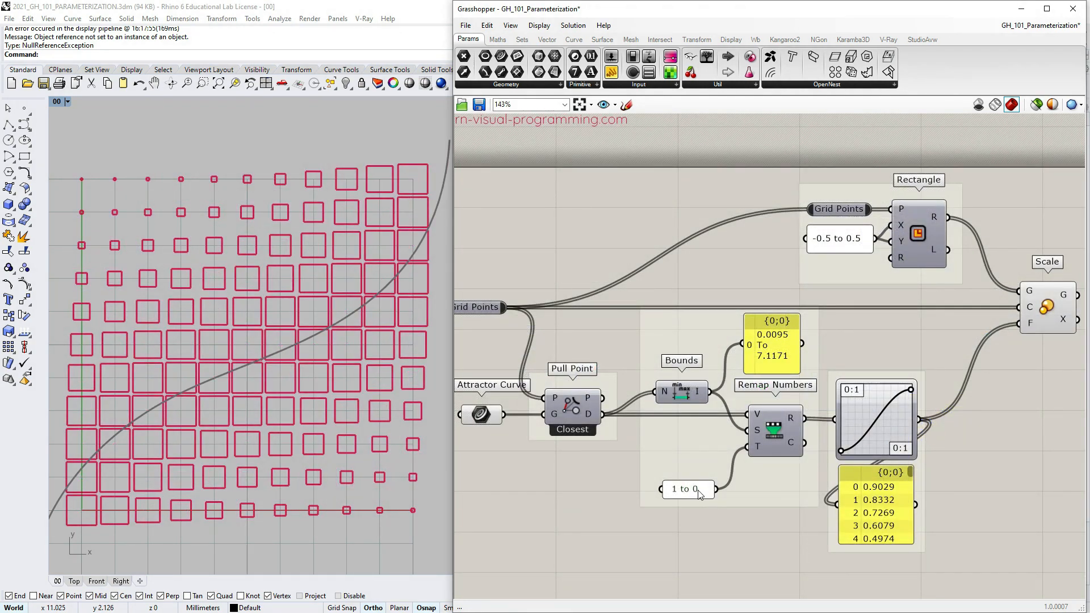
click(772, 341)
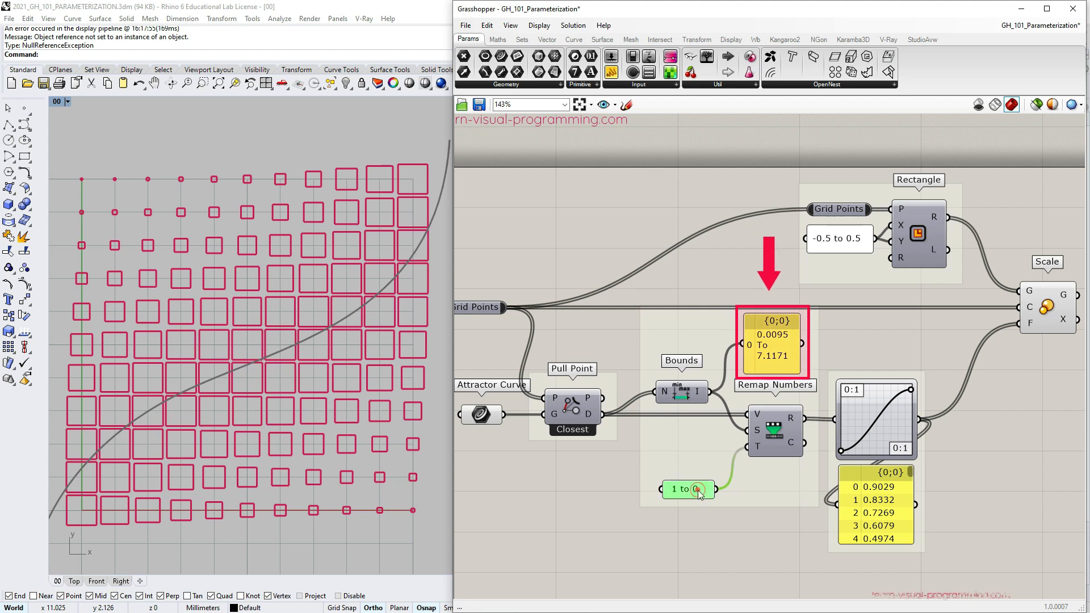
Step: Set the source panel to 0 to 4, then 0 to 3, wired into Remap Numbers S
double_click(685, 488)
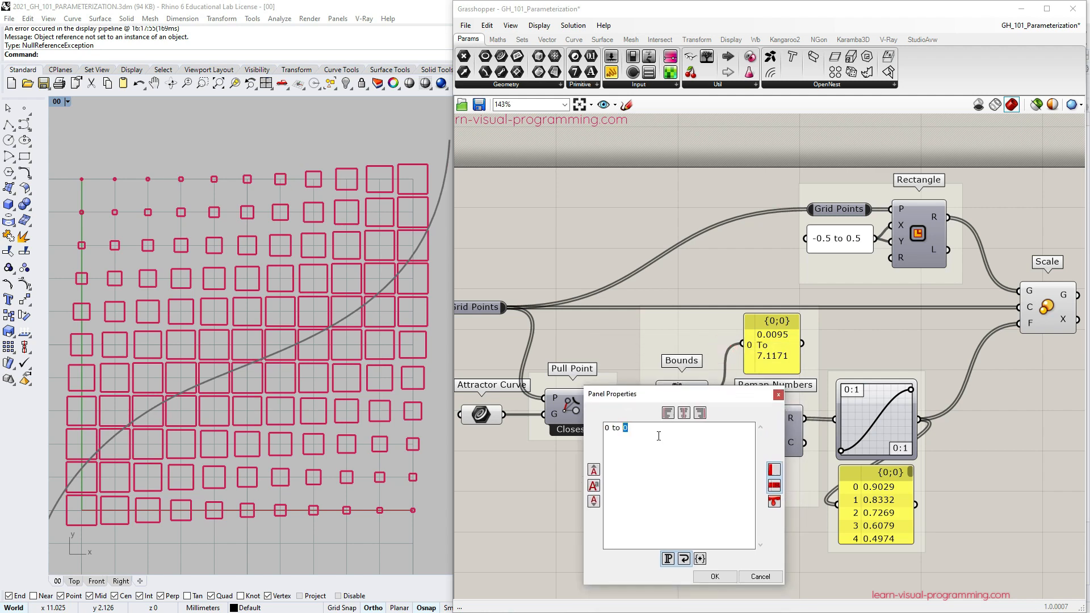
click(714, 577)
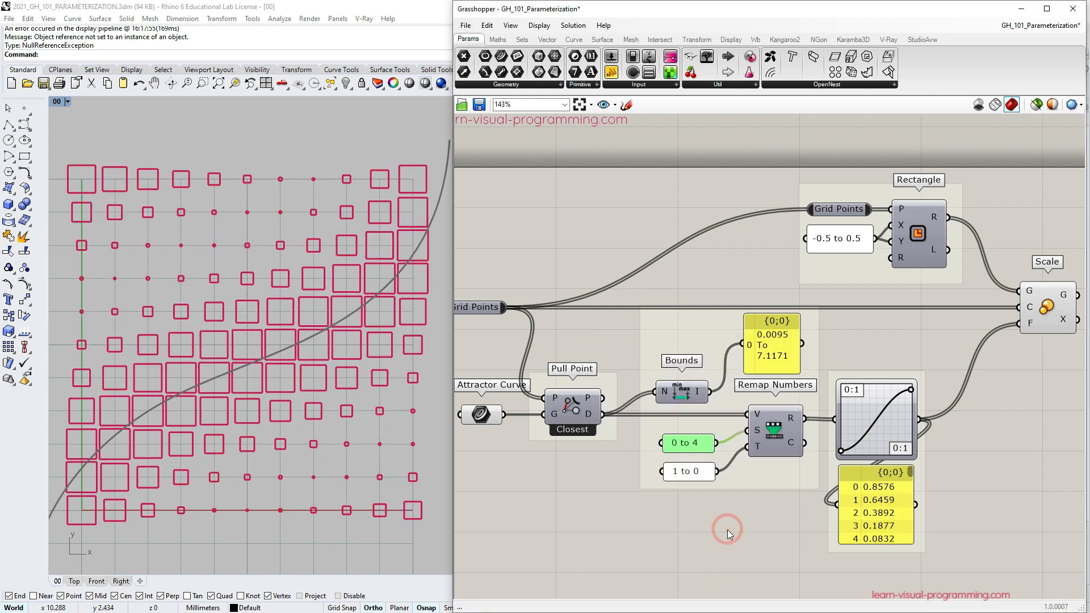
double_click(687, 443)
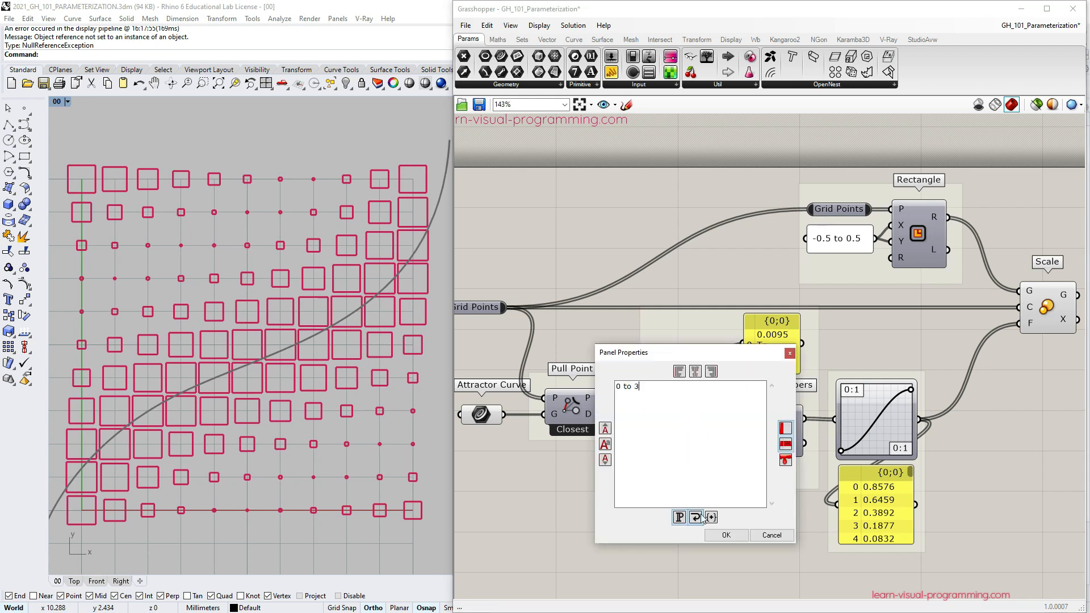
click(726, 535)
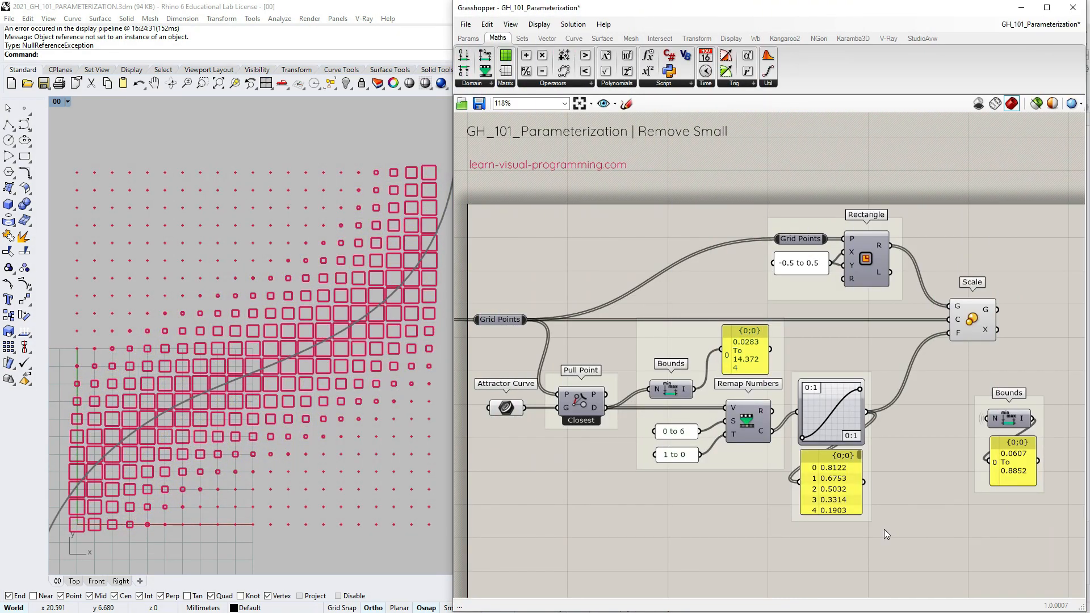
mouse_move(522, 39)
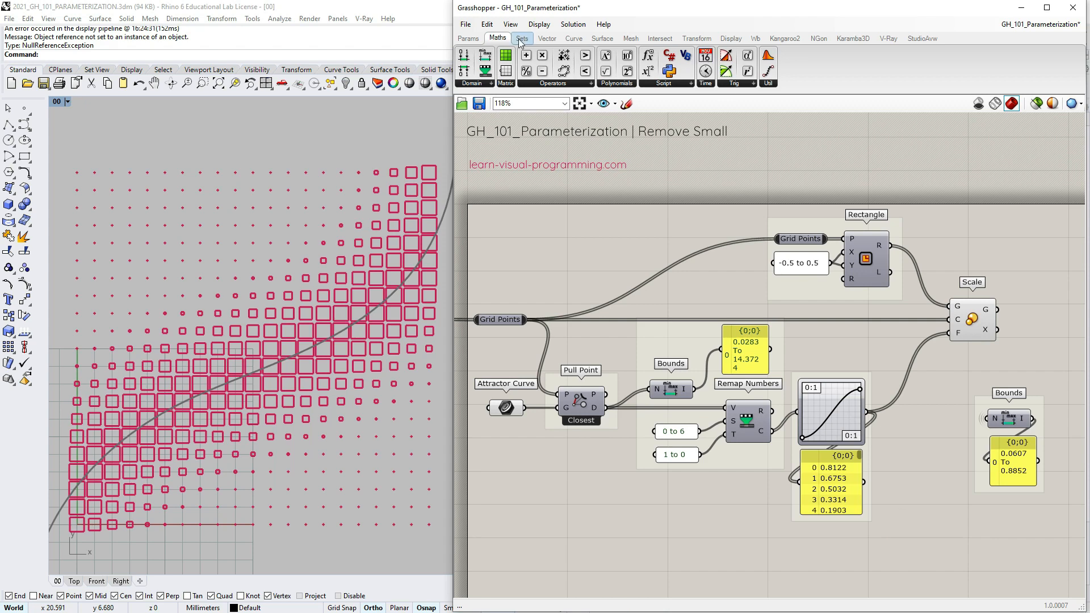
mouse_move(585, 57)
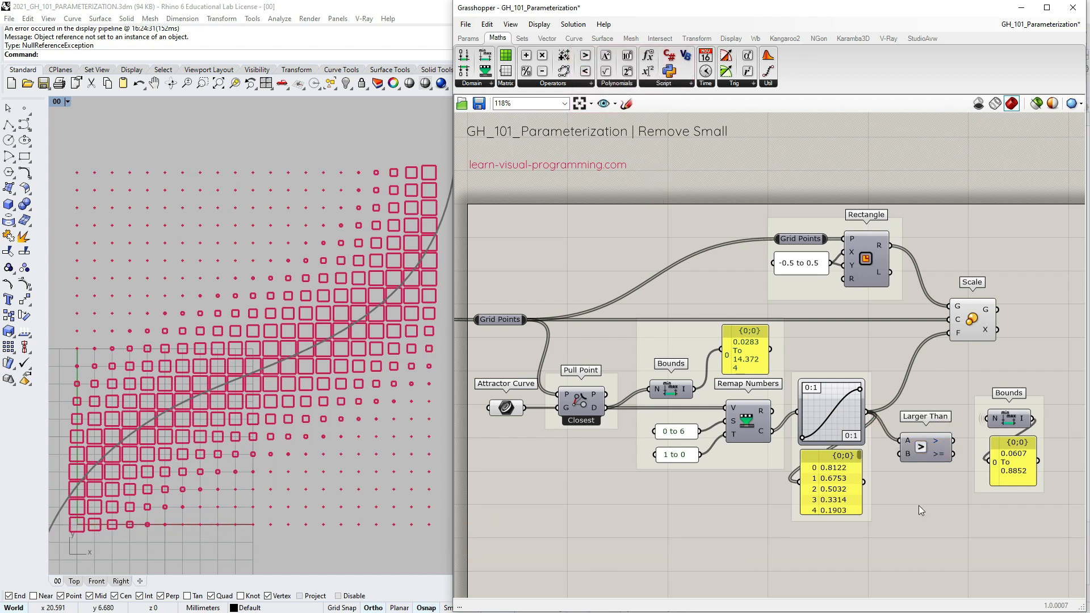
mouse_move(903, 537)
text(0.00<0.20)
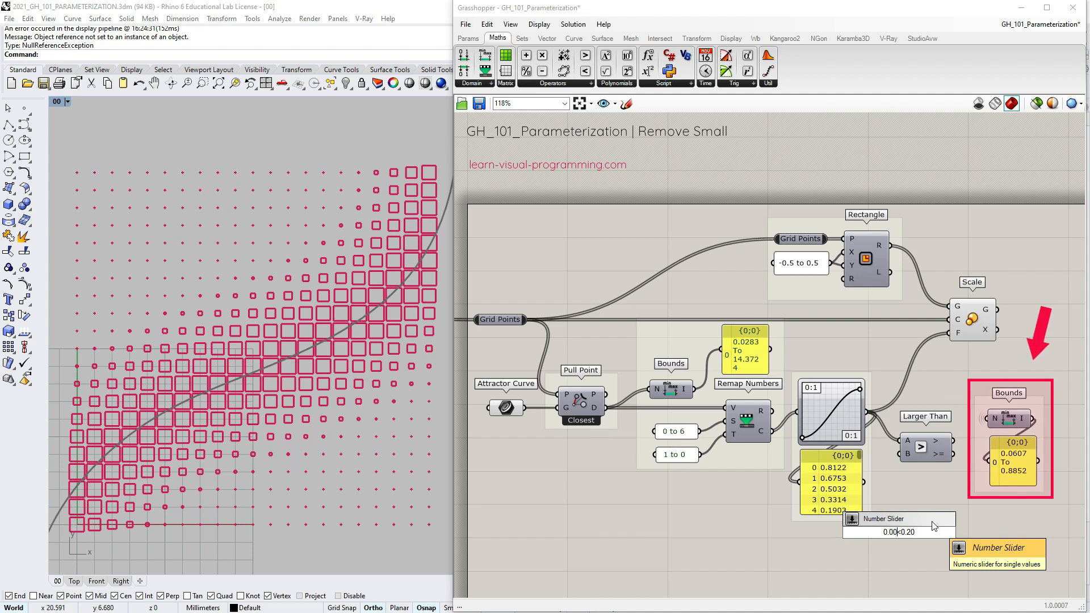
Step: Add a Number Slider at 0.09 as the size threshold for the Larger Than test
click(898, 519)
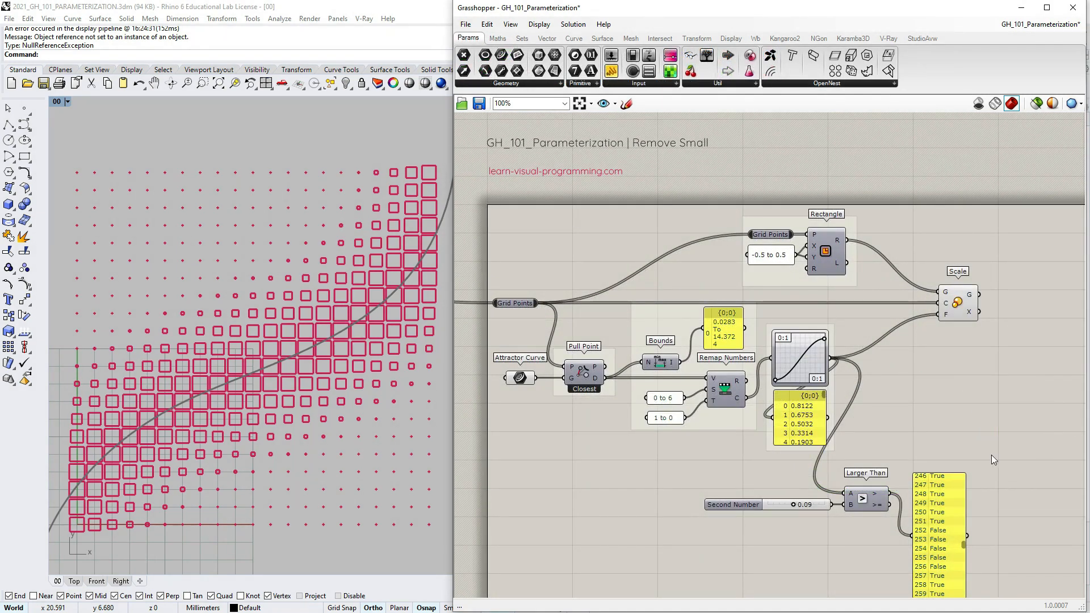
Step: Place a Cull Pattern component on the scaled squares
click(522, 38)
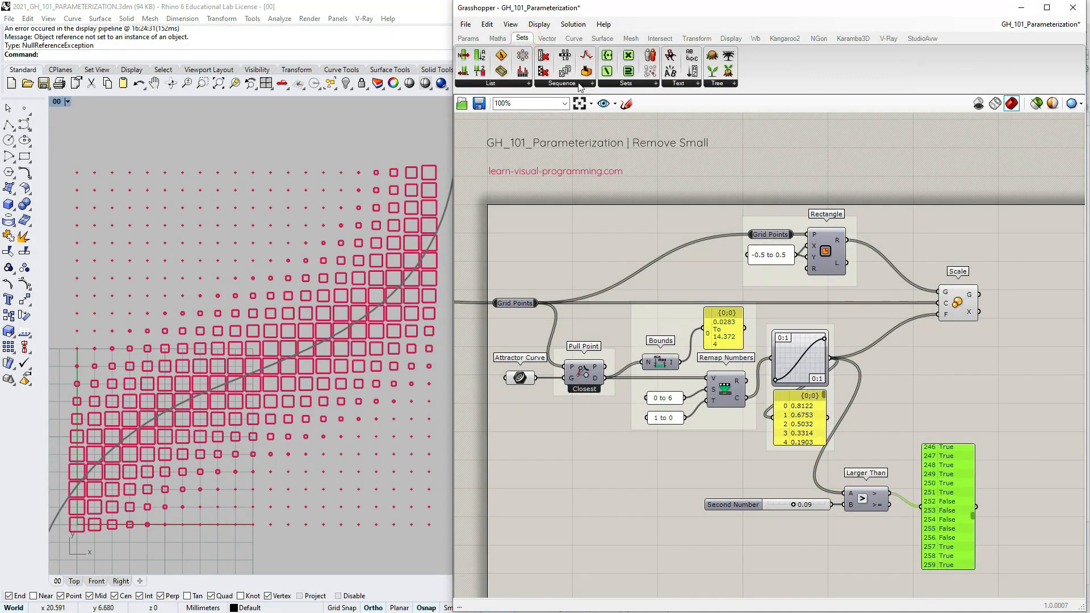
click(566, 83)
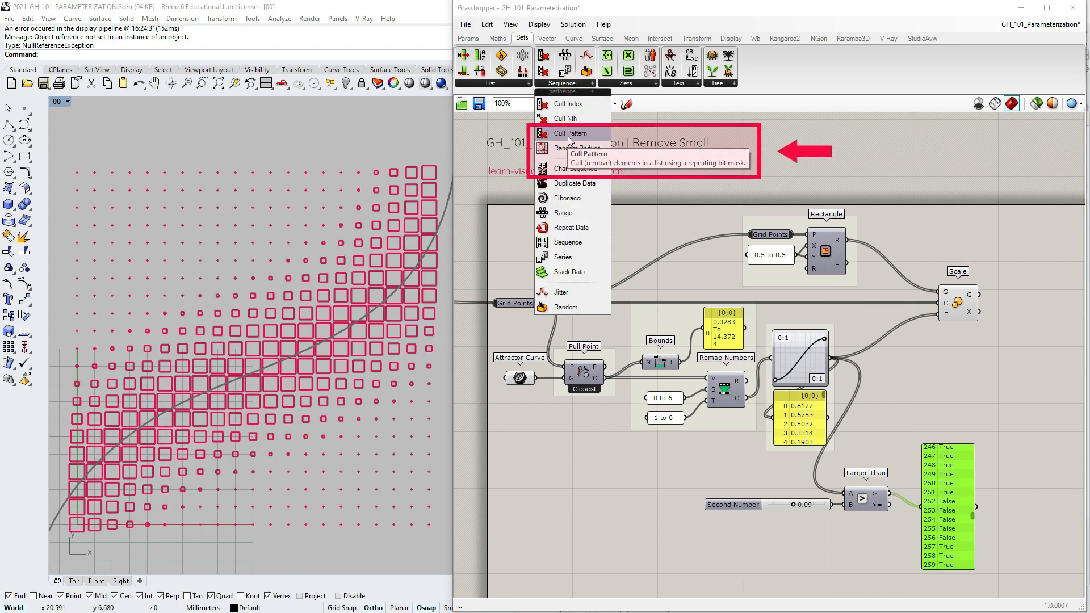
click(570, 133)
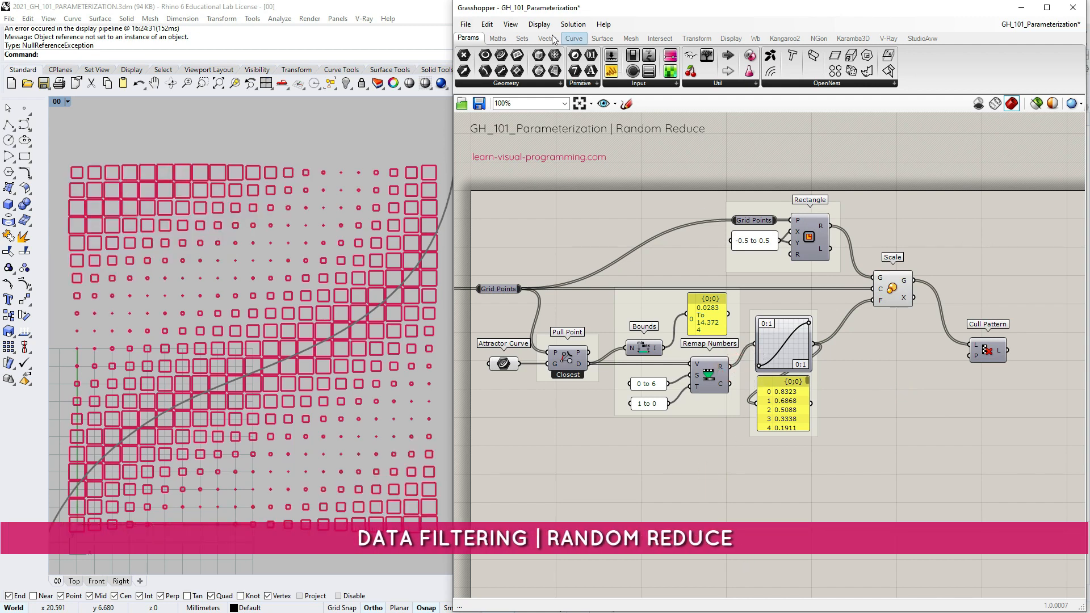
Step: Compare scale factors against random values with Larger Than and wire the result into Cull Pattern's P
click(521, 37)
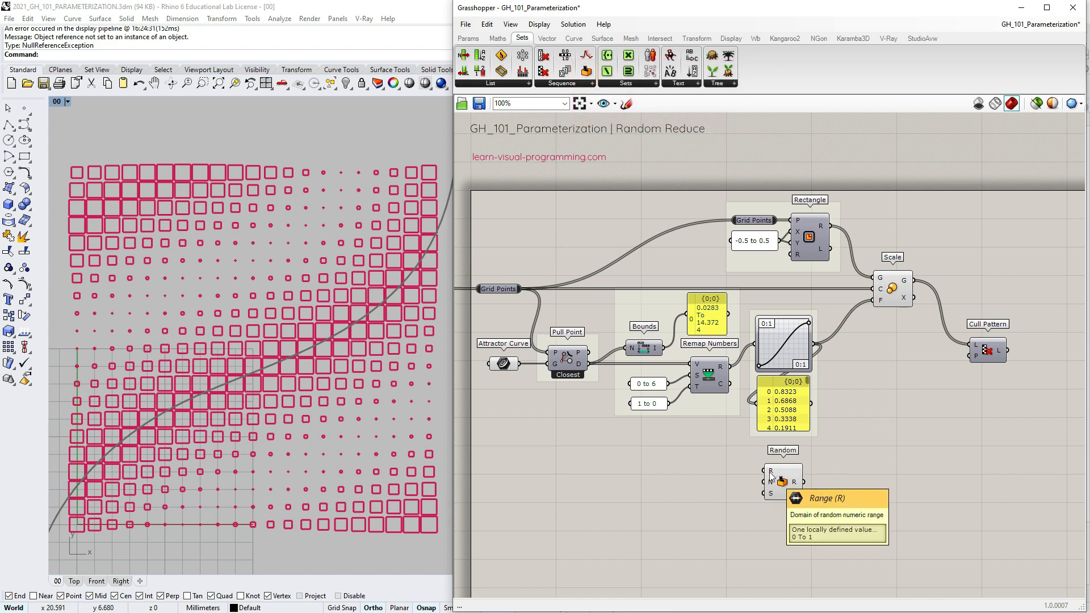
mouse_move(771, 481)
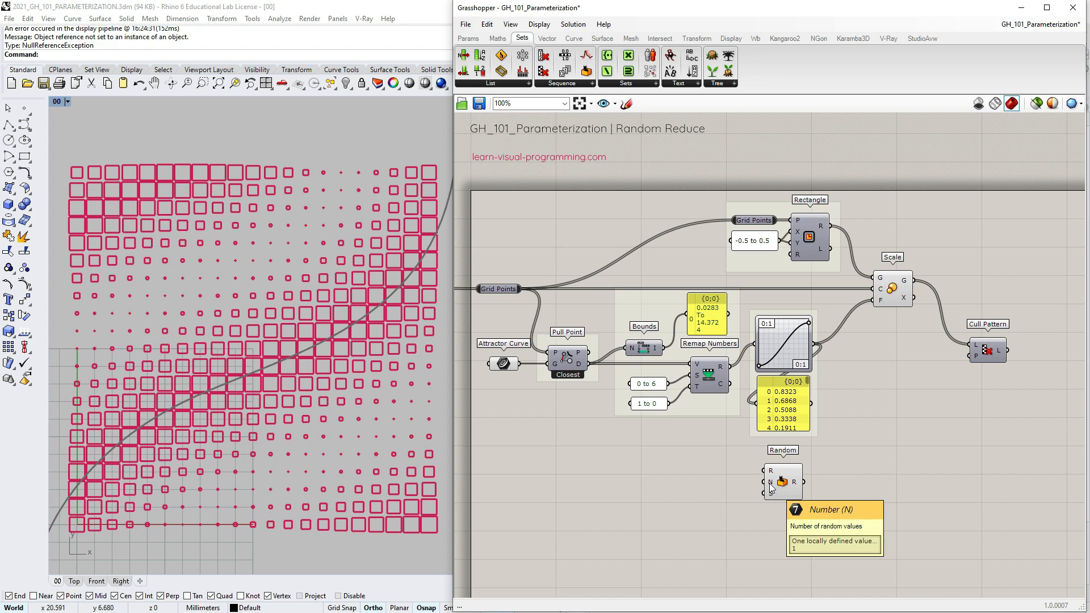
mouse_move(702, 488)
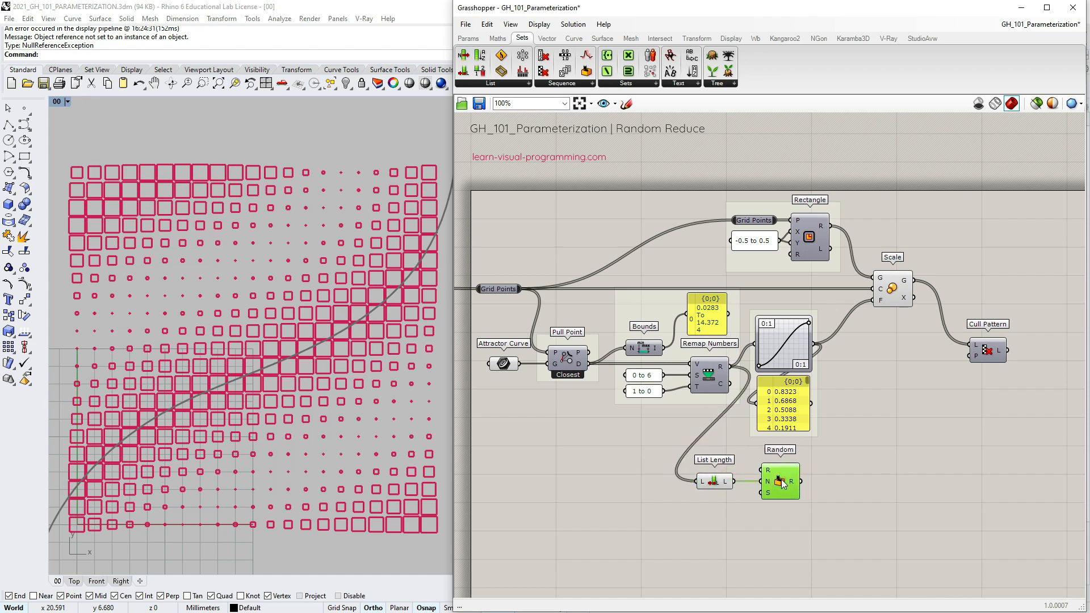
click(498, 38)
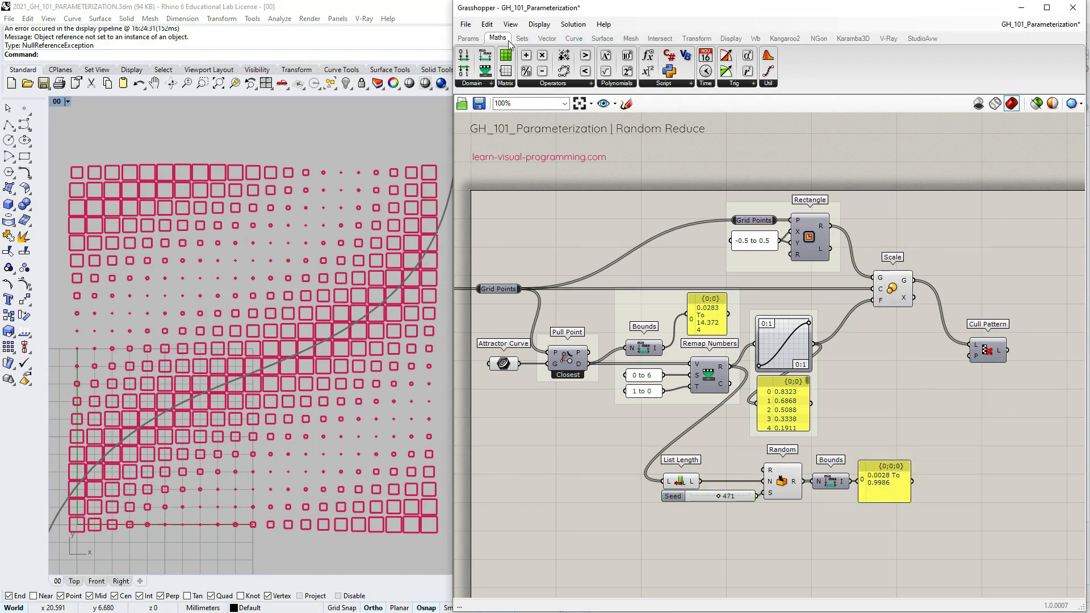
mouse_move(587, 56)
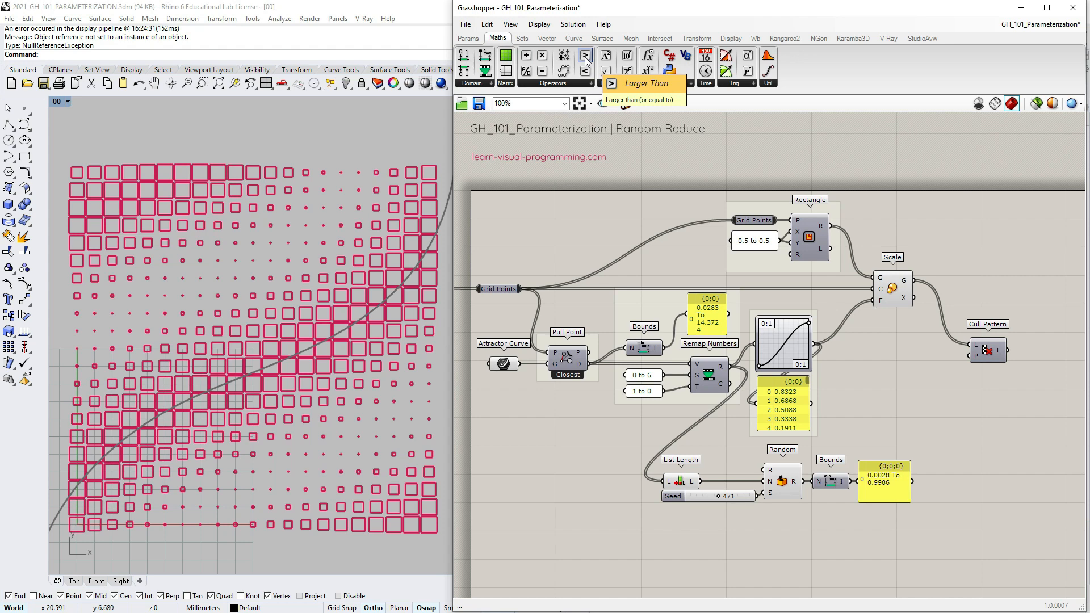
click(585, 55)
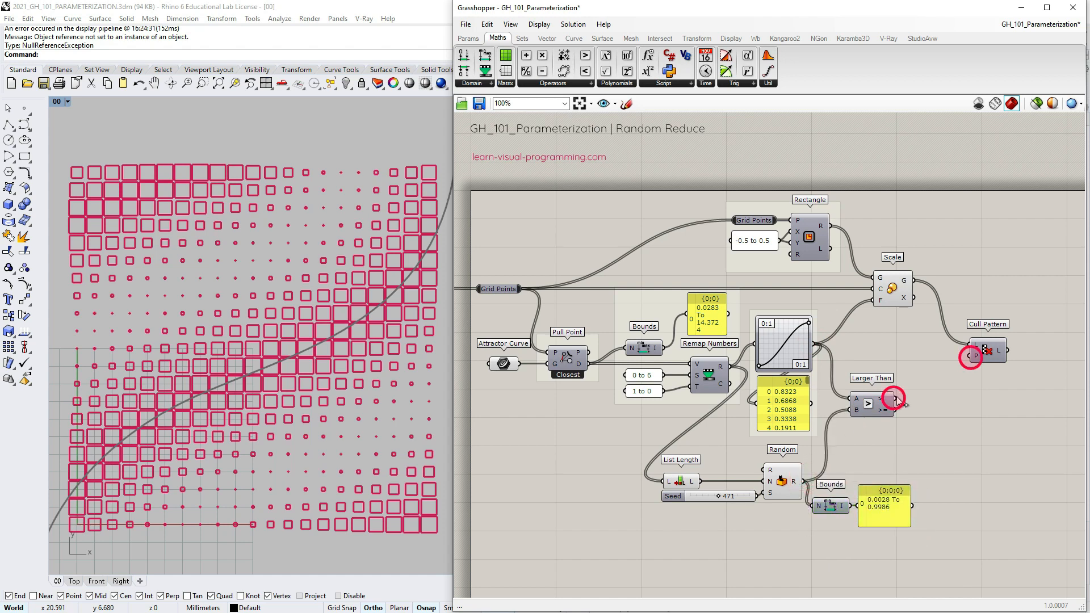
click(987, 351)
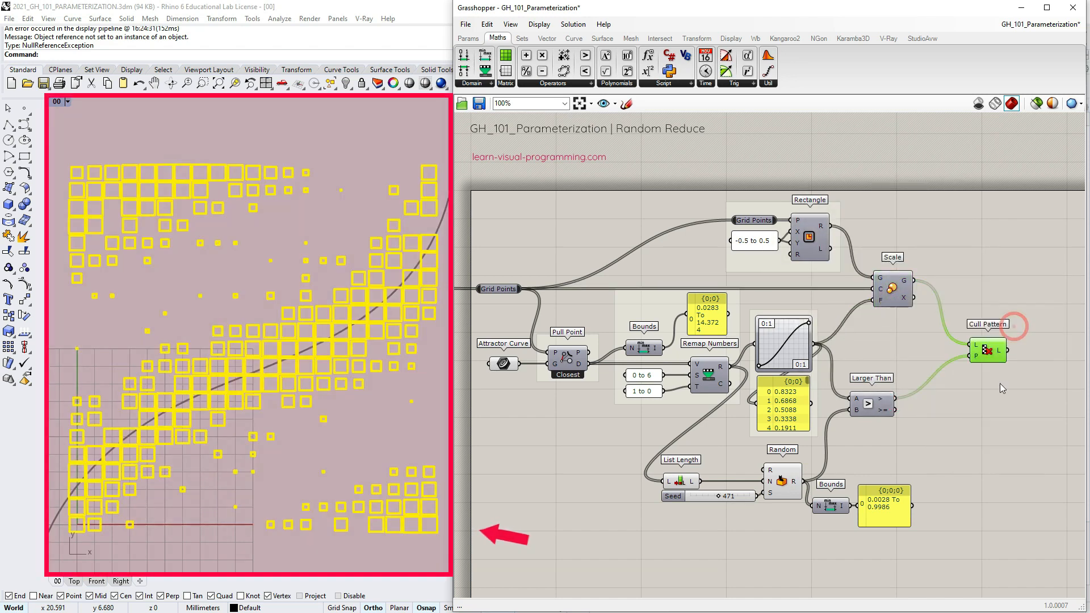
Step: Preview the culled squares and set the second Graph Mapper on the Random output to Conic
click(890, 404)
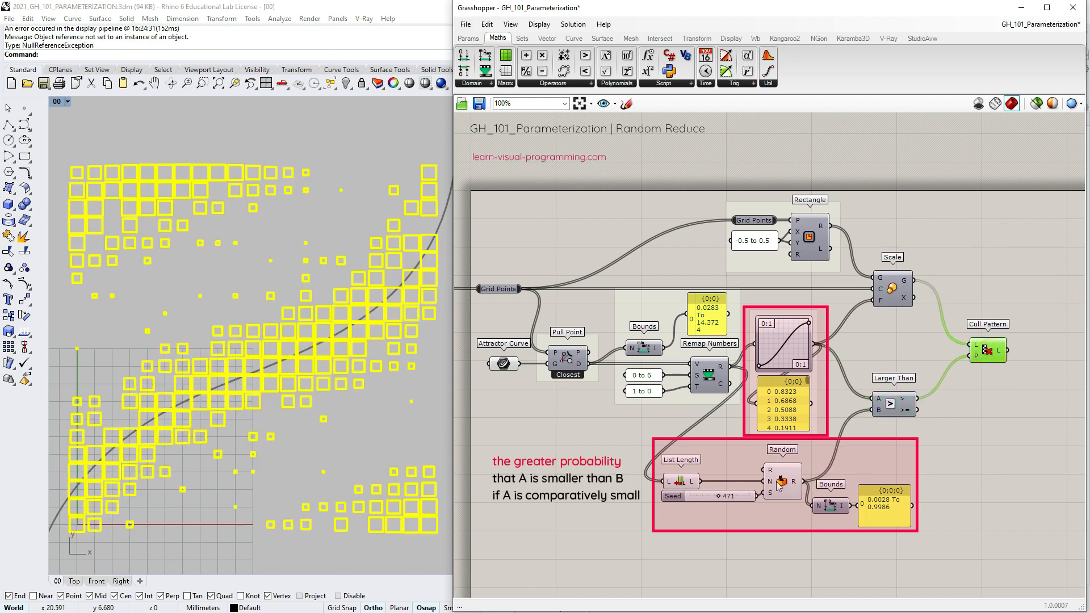
click(720, 496)
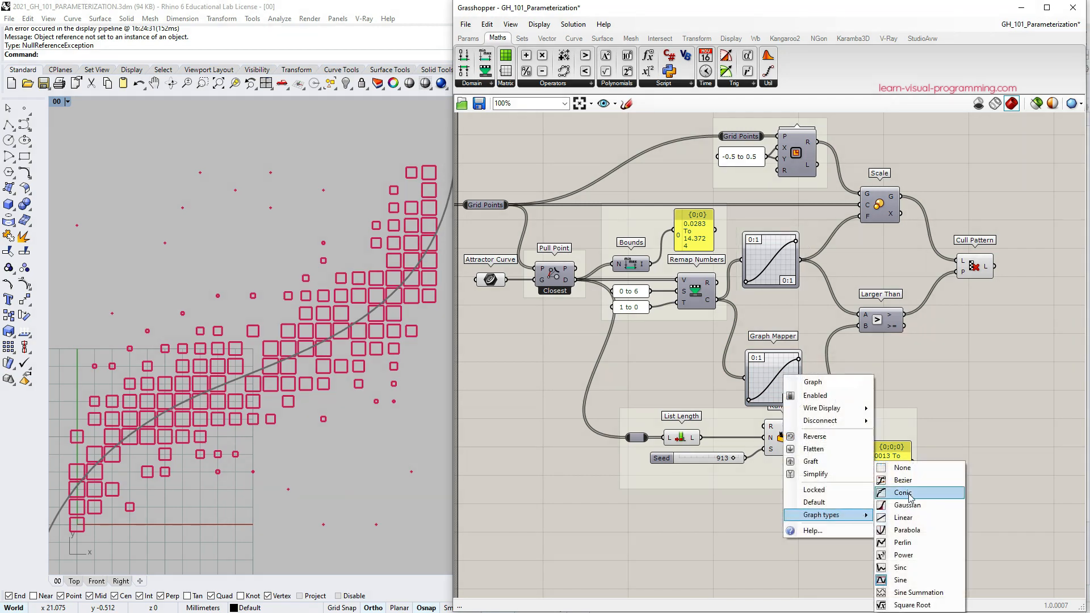
click(903, 493)
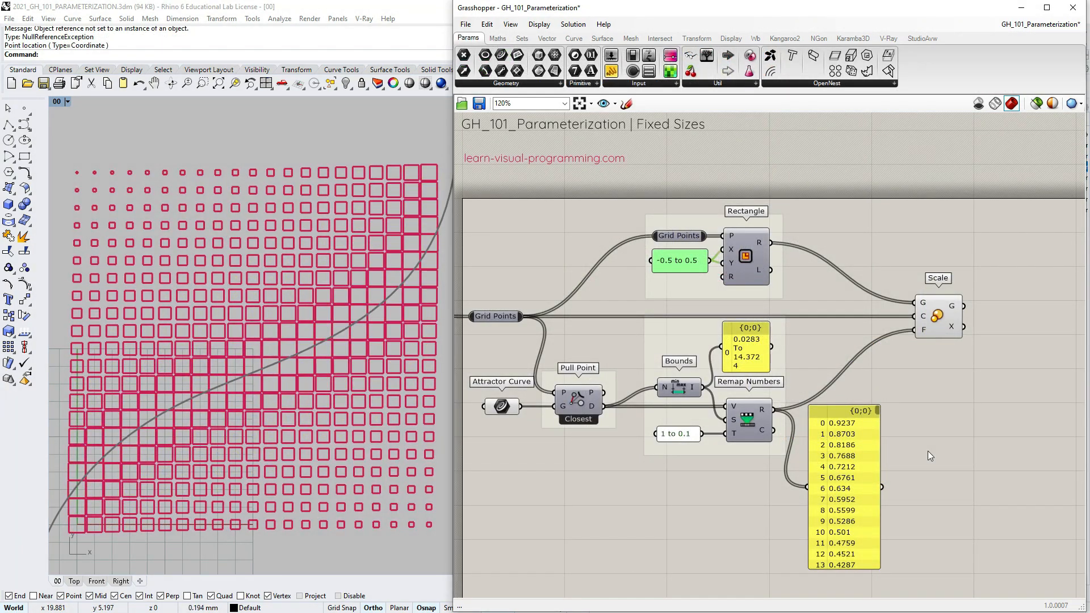
Step: Create a Fixed Sizes panel listing 0.2, 0.5, 0.8
right_click(747, 334)
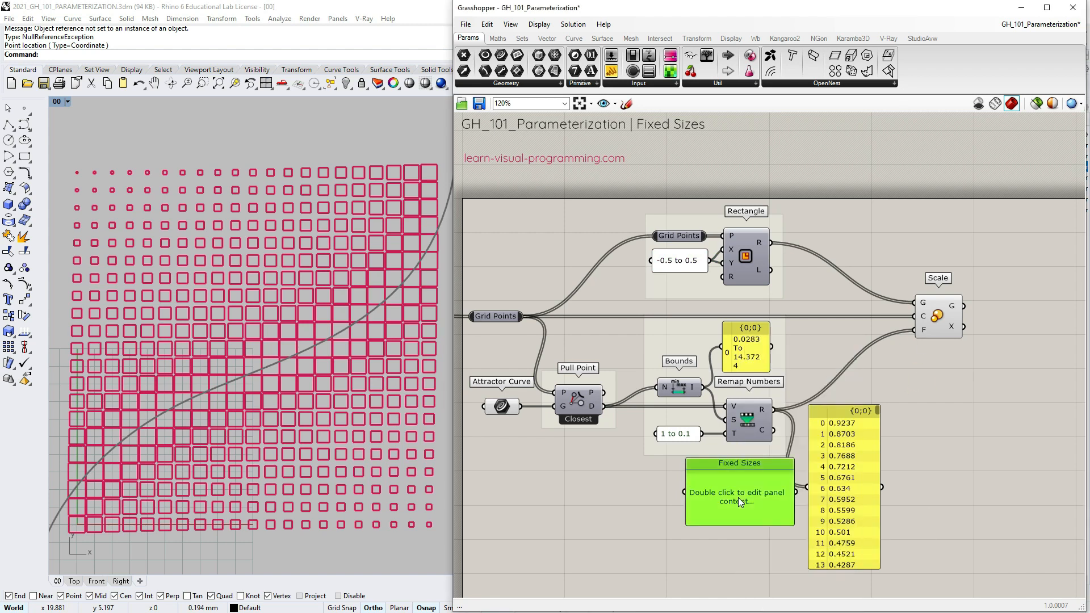
double_click(739, 495)
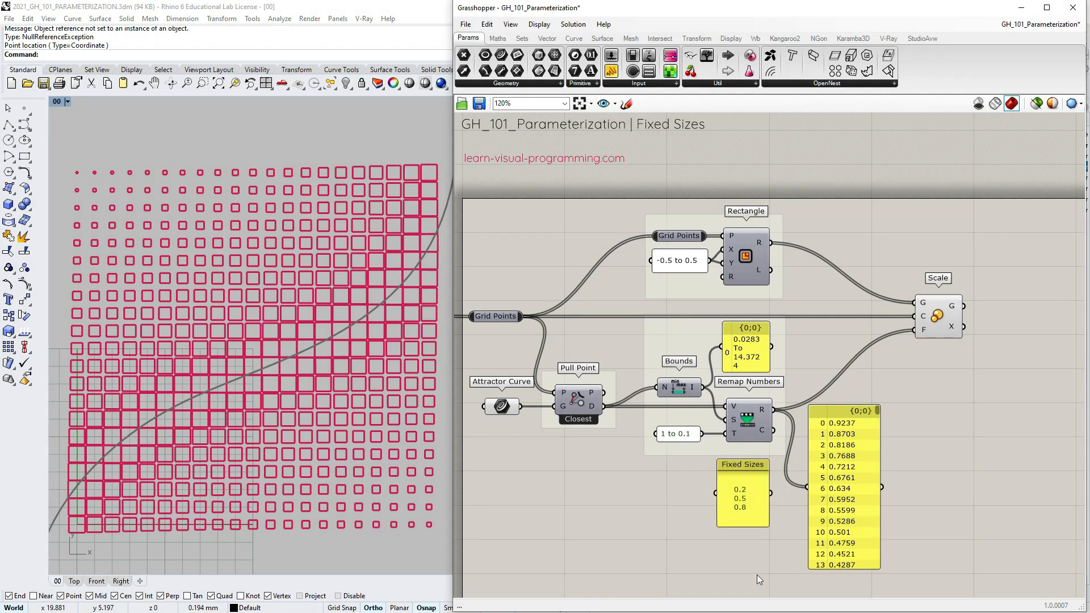
click(742, 494)
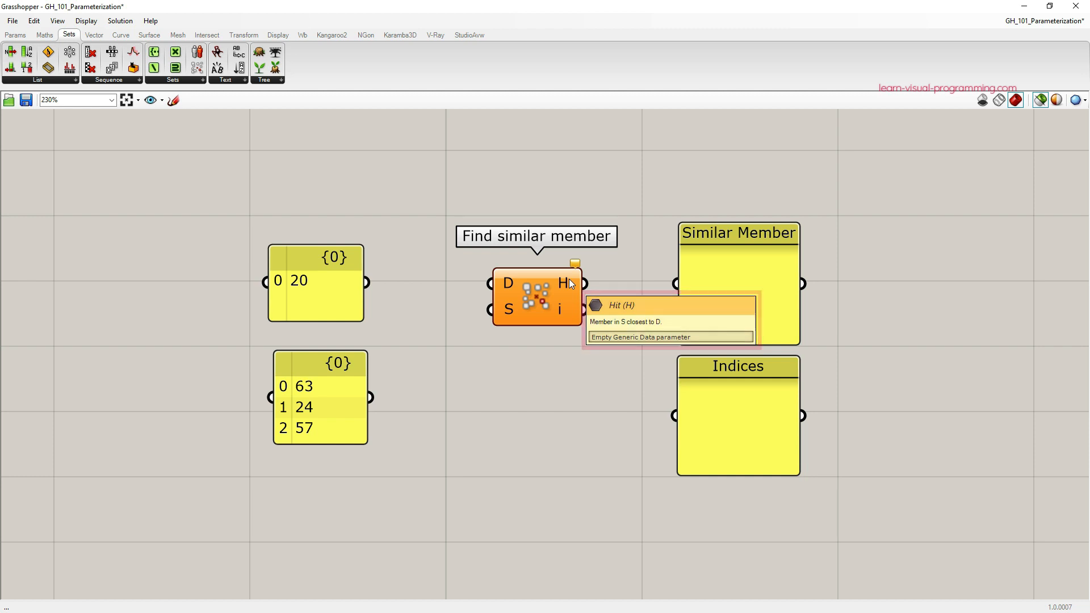
mouse_move(373, 289)
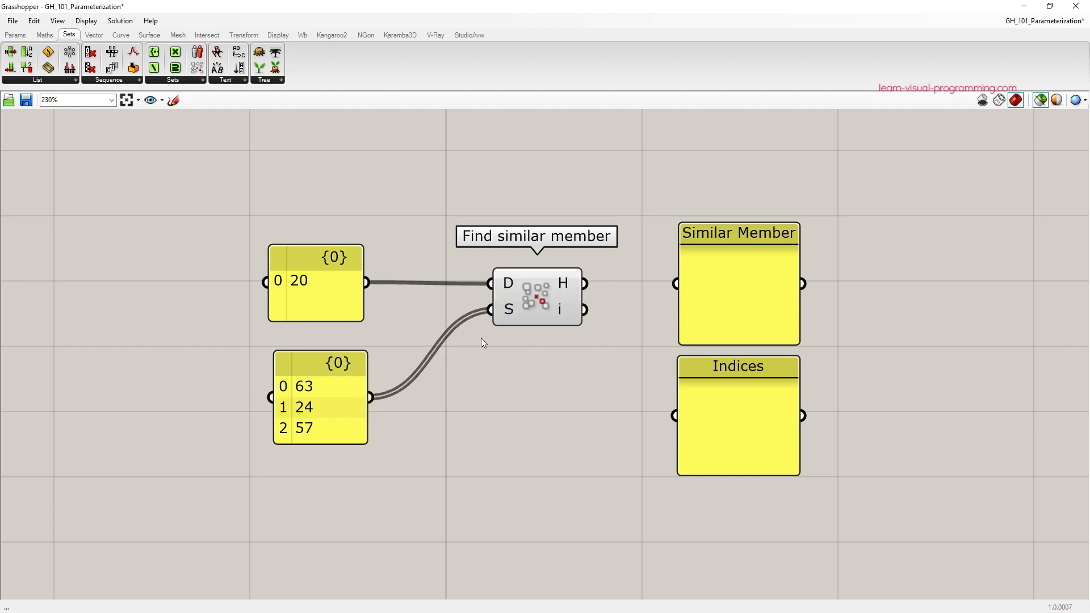
mouse_move(490, 407)
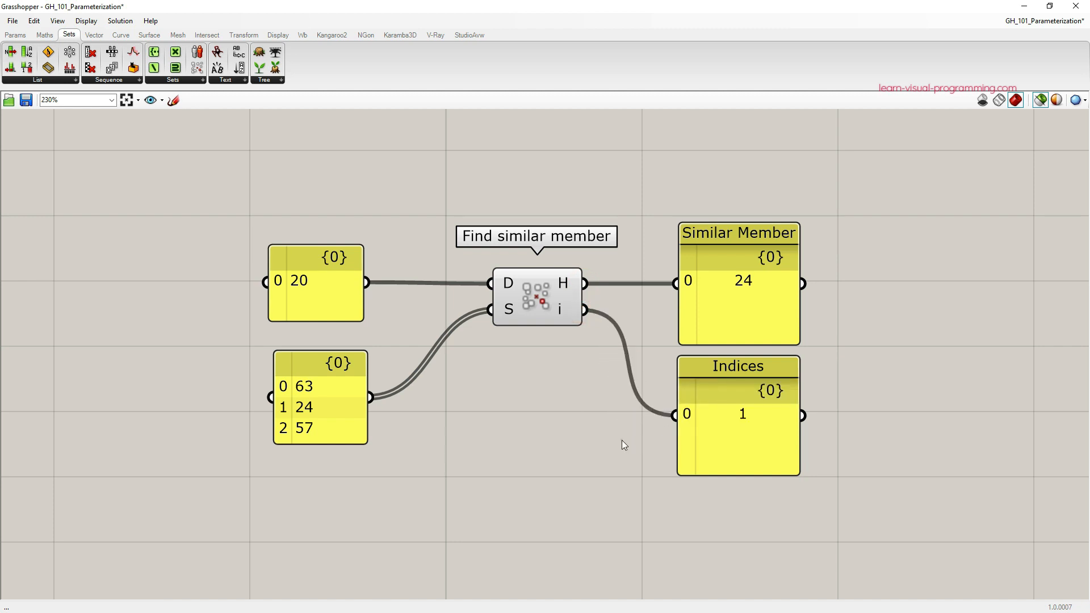
mouse_move(454, 456)
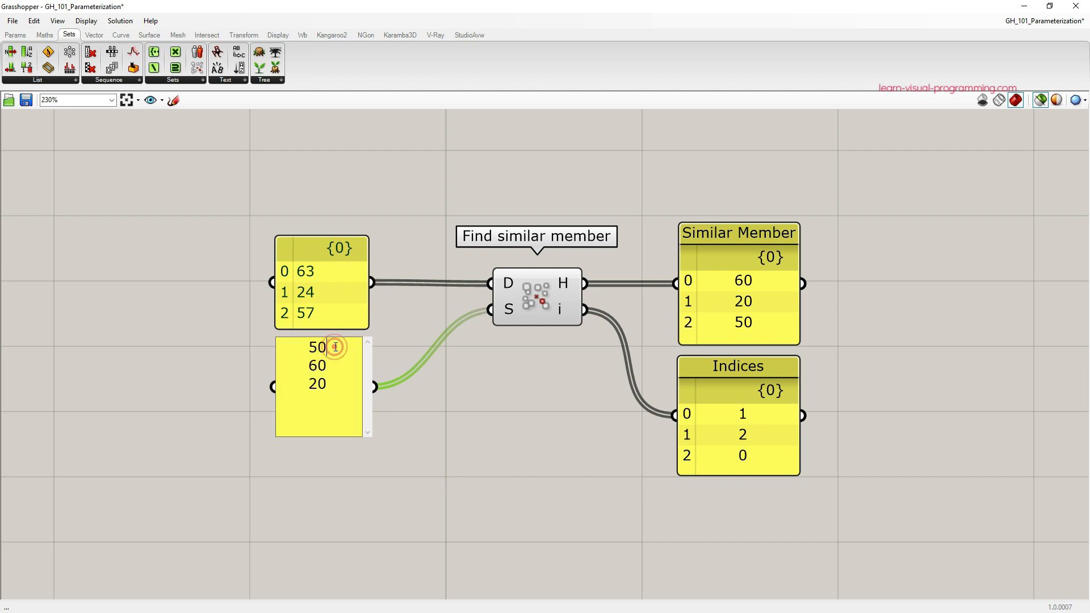
Step: Feed 63.20, 24.58, 57.69 and search set 50, 20 into Find Similar Member
double_click(318, 348)
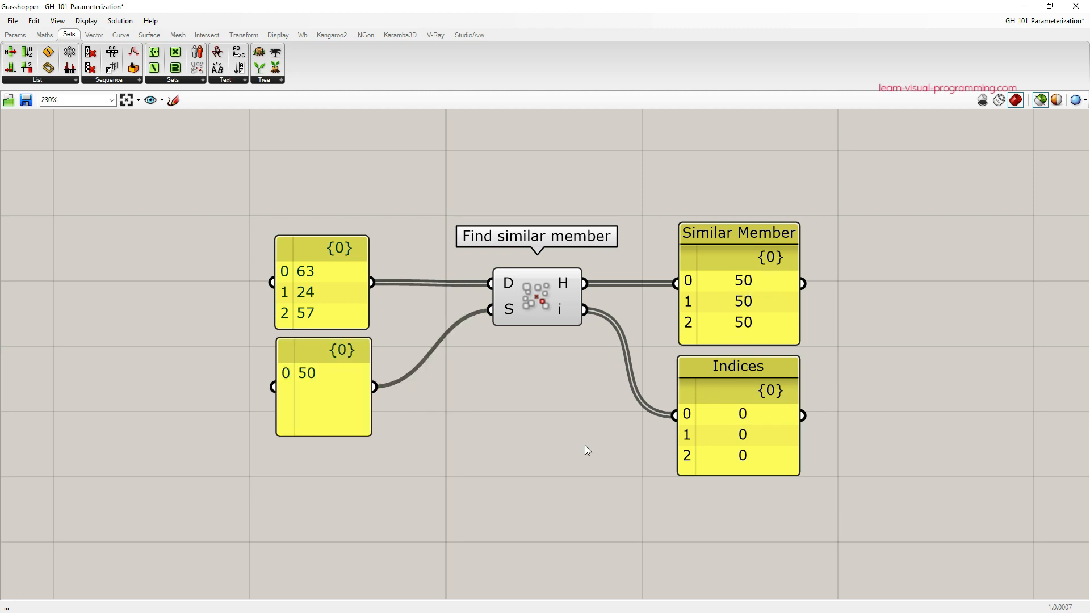
mouse_move(527, 482)
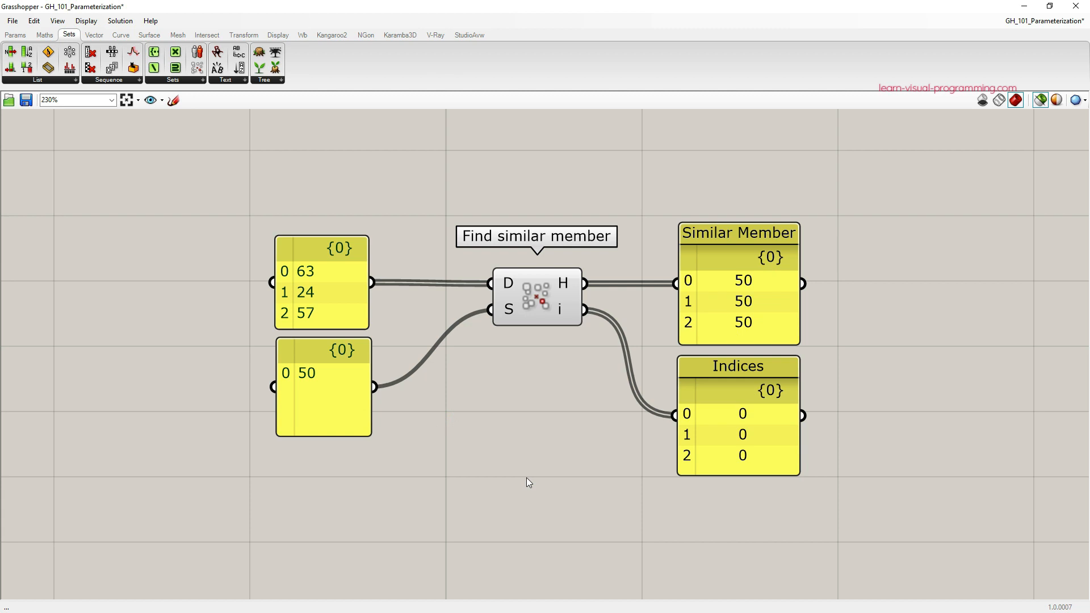
double_click(304, 374)
text(20)
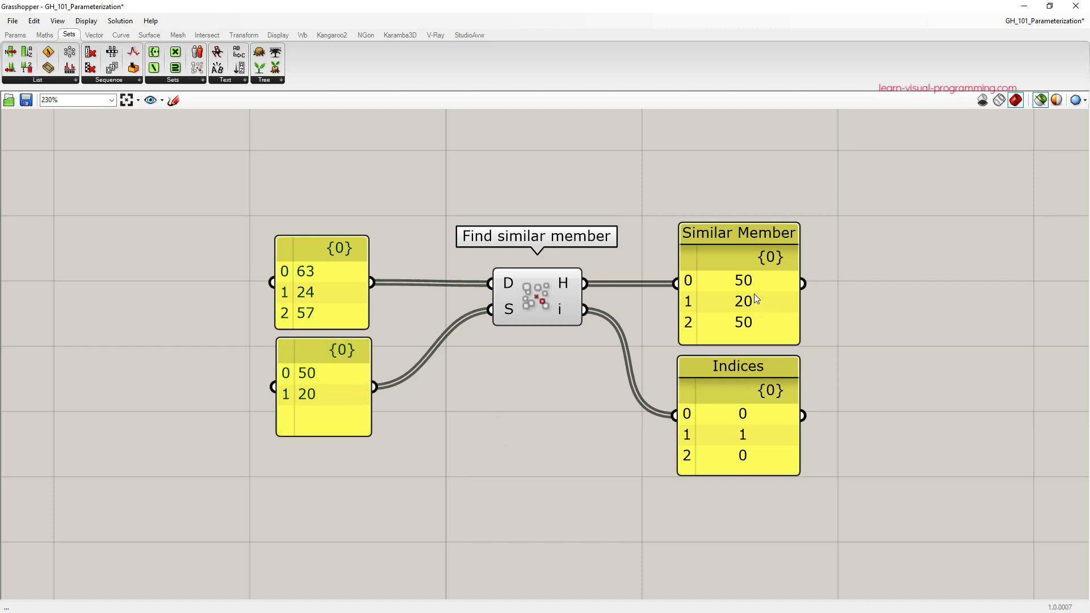
mouse_move(485, 487)
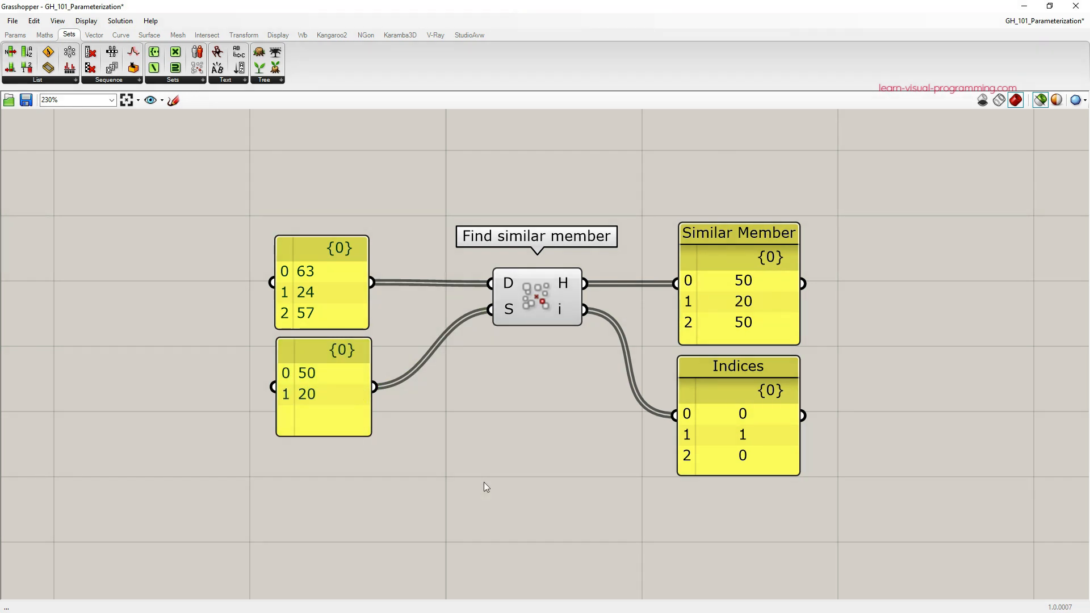
double_click(320, 285)
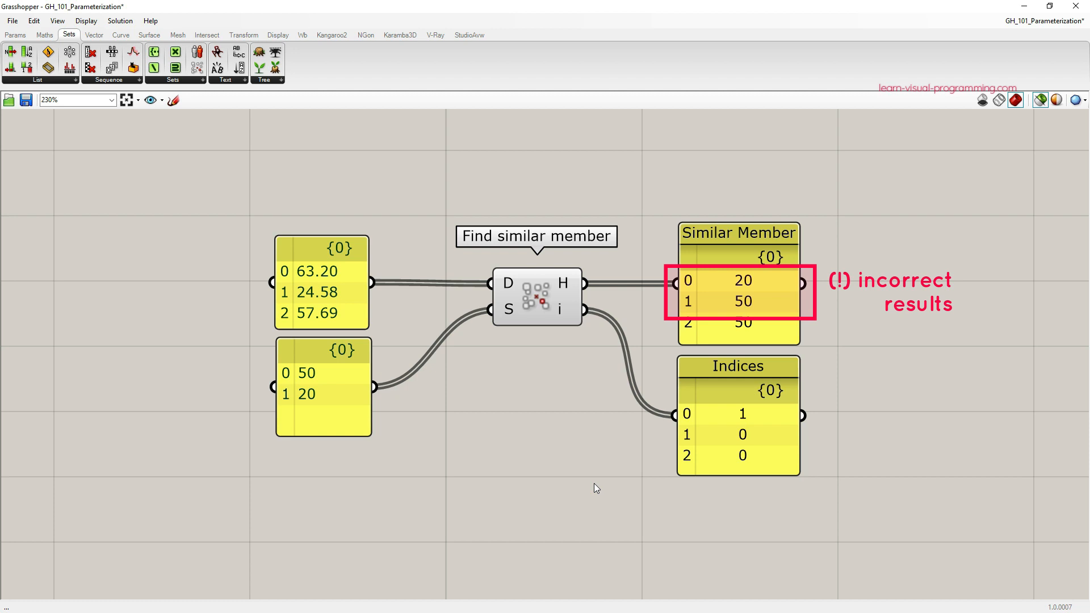
mouse_move(515, 447)
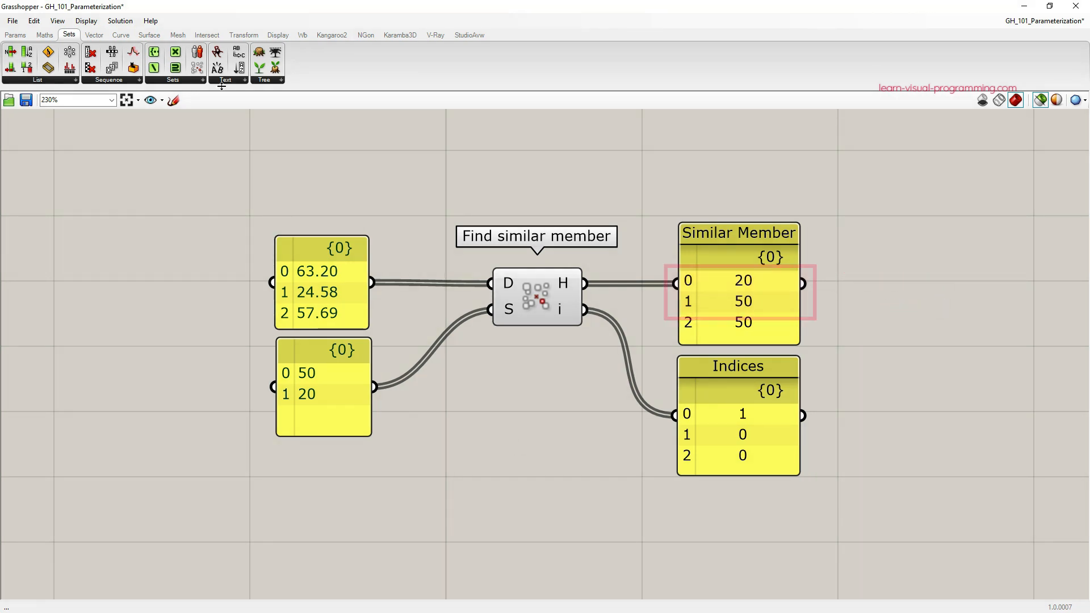
click(15, 35)
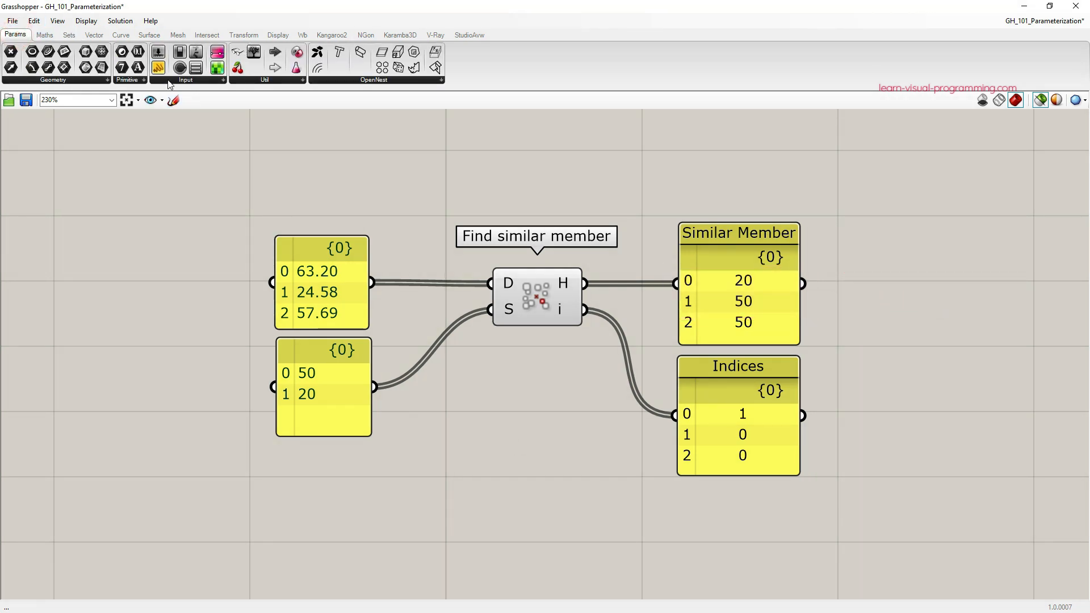
mouse_move(137, 51)
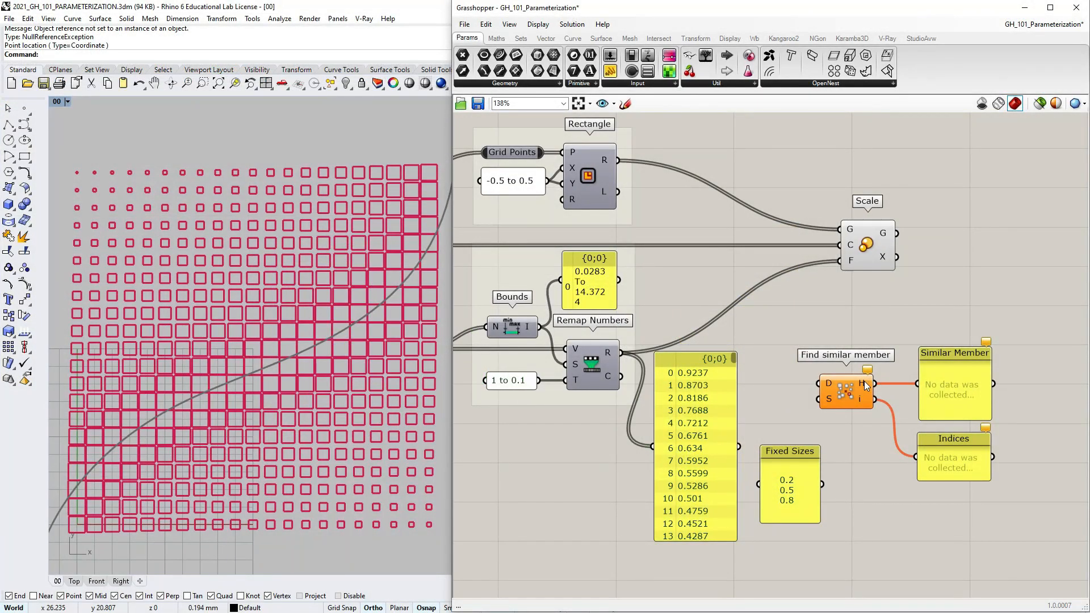
mouse_move(866, 383)
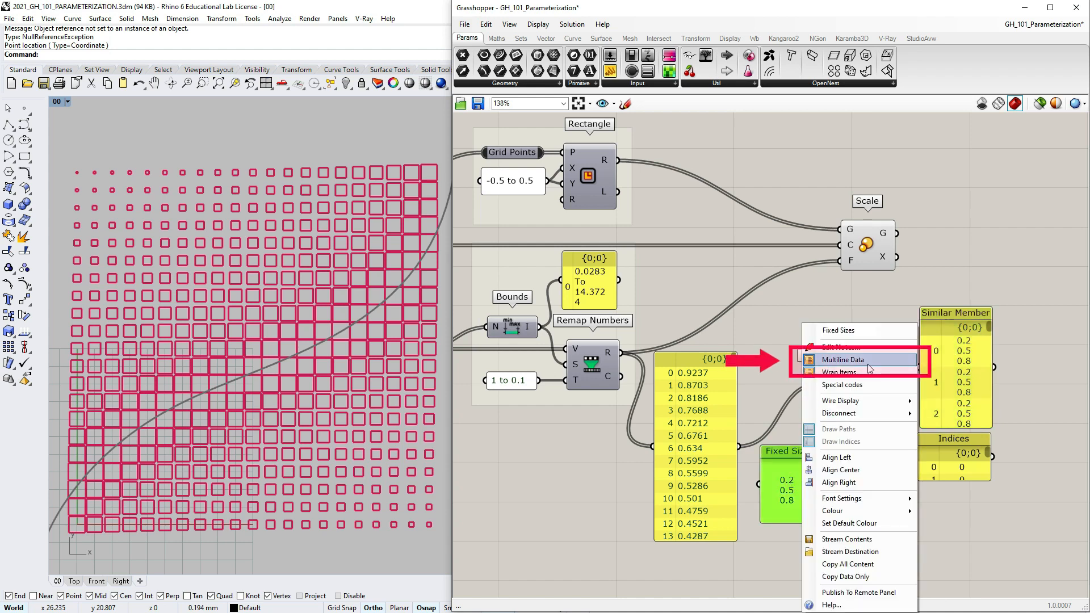
Step: Set the Fixed Sizes panel to Multiline Data so it outputs one value per item
click(845, 360)
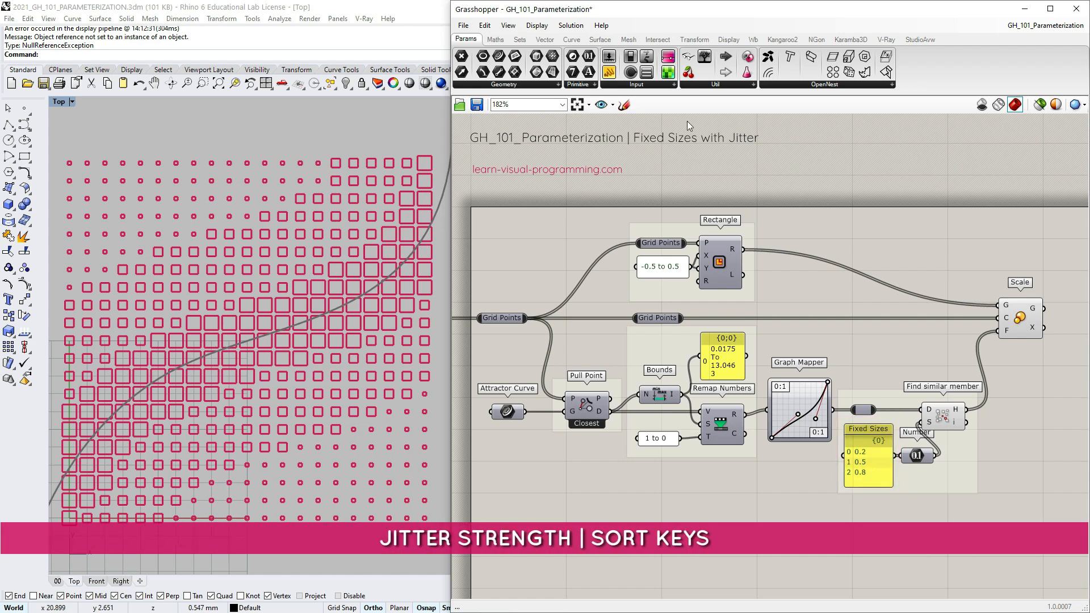
Step: Insert a Jitter component on the snapped sizes and set its strength slider
click(519, 39)
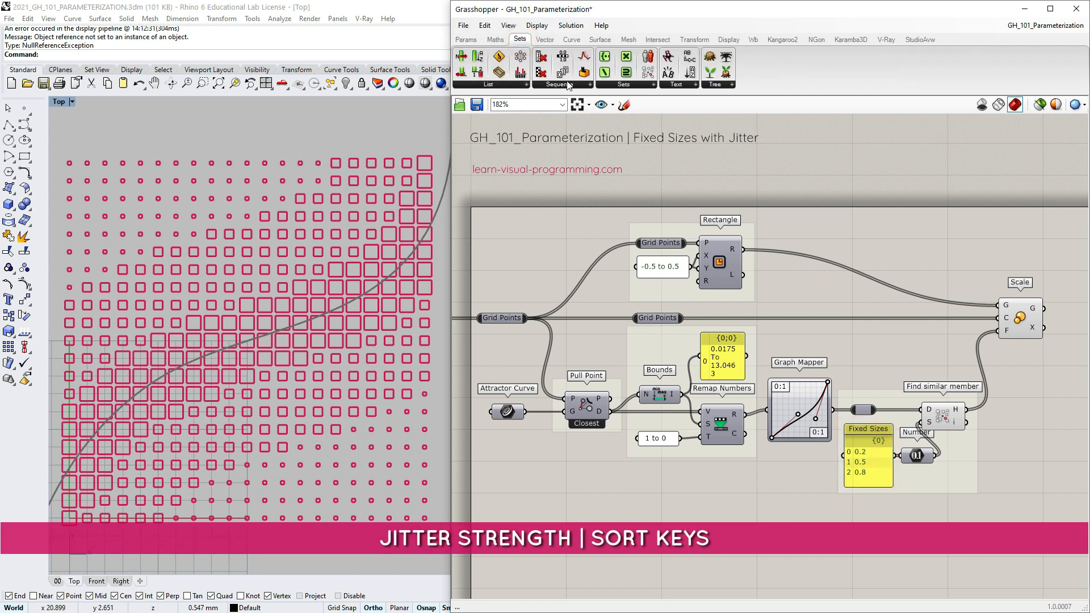
mouse_move(584, 56)
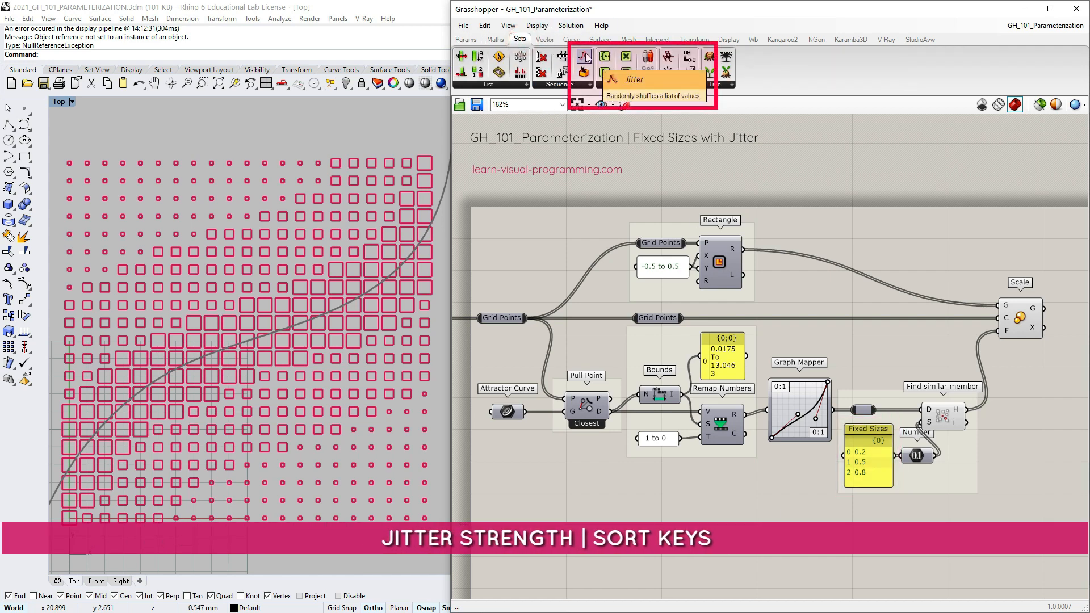
click(612, 70)
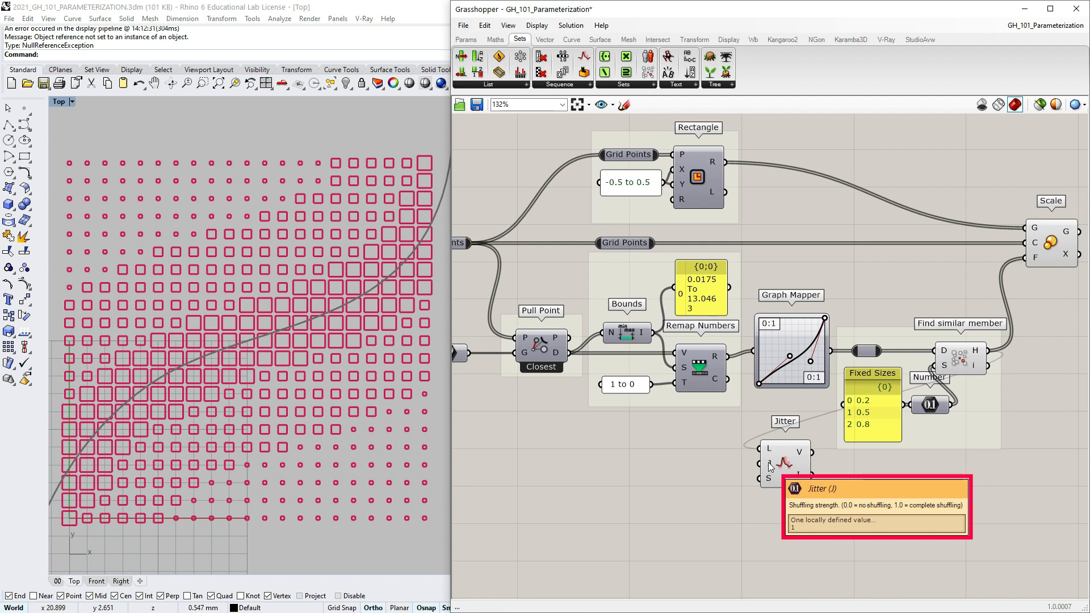
mouse_move(633, 487)
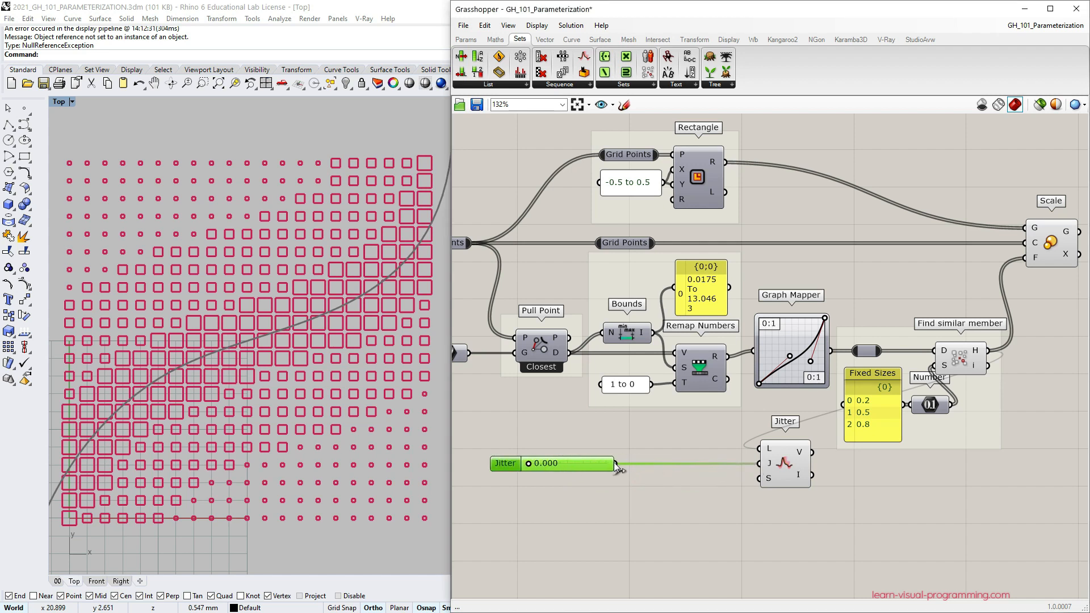
mouse_move(767, 480)
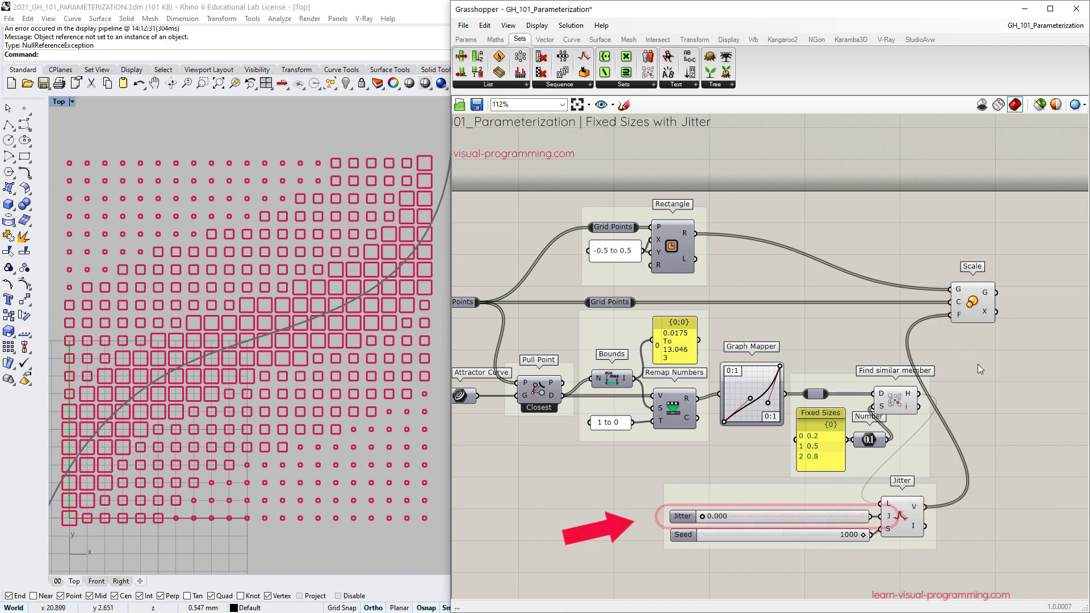
click(775, 515)
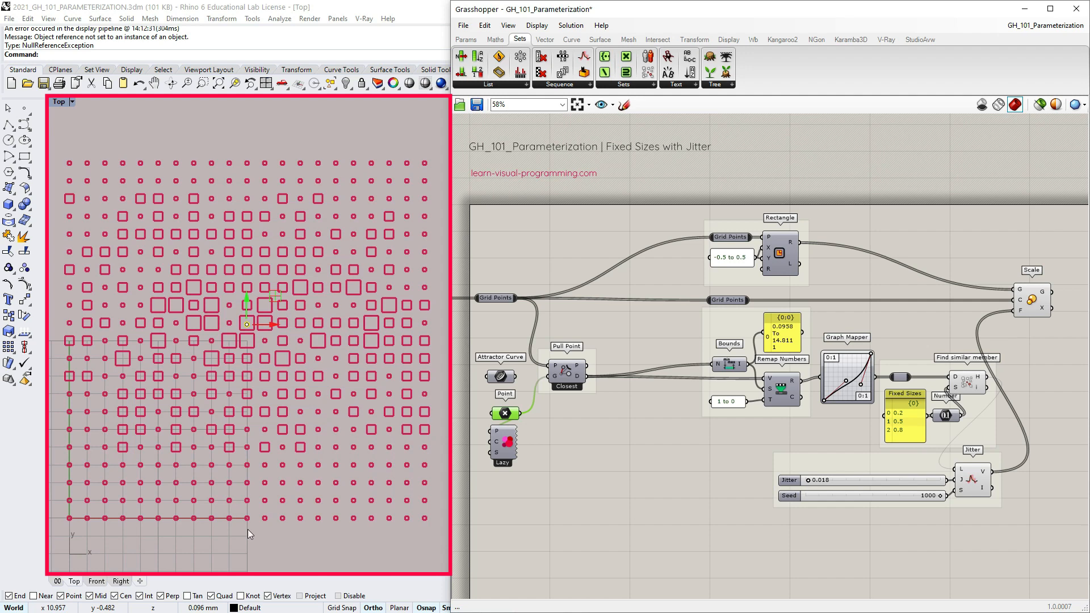
mouse_move(203, 530)
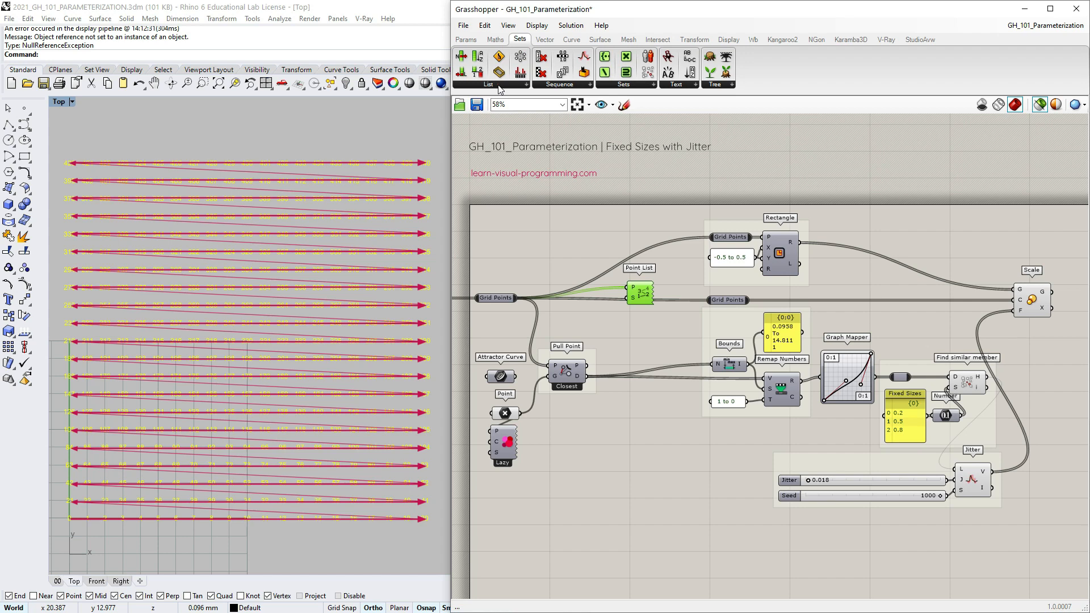
Step: Place a Sort List component for ordering the grid points
click(487, 84)
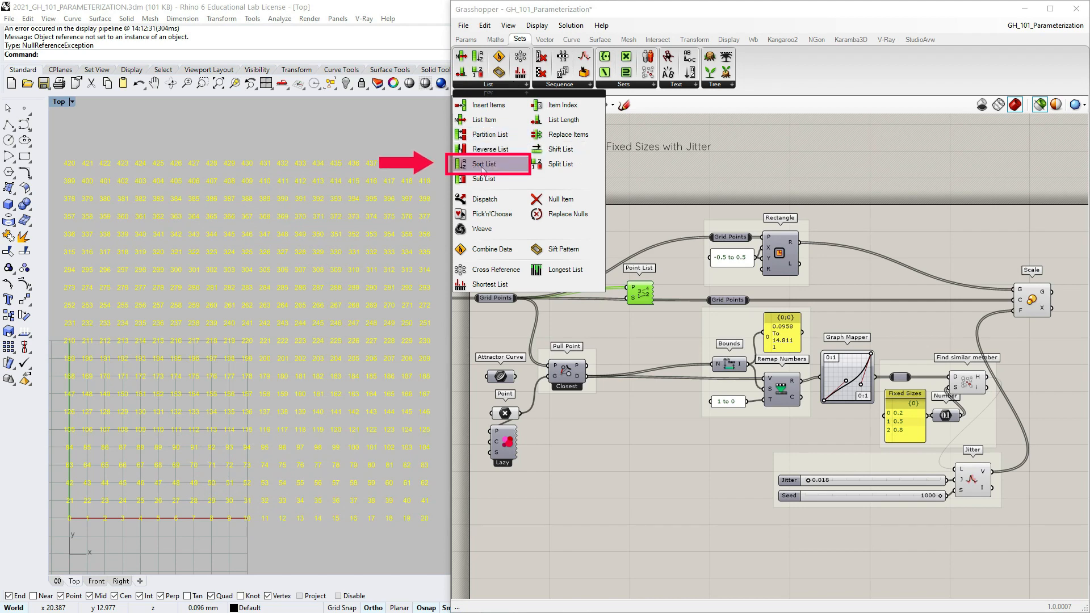
click(484, 164)
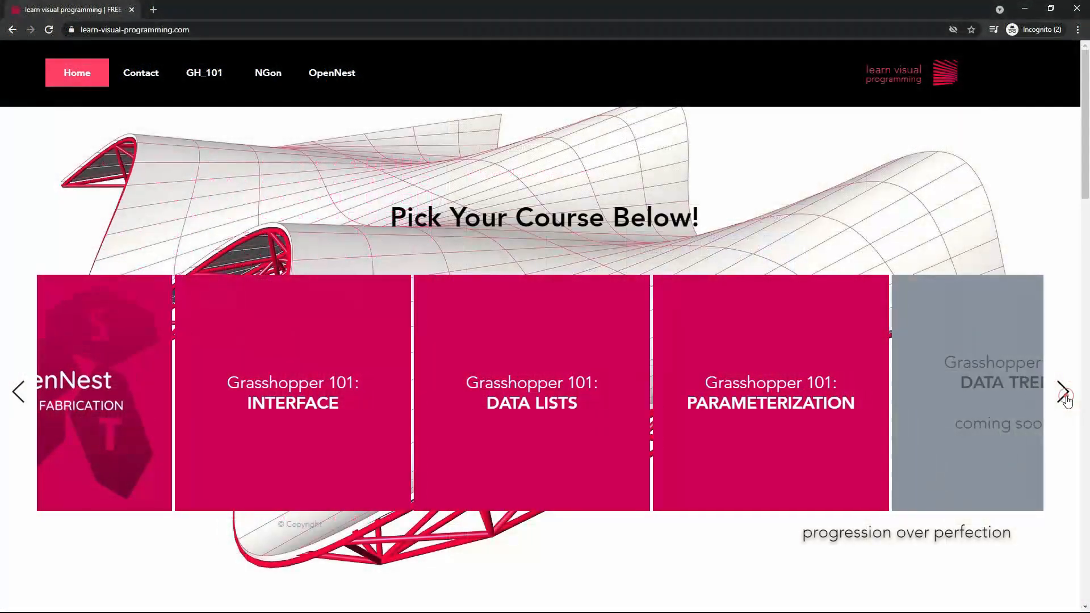
Step: Open the Grasshopper 101: Data Lists course card and close the slide lightbox
click(531, 393)
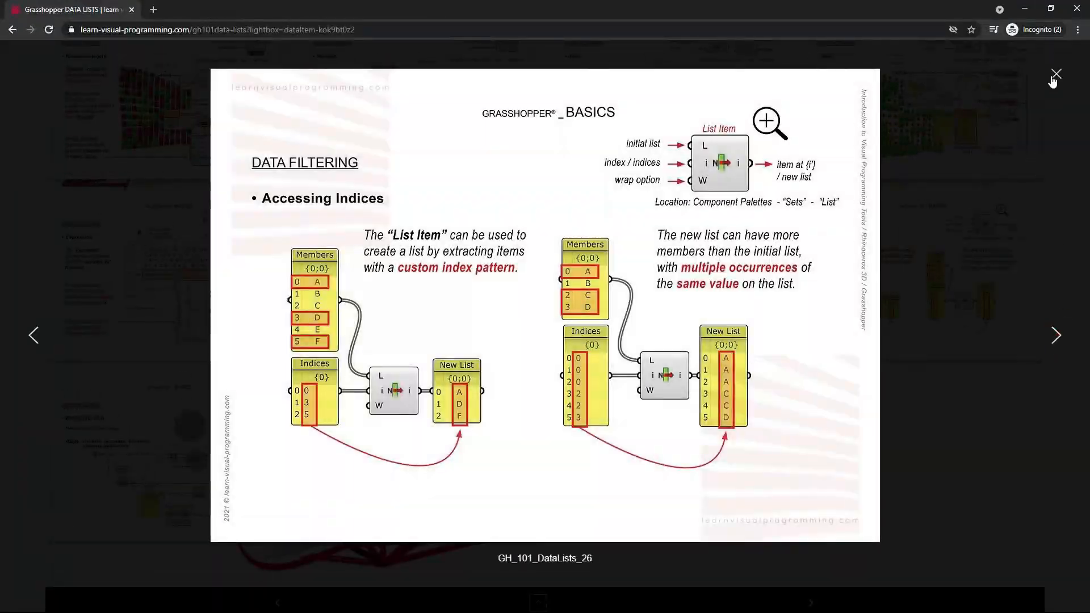
click(1055, 74)
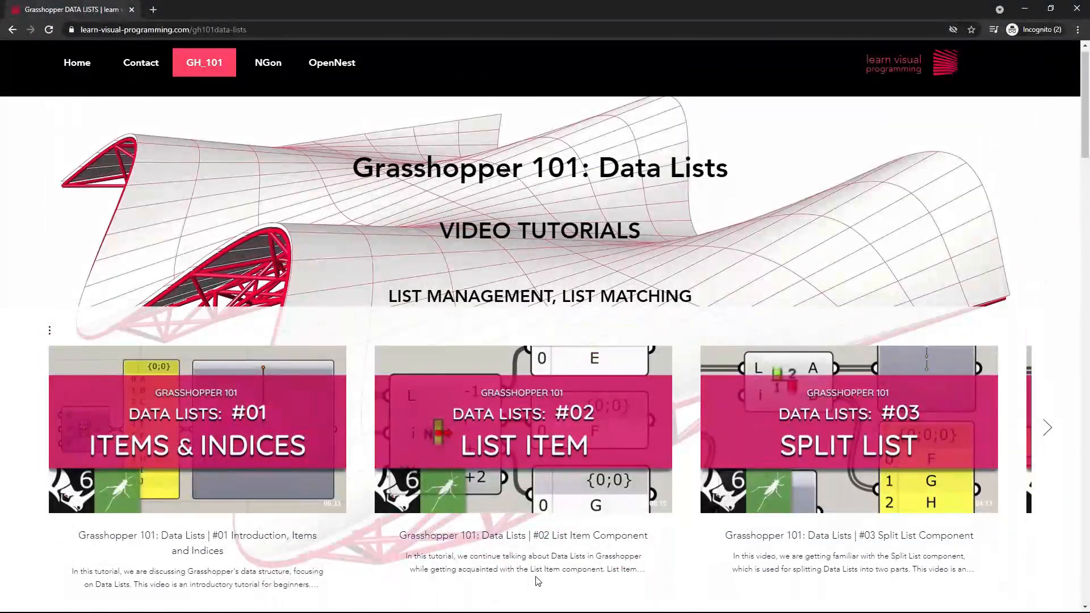